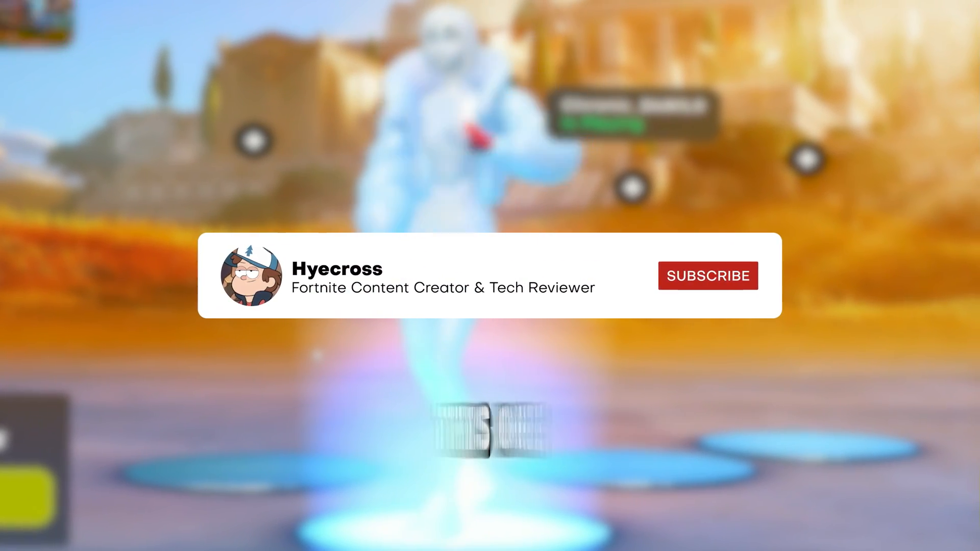
Step: Bring up the taskbar search panel listing recent apps including Device Manager
left_click(707, 276)
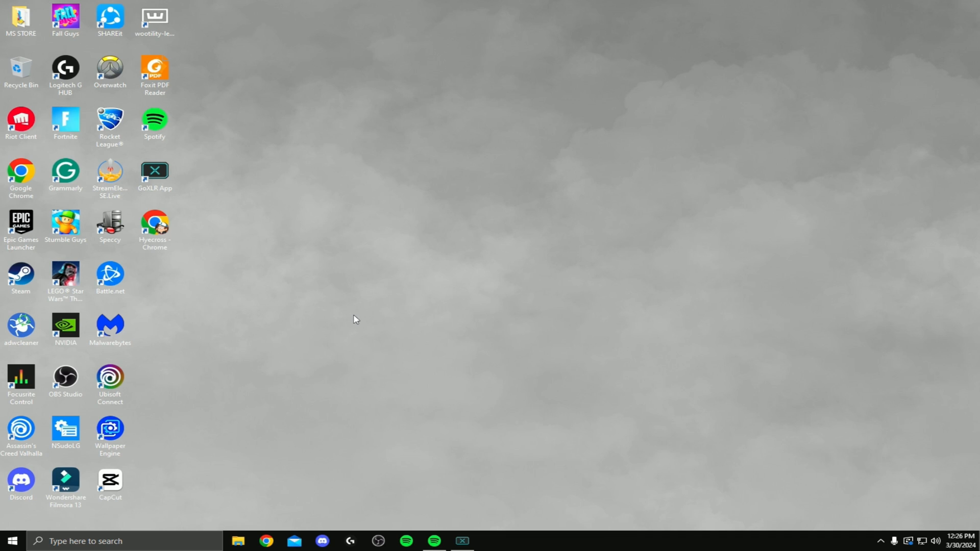
mouse_move(288, 346)
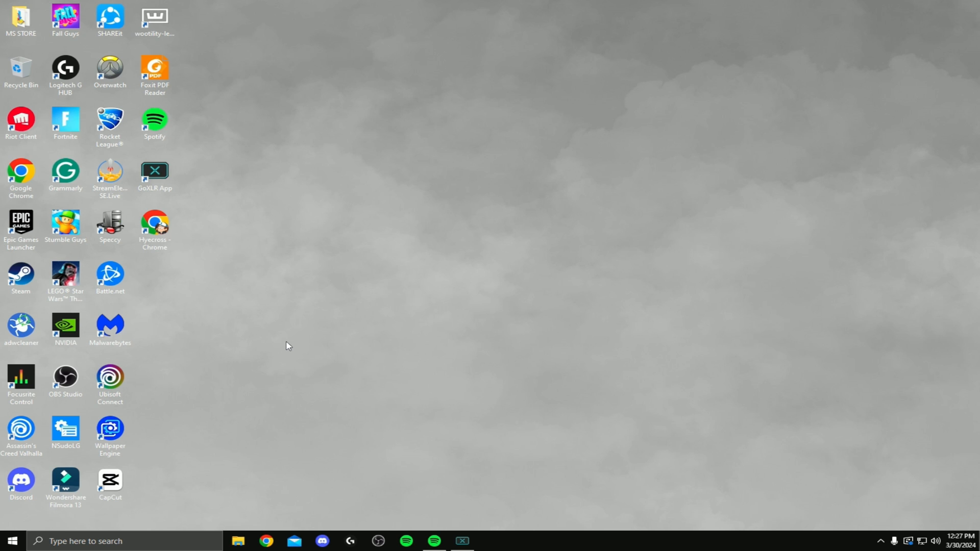
left_click(94, 541)
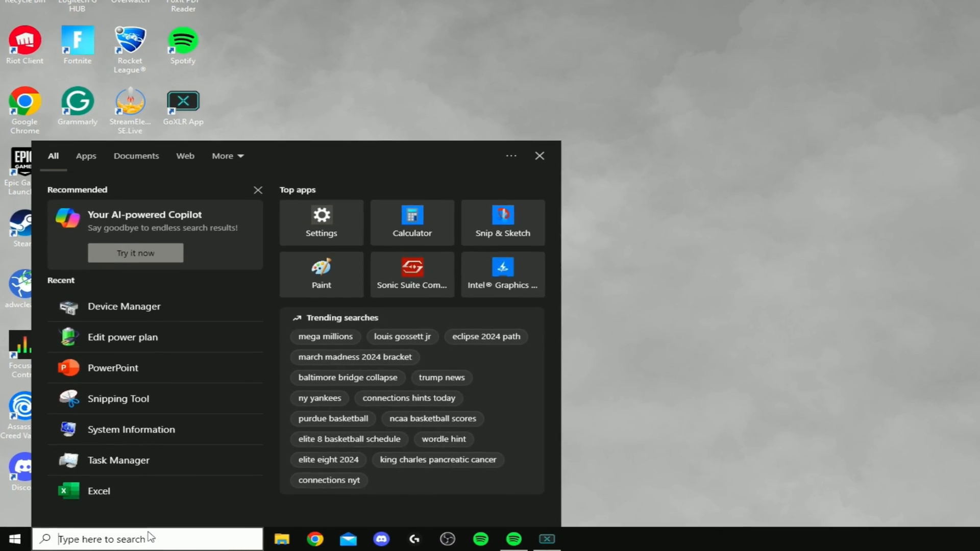
Step: Launch Device Manager from Recent and expand the Network adapters category
left_click(123, 306)
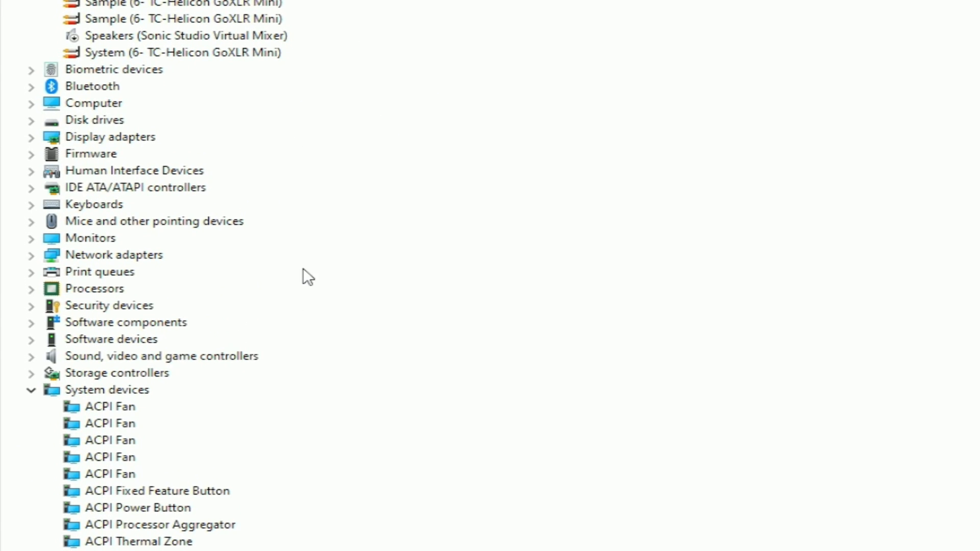
scroll("down", 3)
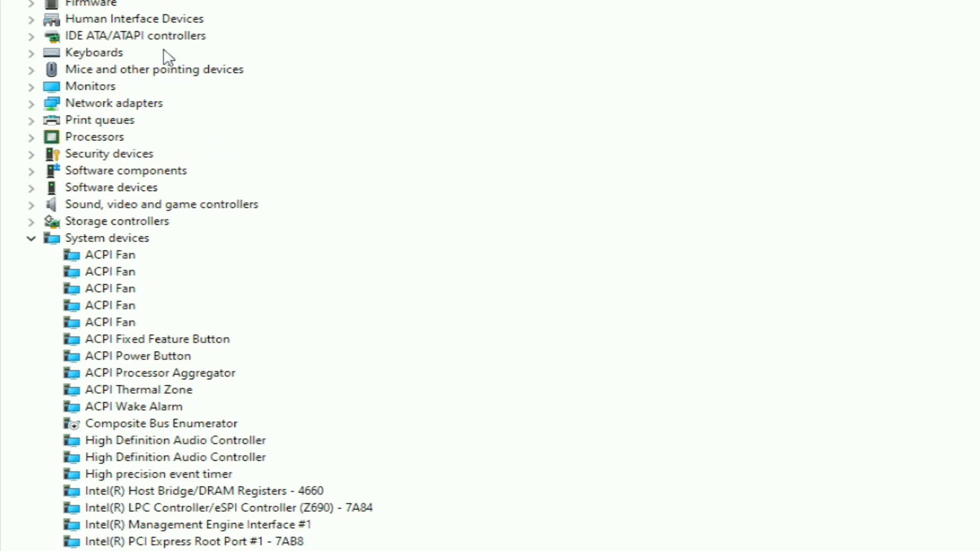
left_click(29, 103)
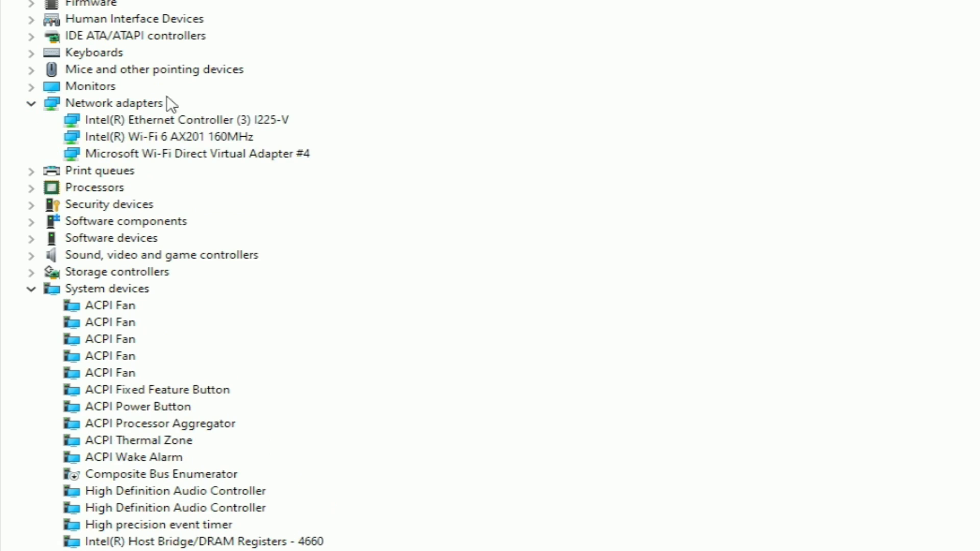
mouse_move(188, 124)
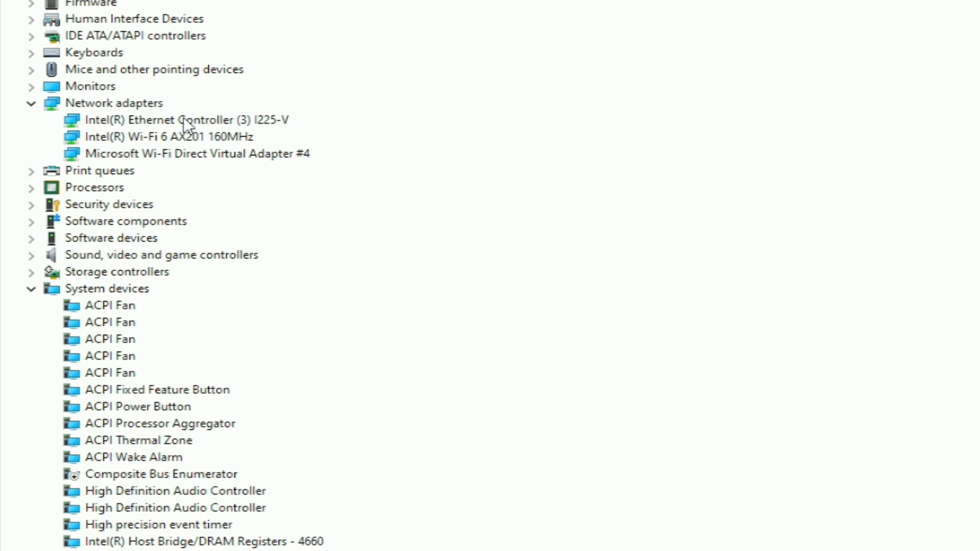
Step: Bring up Properties for the Intel(R) Ethernet Controller (3) I225-V adapter
left_click(182, 119)
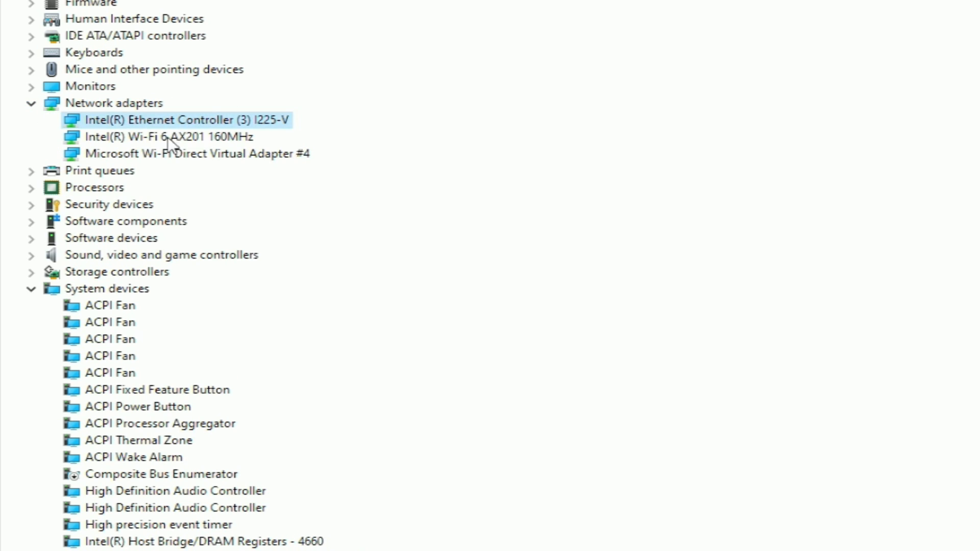
right_click(182, 119)
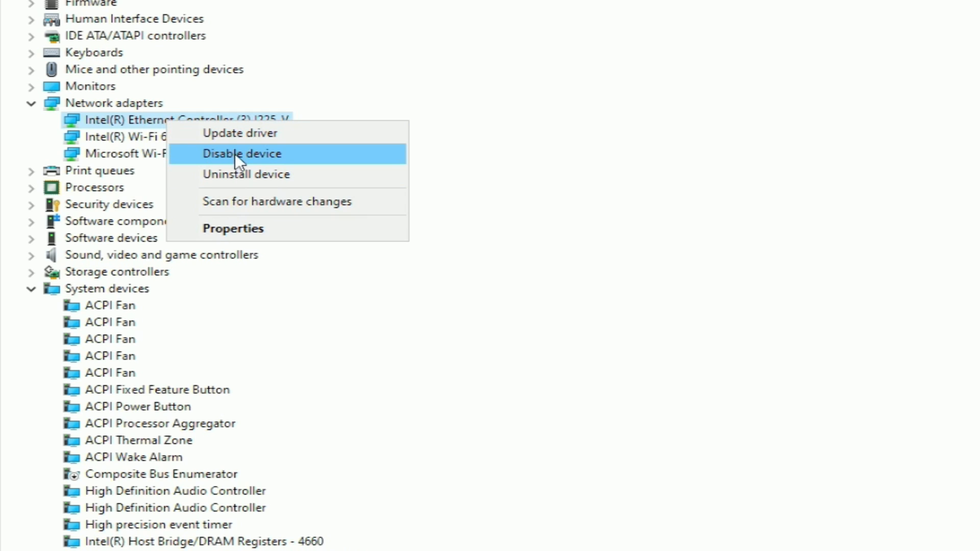
left_click(233, 227)
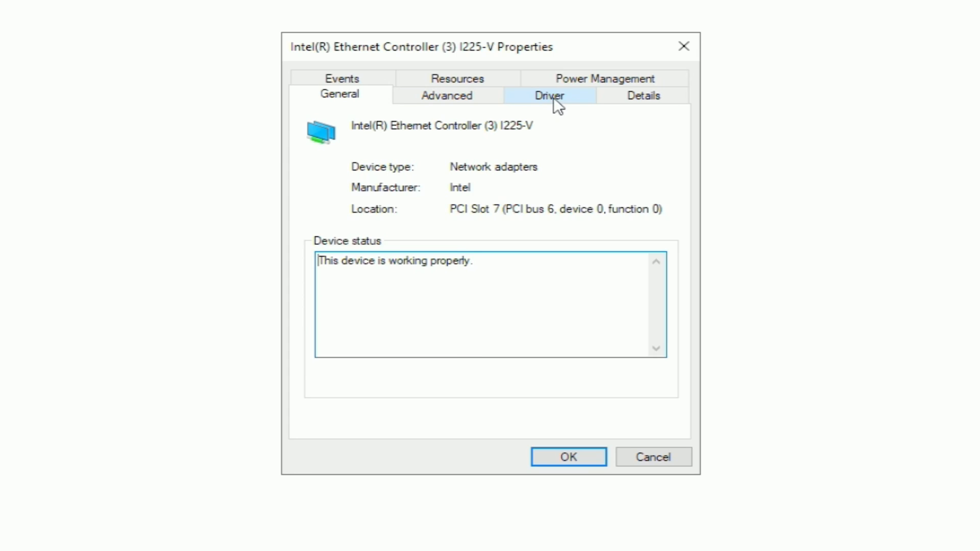
Step: From the Driver tab, run Update Driver with automatic search for the I225-V adapter
left_click(548, 95)
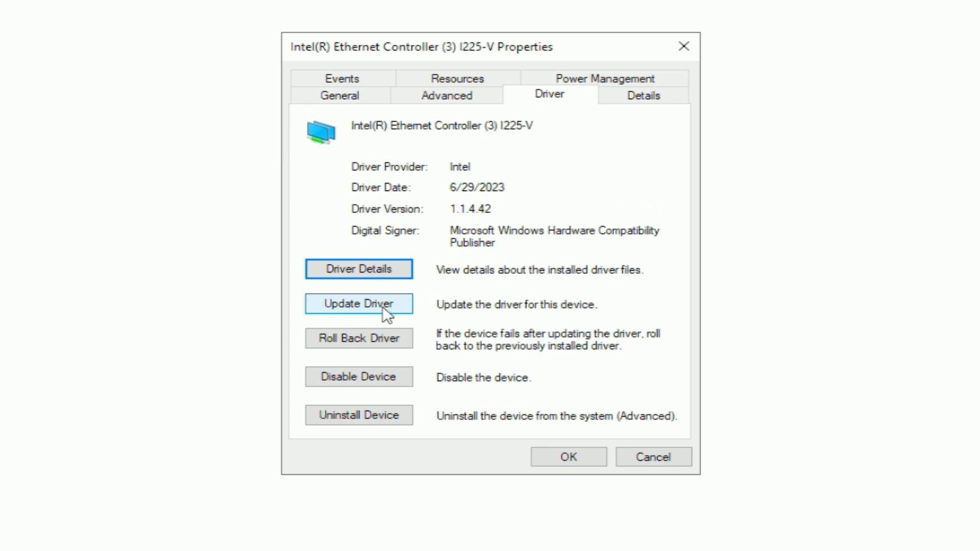
left_click(358, 304)
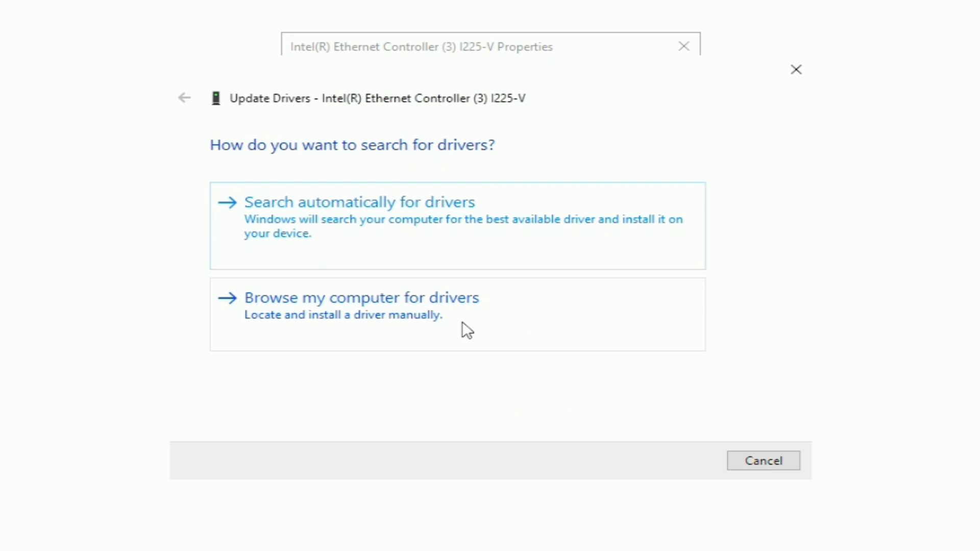
mouse_move(382, 224)
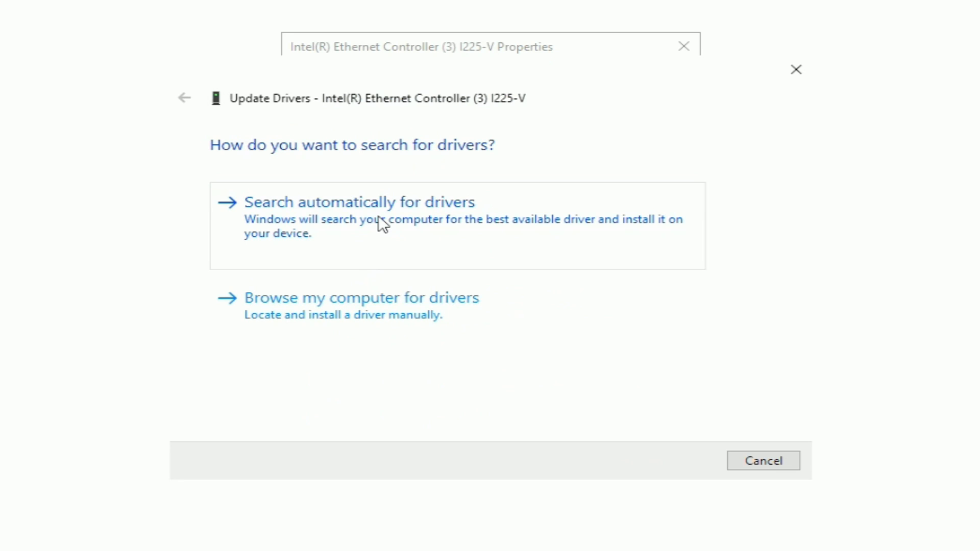
left_click(360, 202)
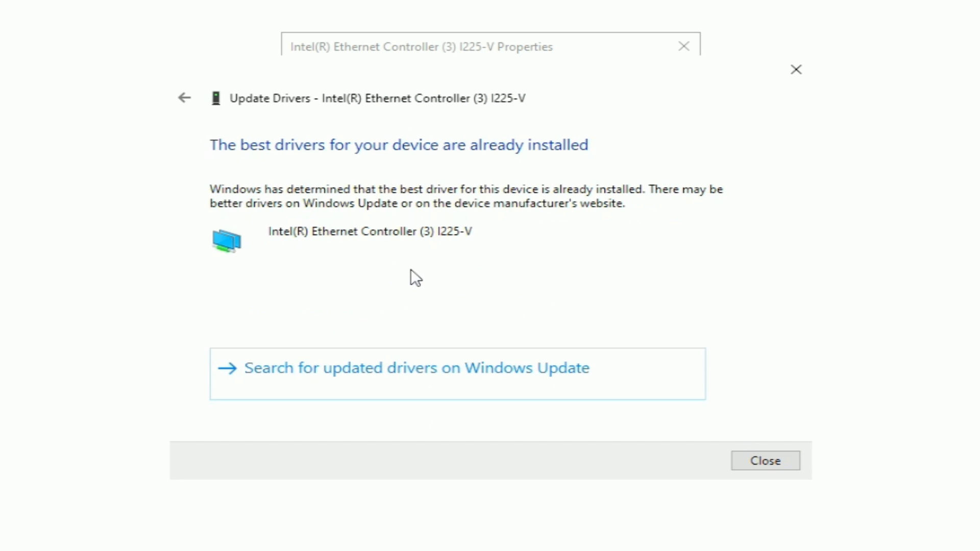
mouse_move(211, 150)
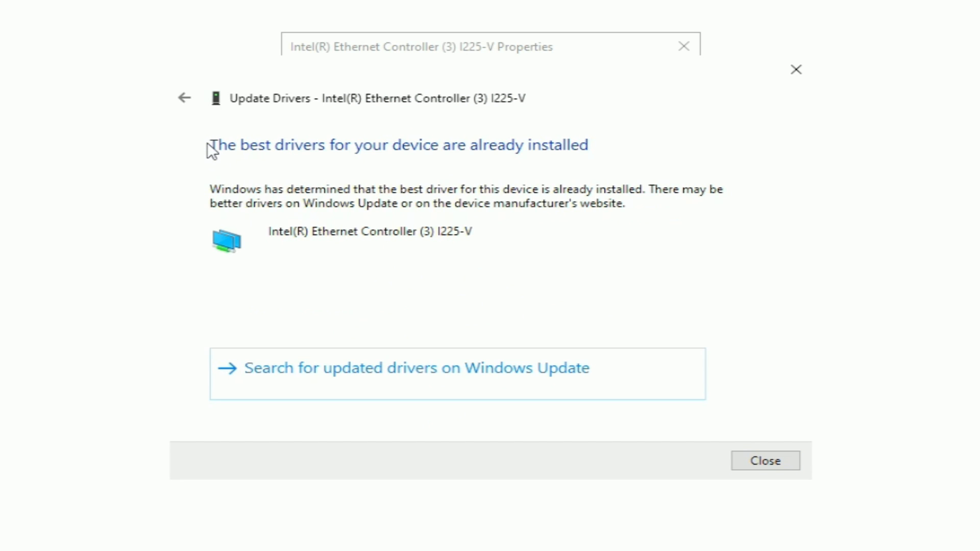
mouse_move(446, 168)
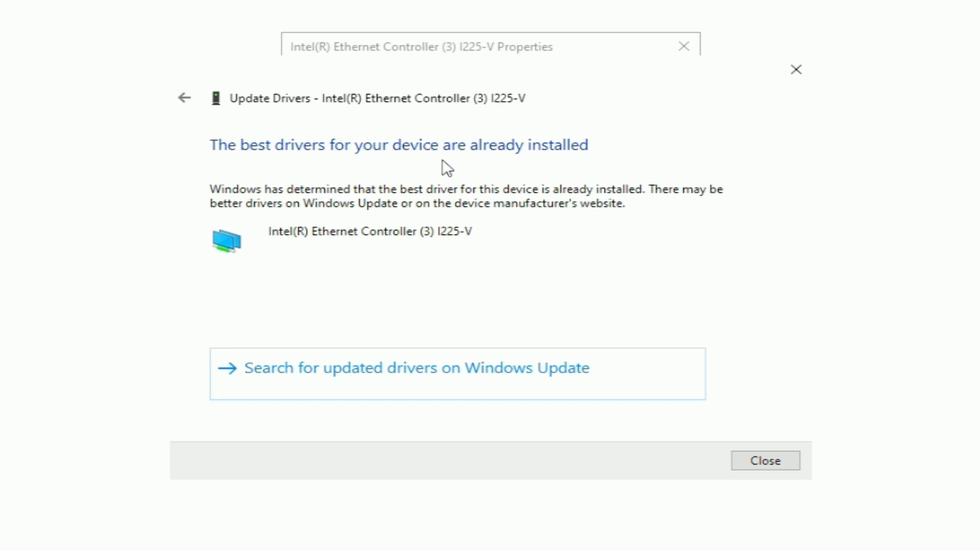
mouse_move(434, 379)
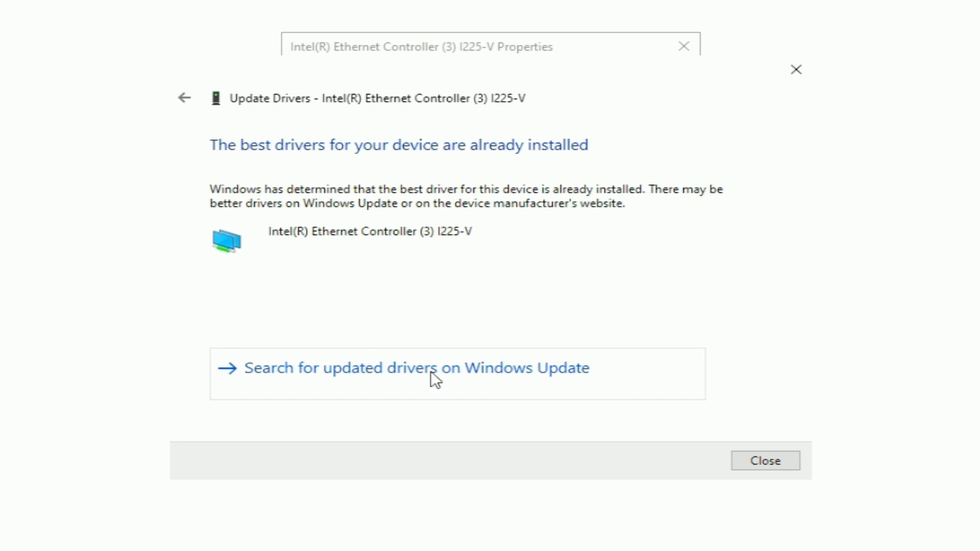
mouse_move(511, 386)
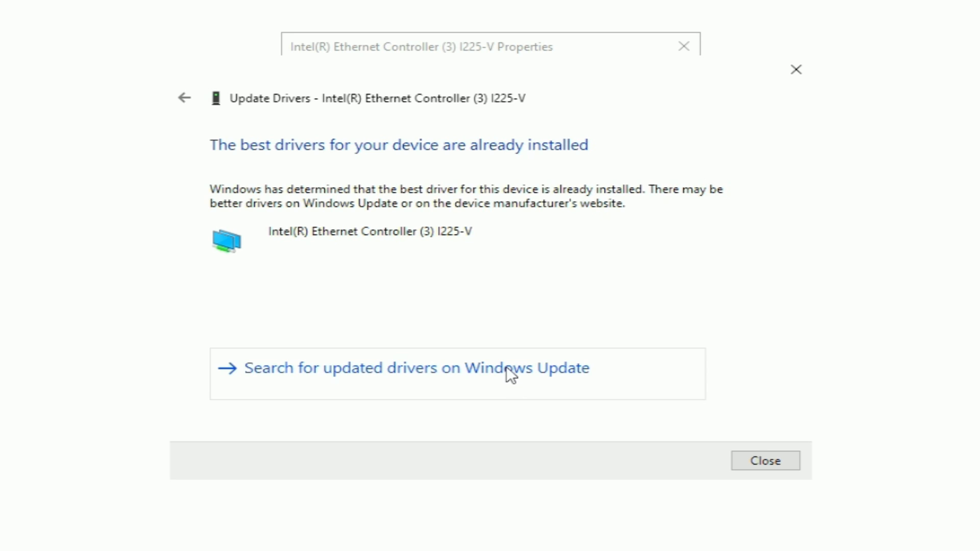
mouse_move(534, 323)
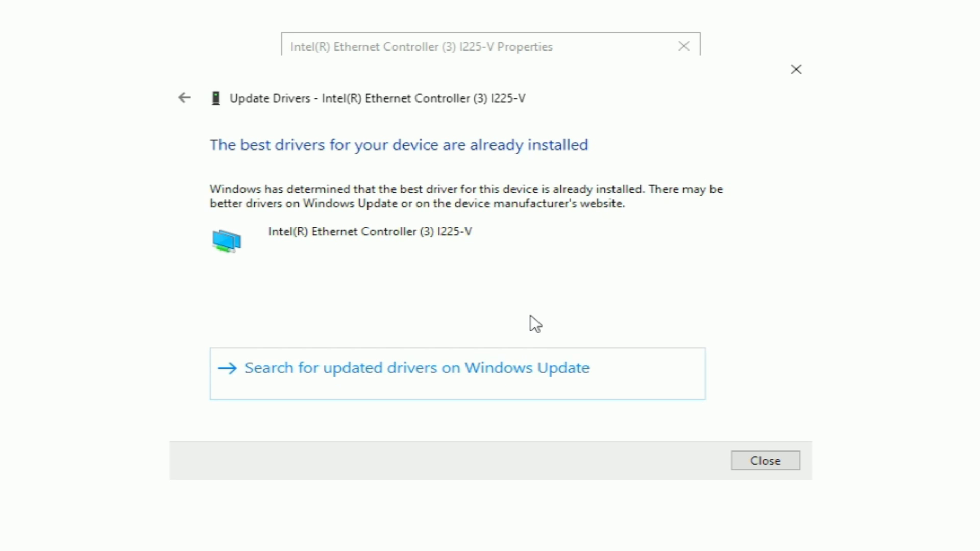
mouse_move(241, 154)
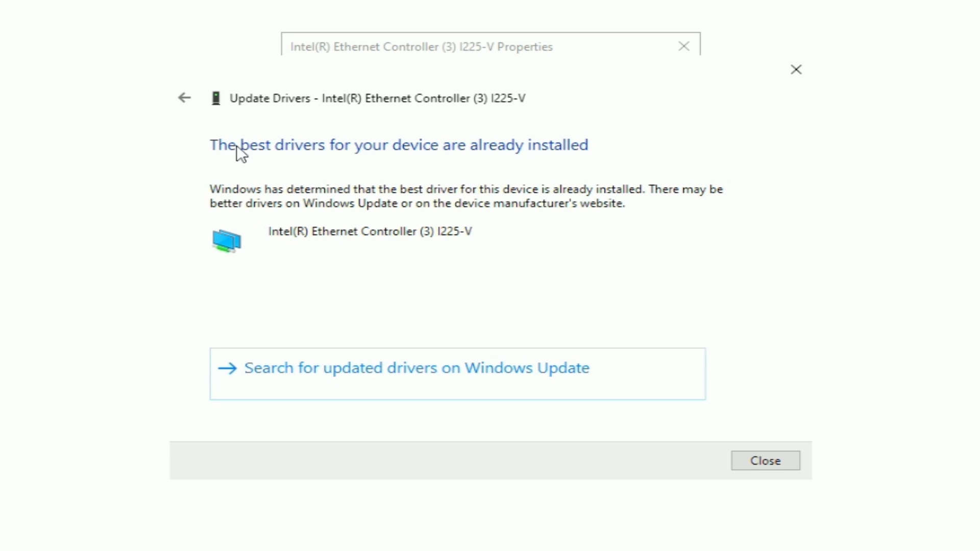
mouse_move(504, 188)
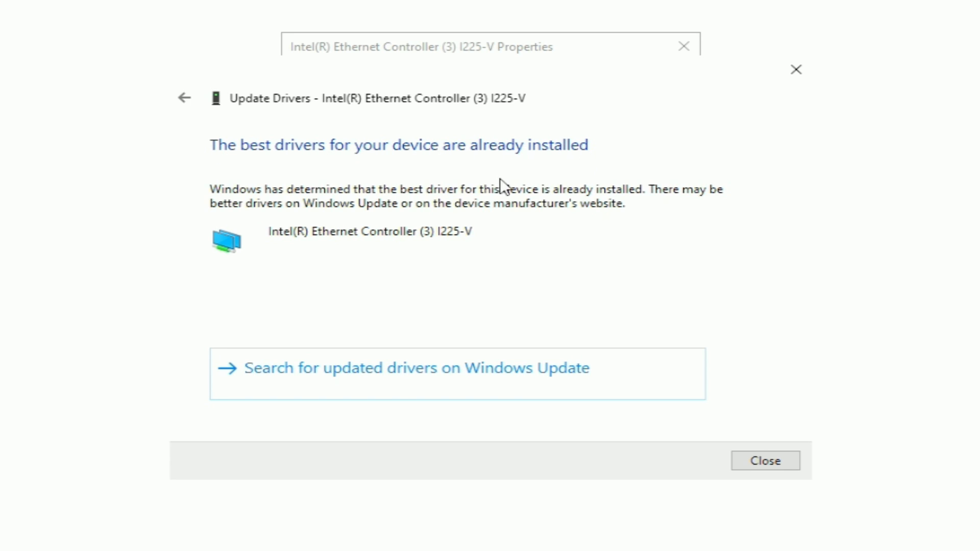
mouse_move(508, 257)
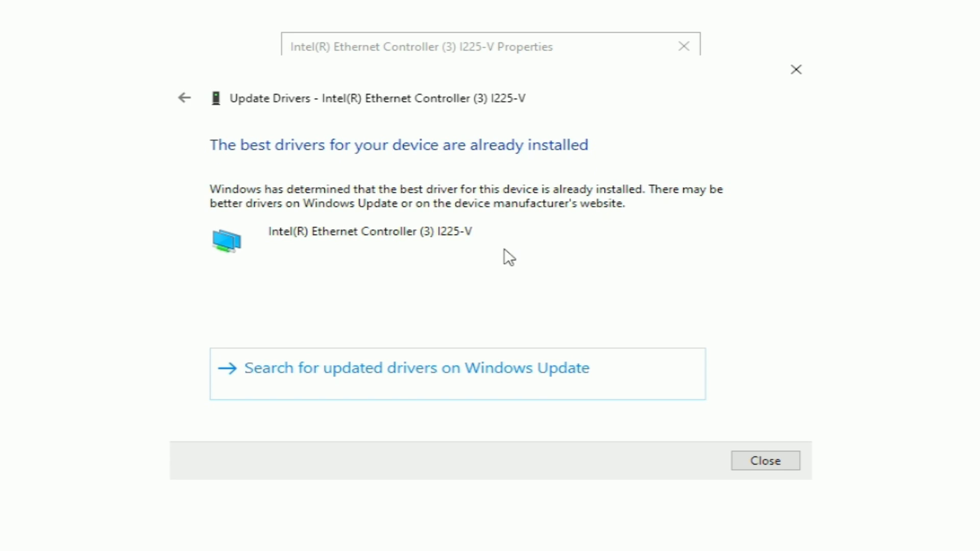
mouse_move(380, 294)
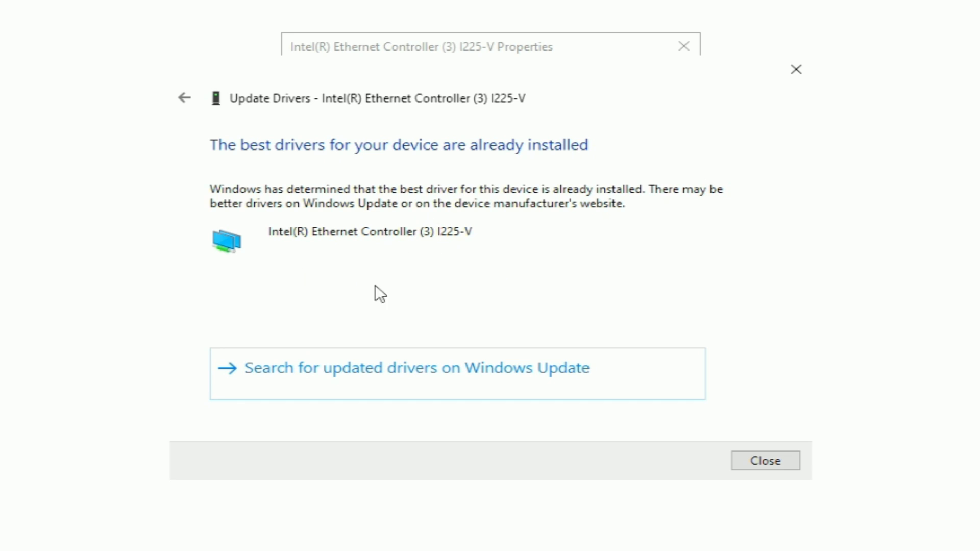
mouse_move(406, 243)
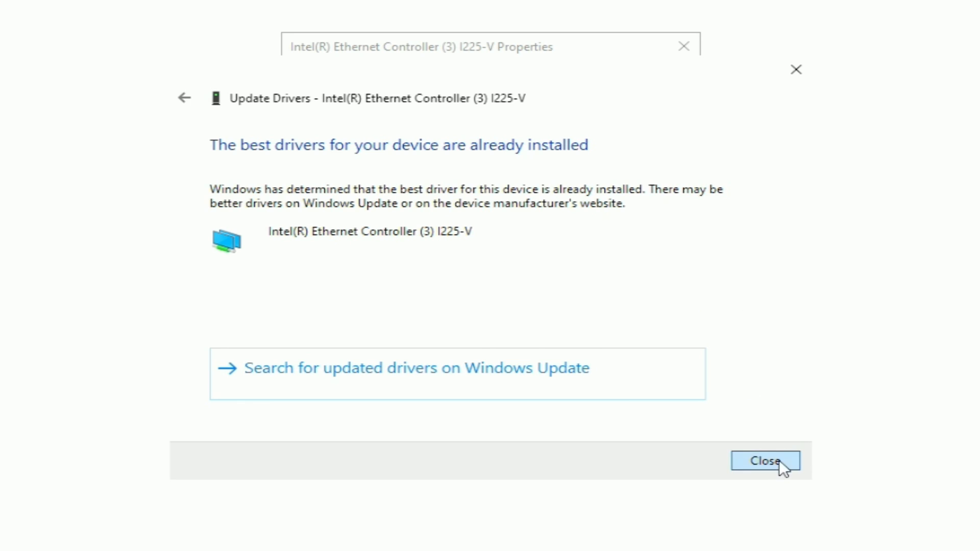
Step: Close the wizard, relaunch Device Manager via search and bring up the I225-V adapter's context menu
left_click(764, 460)
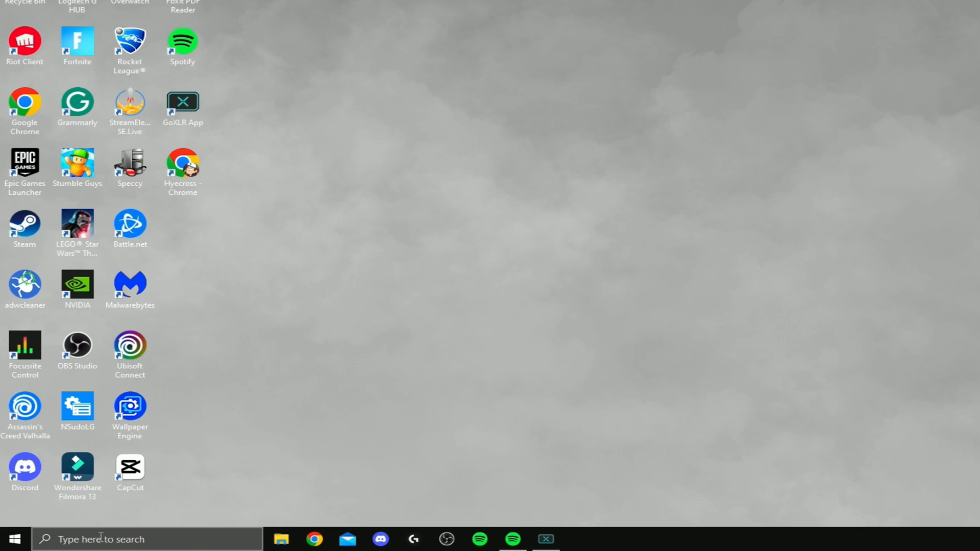
type("device Manager")
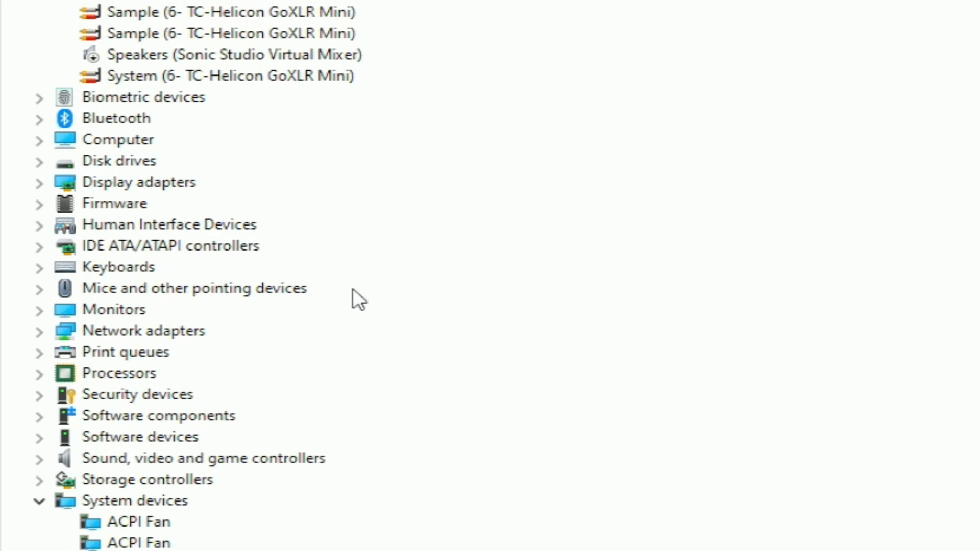
scroll("down", 3)
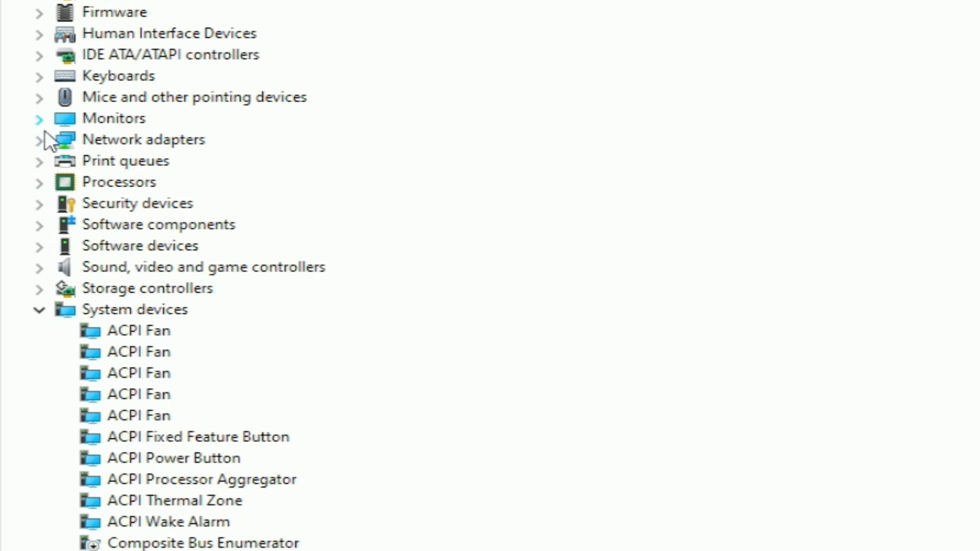
left_click(38, 139)
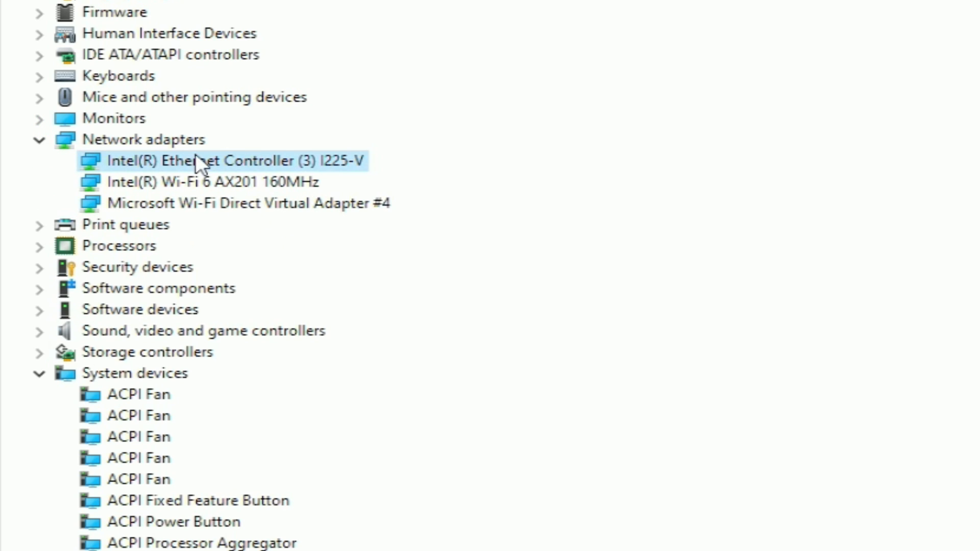
right_click(222, 161)
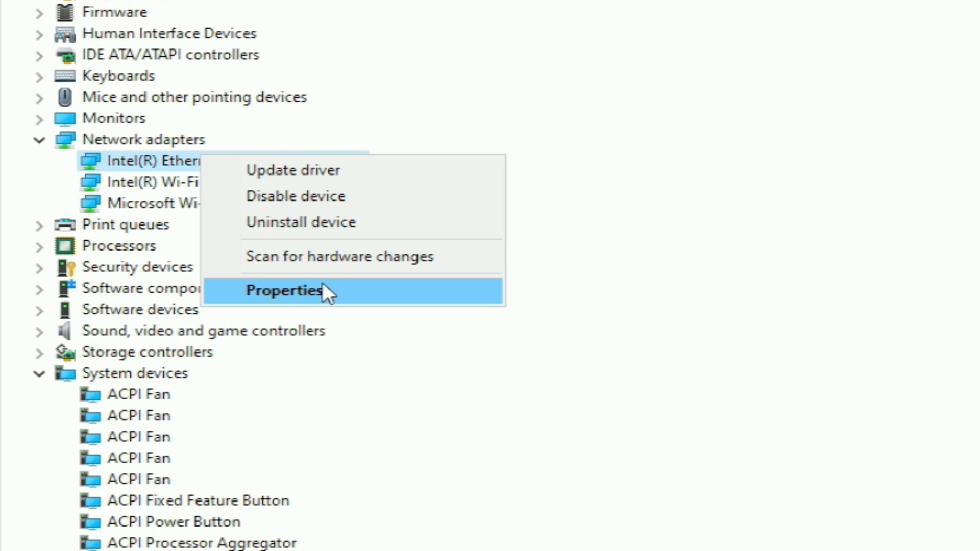
Step: Uncheck 'Allow the computer to turn off this device to save power' under Power Management and apply
left_click(283, 289)
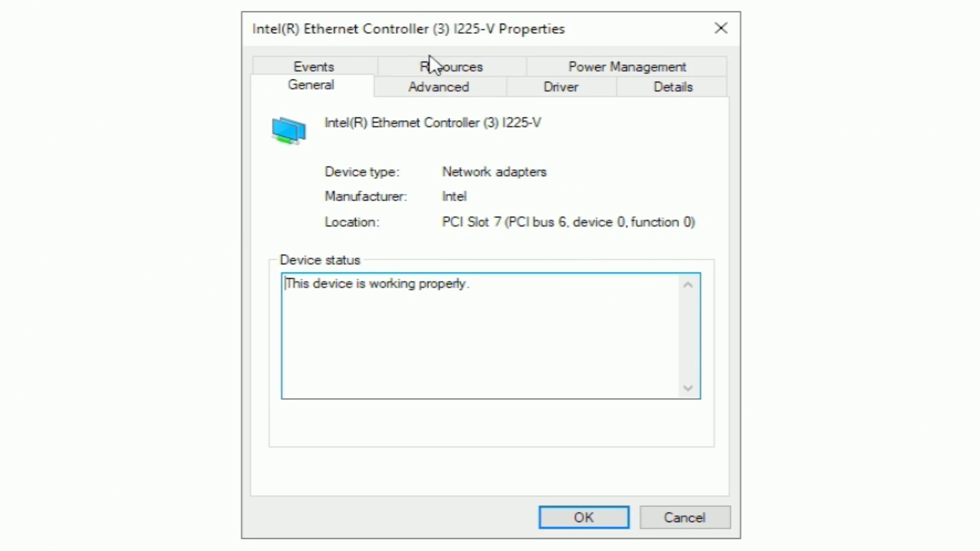
mouse_move(625, 68)
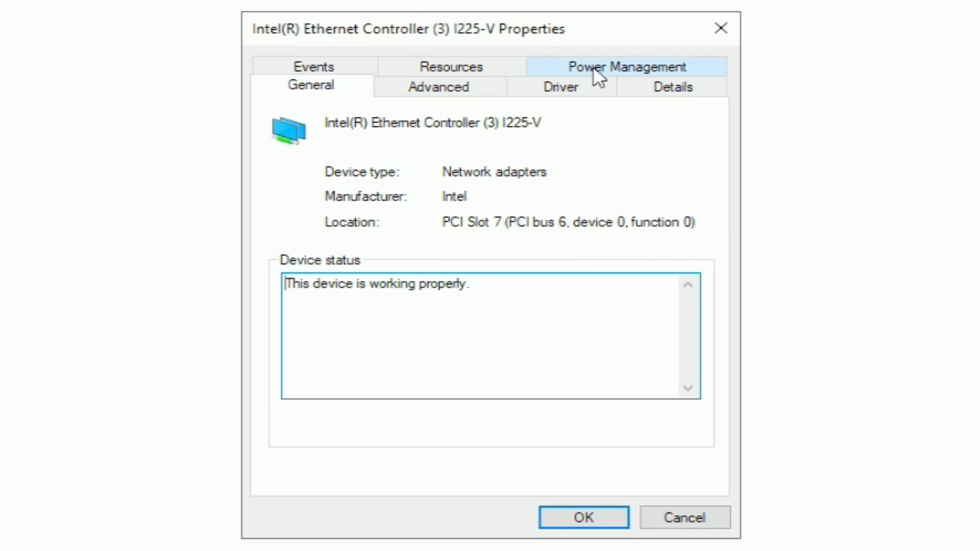
left_click(612, 67)
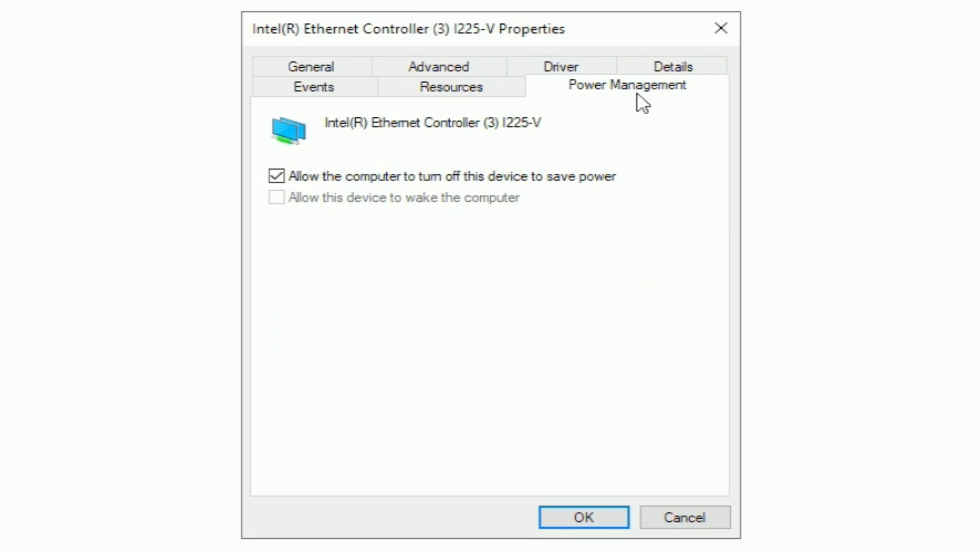
left_click(277, 177)
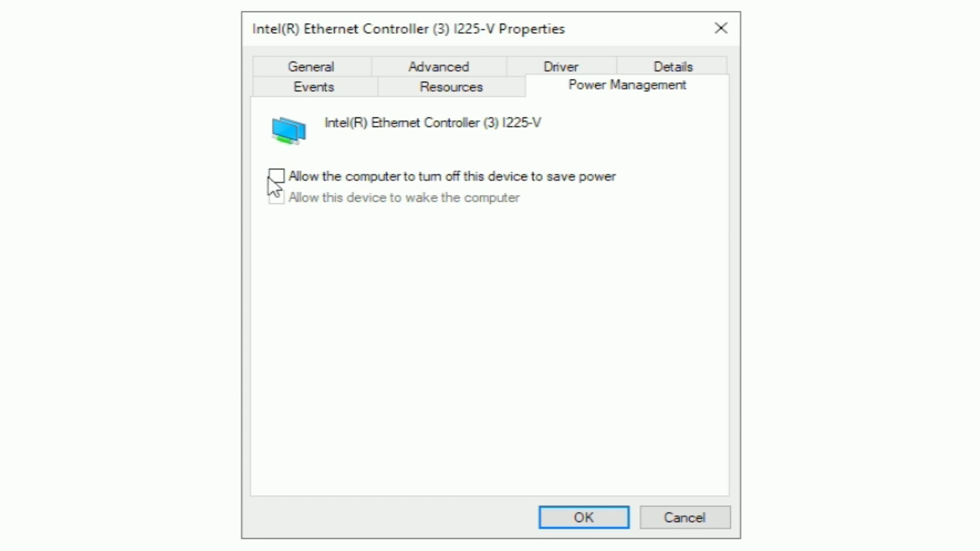
mouse_move(268, 206)
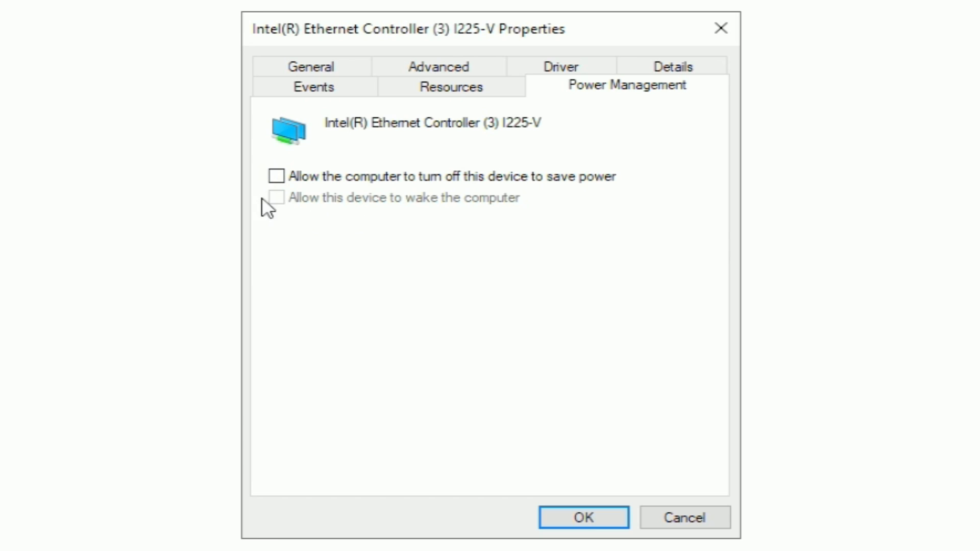
mouse_move(291, 210)
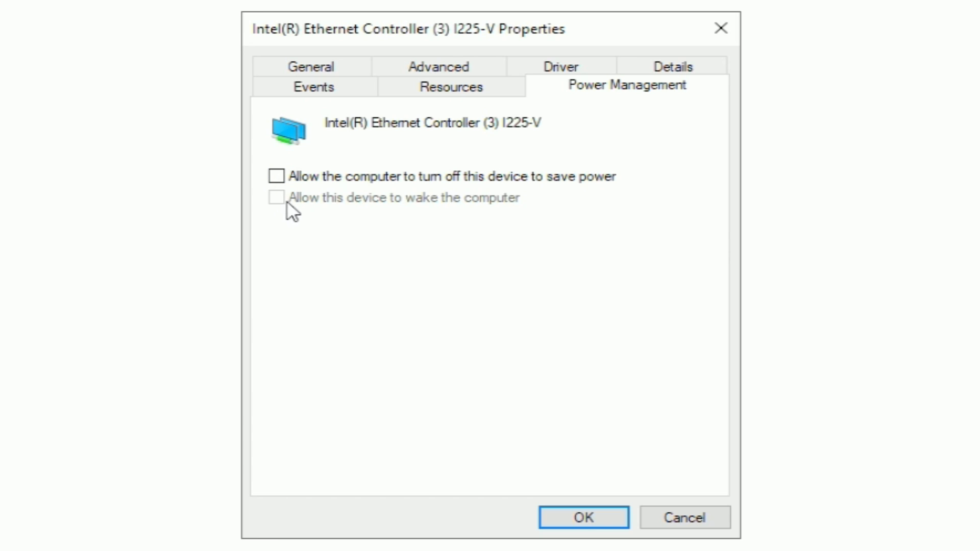
mouse_move(287, 212)
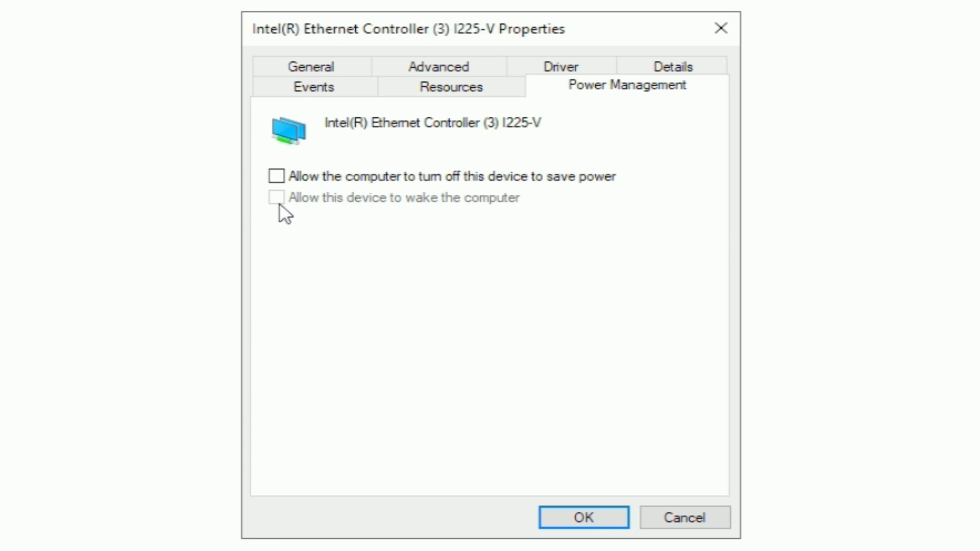
mouse_move(313, 241)
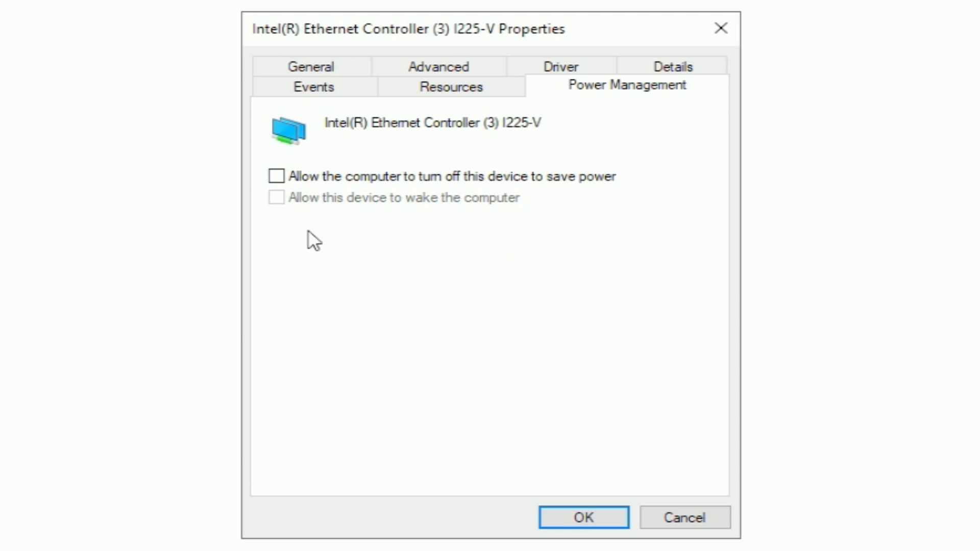
mouse_move(324, 203)
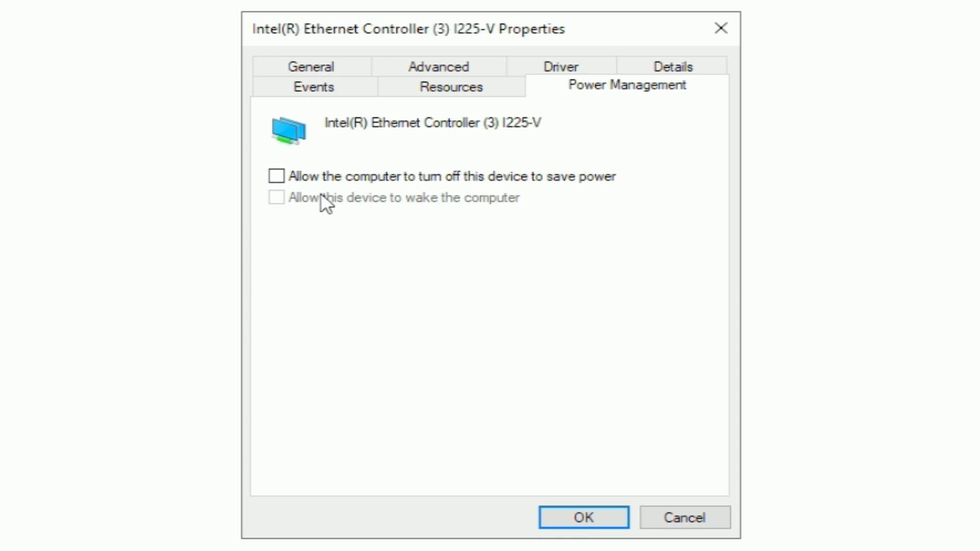
mouse_move(489, 202)
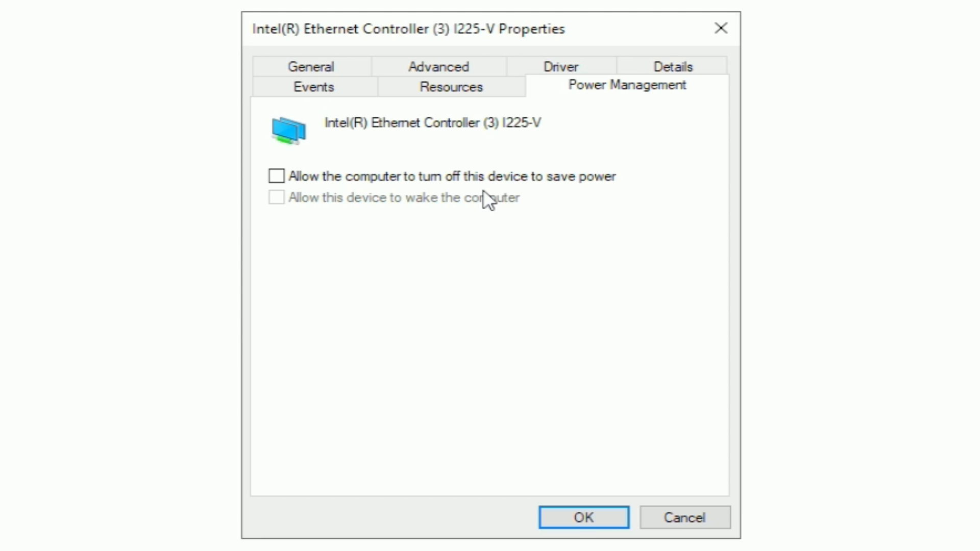
mouse_move(558, 490)
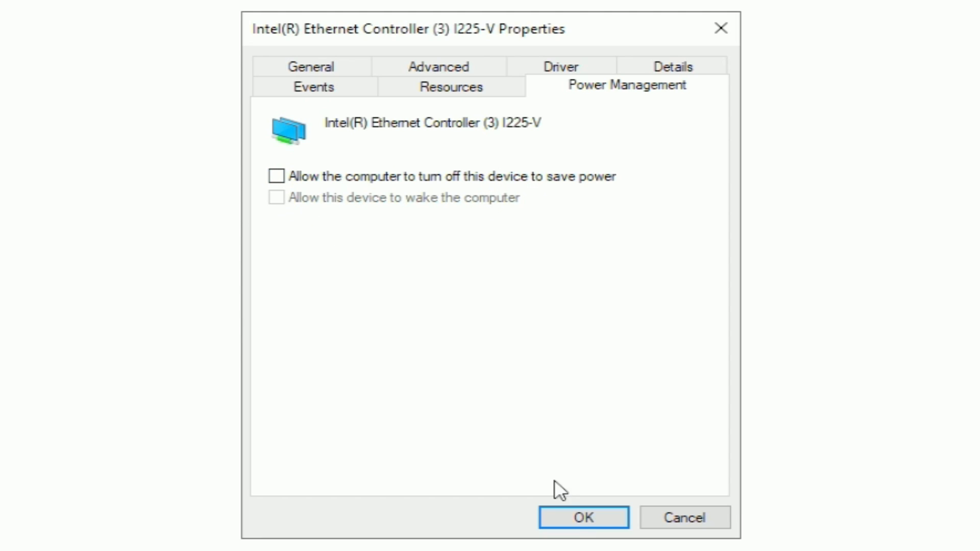
left_click(582, 517)
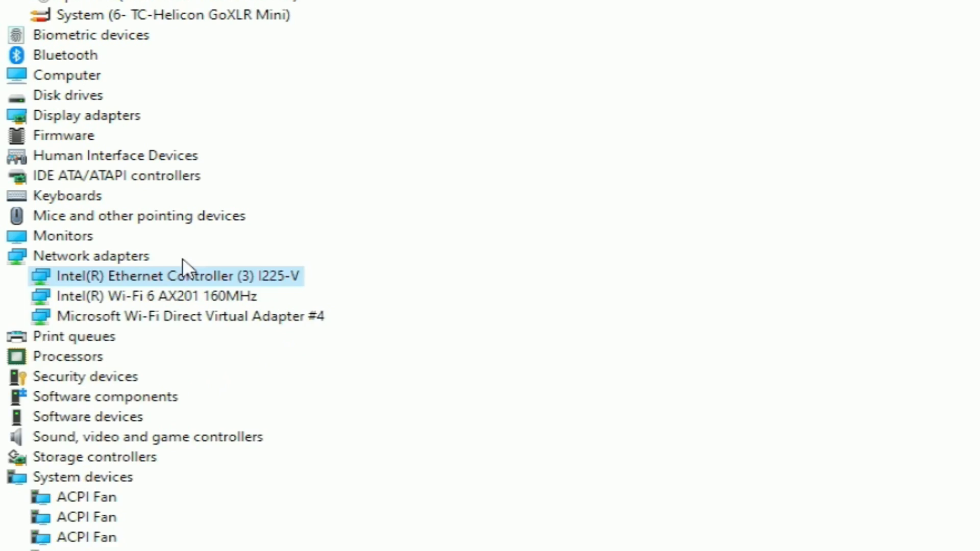
Step: Reopen the I225-V Ethernet controller's properties from the device list
scroll("up", 3)
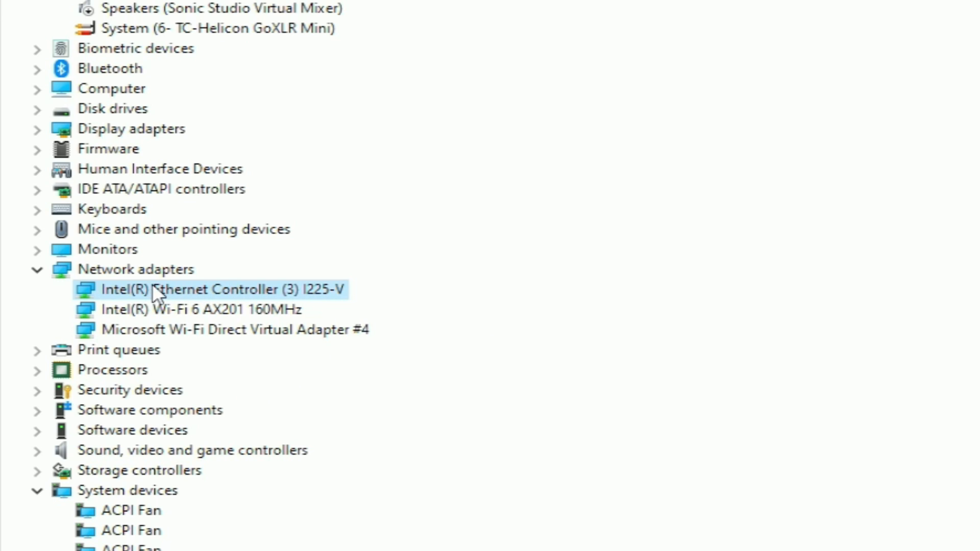
double_click(209, 289)
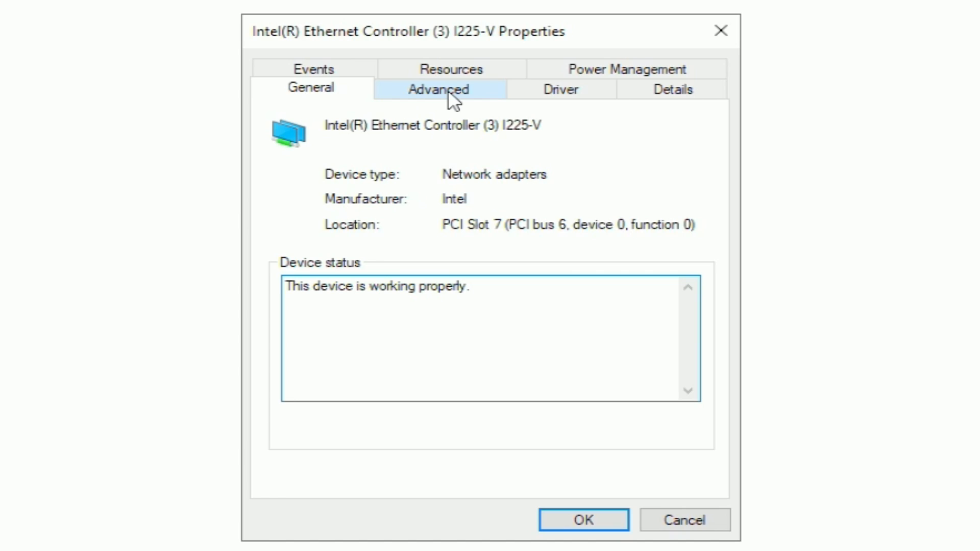
Step: Show the adapter's Advanced properties, where ARP Offload is Enabled
left_click(438, 88)
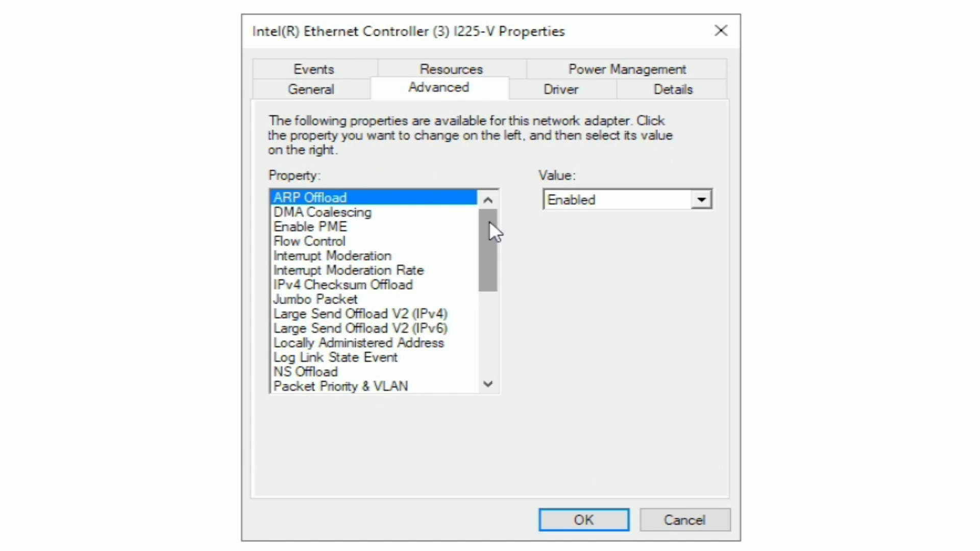
mouse_move(511, 230)
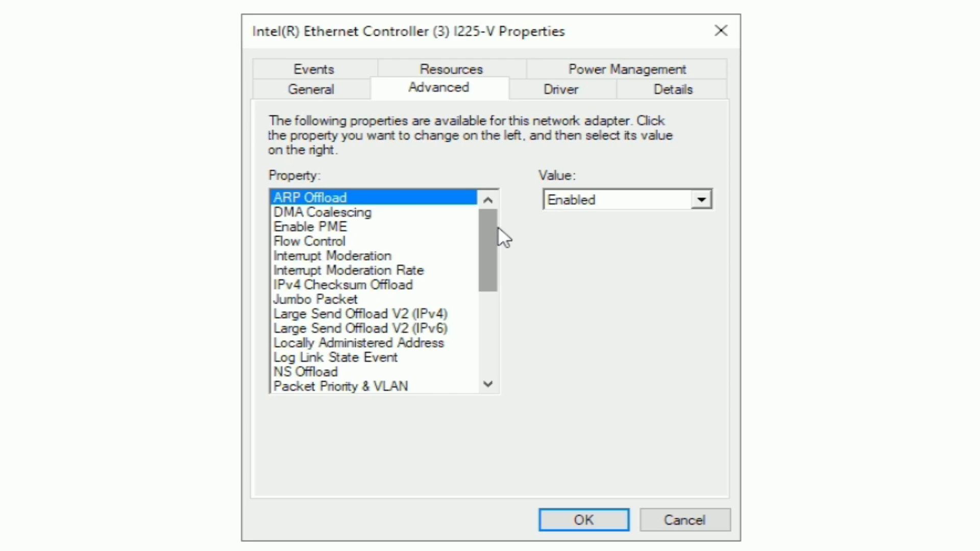
mouse_move(489, 233)
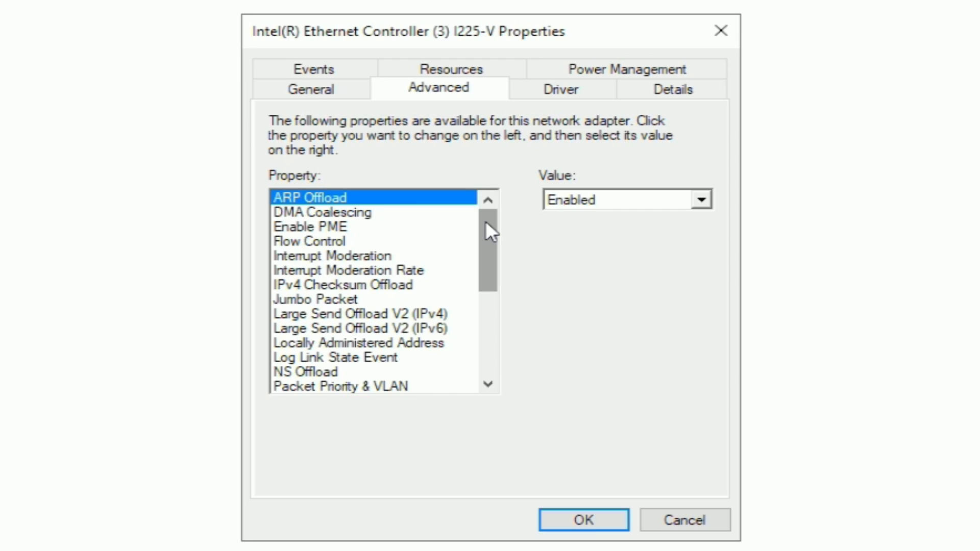
mouse_move(496, 230)
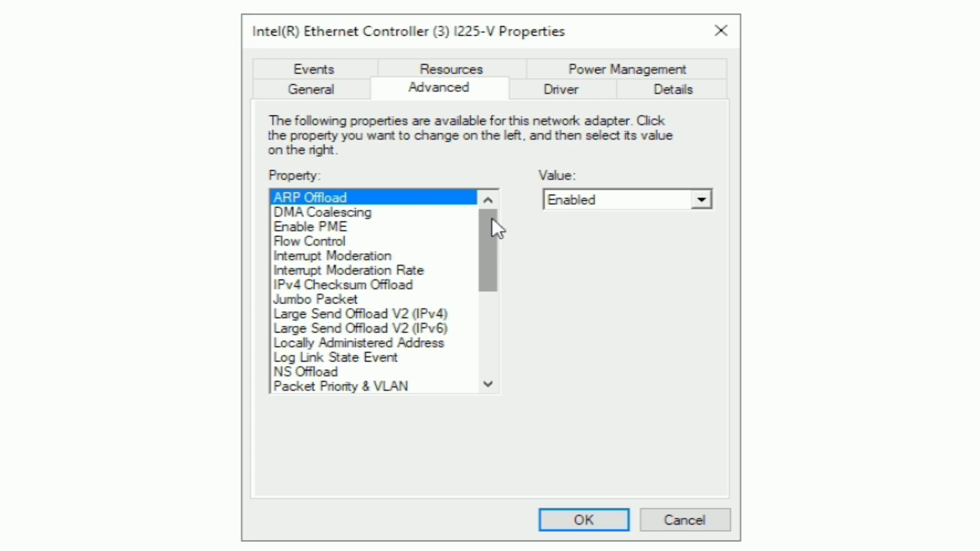
mouse_move(605, 338)
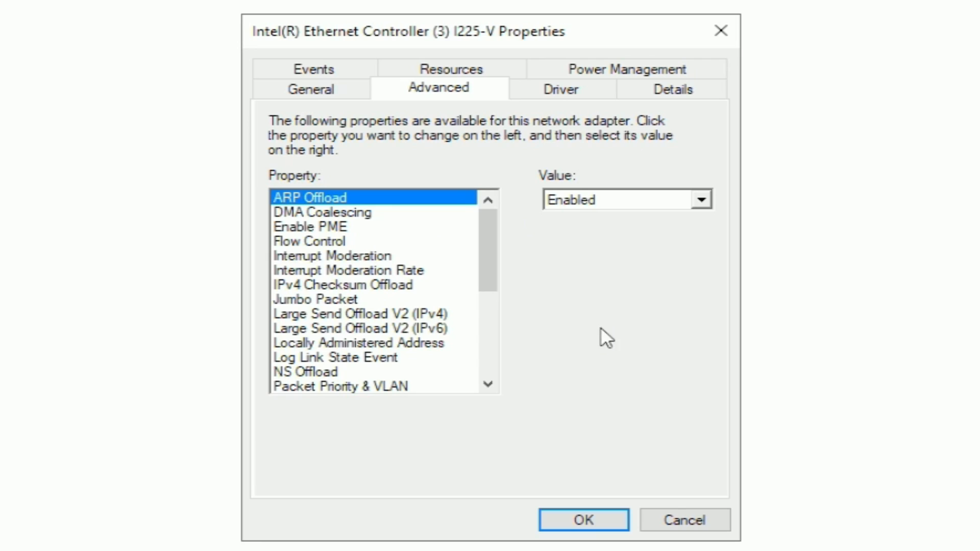
mouse_move(340, 208)
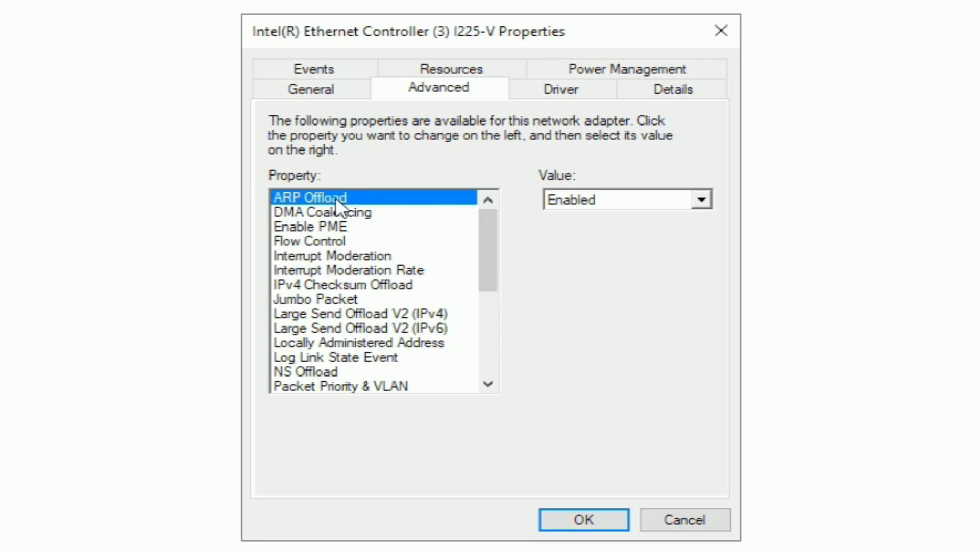
mouse_move(592, 205)
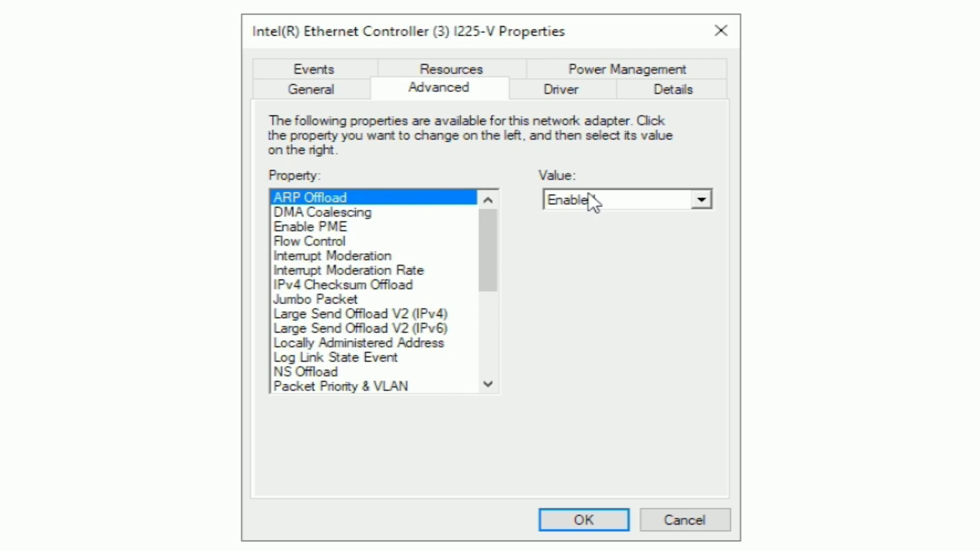
left_click(321, 212)
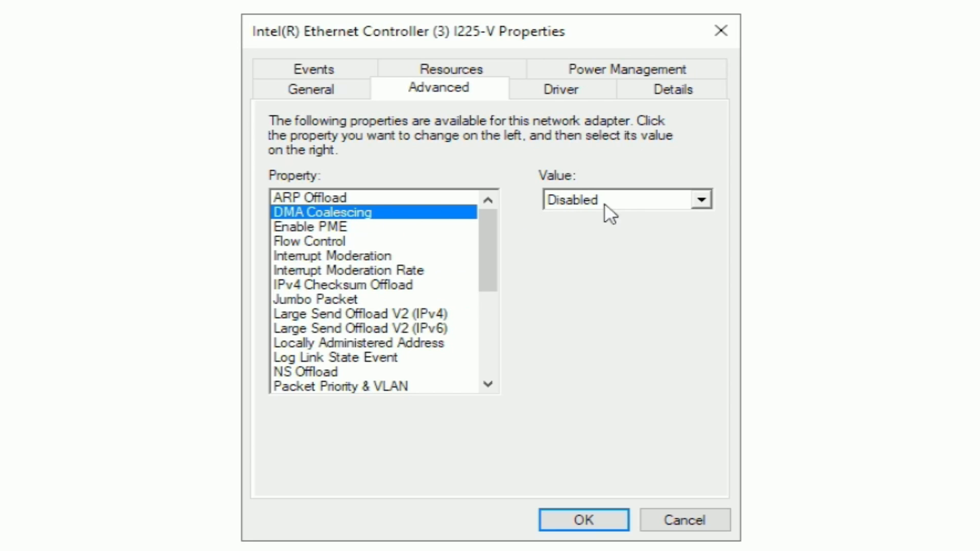
left_click(310, 227)
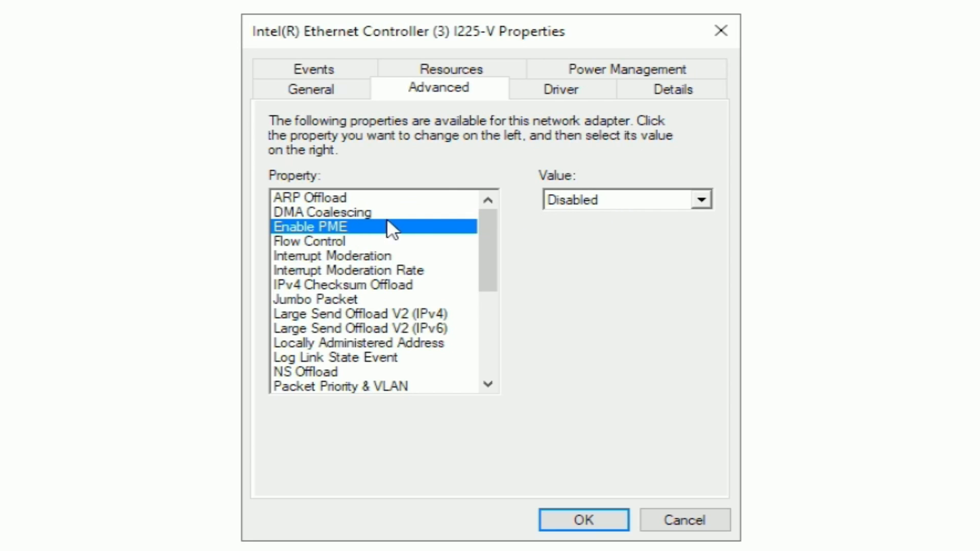
left_click(310, 241)
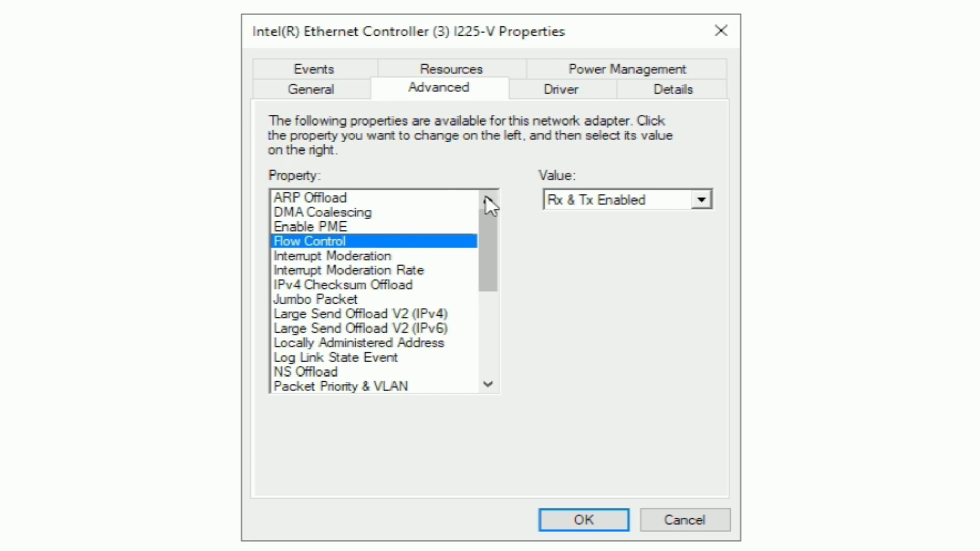
mouse_move(380, 266)
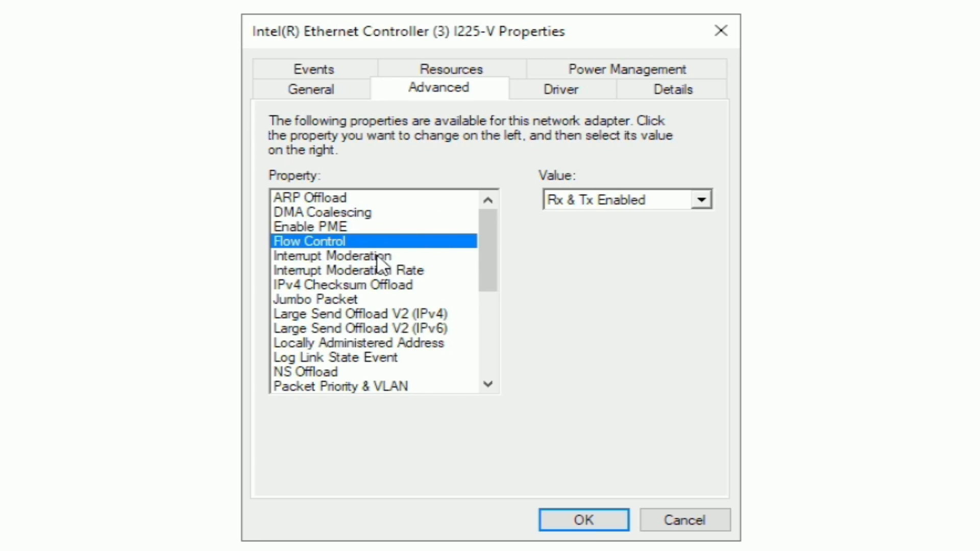
left_click(333, 255)
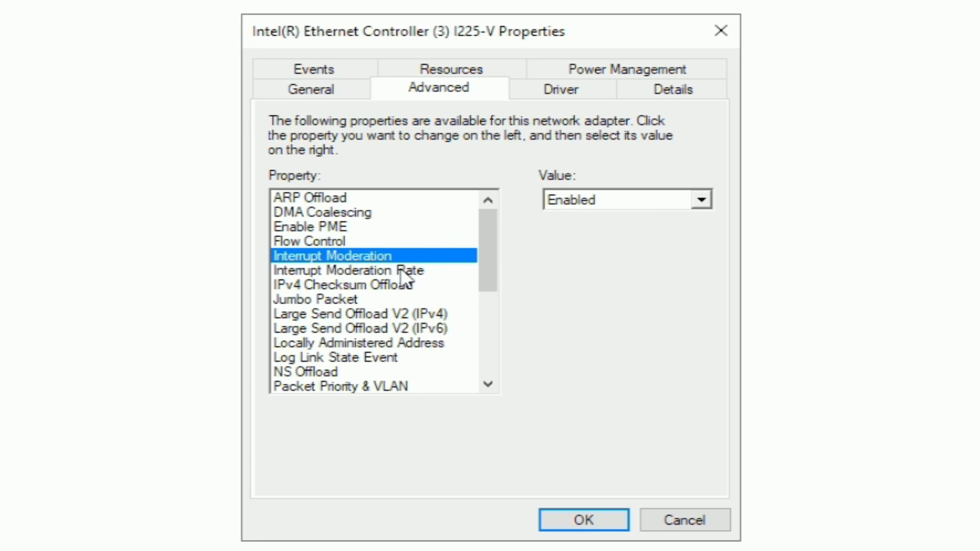
left_click(348, 270)
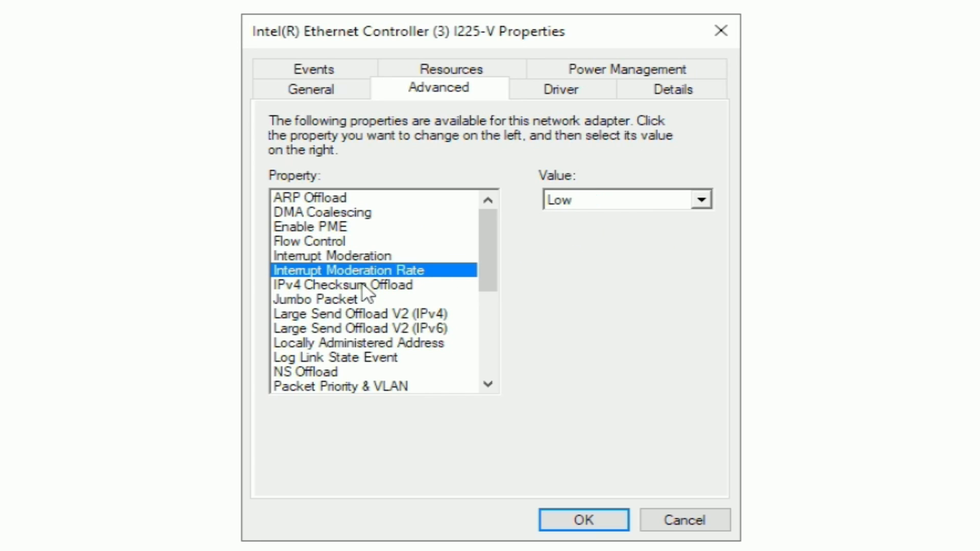
left_click(344, 285)
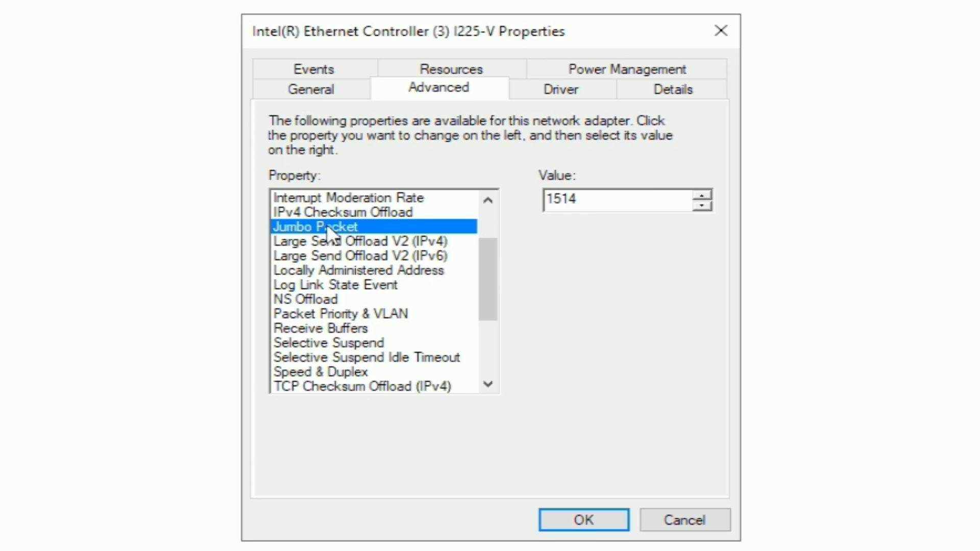
mouse_move(609, 226)
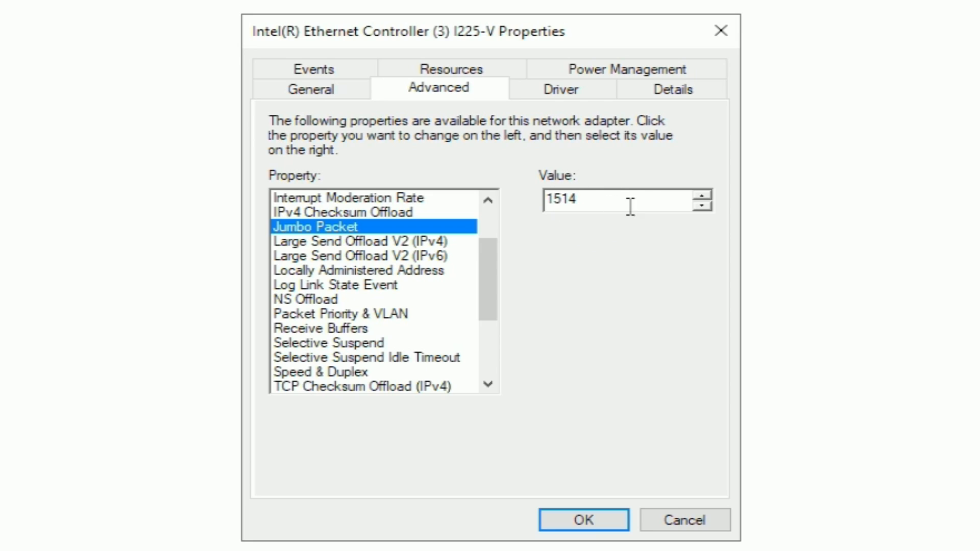
mouse_move(414, 253)
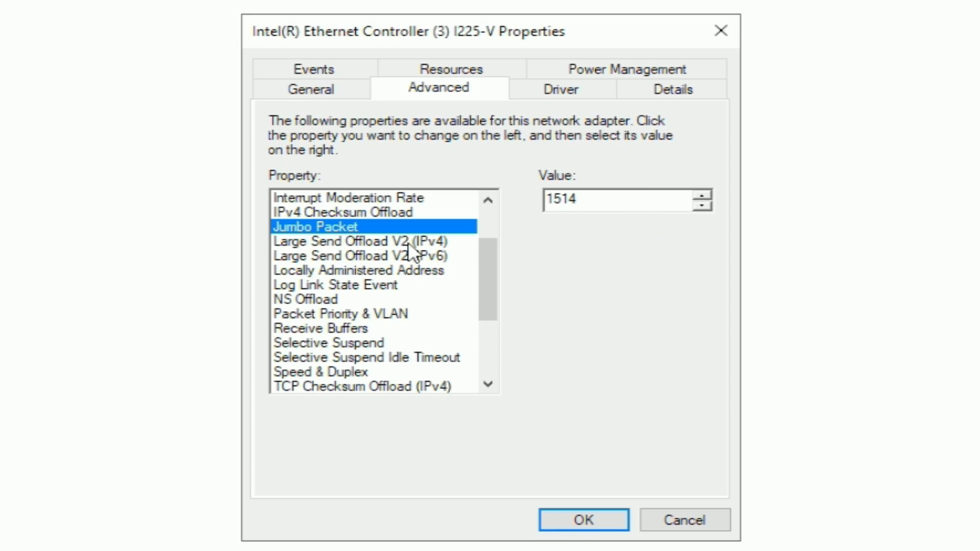
left_click(362, 242)
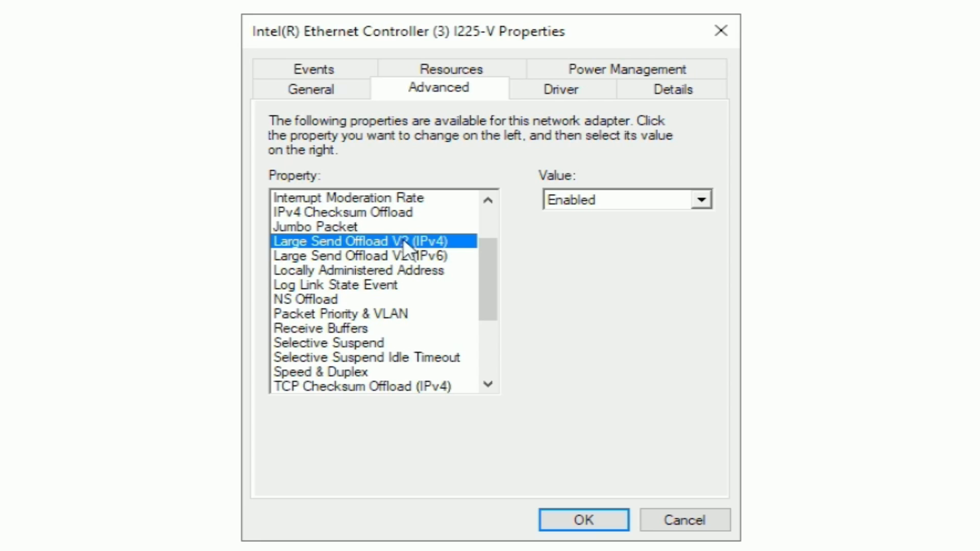
mouse_move(408, 262)
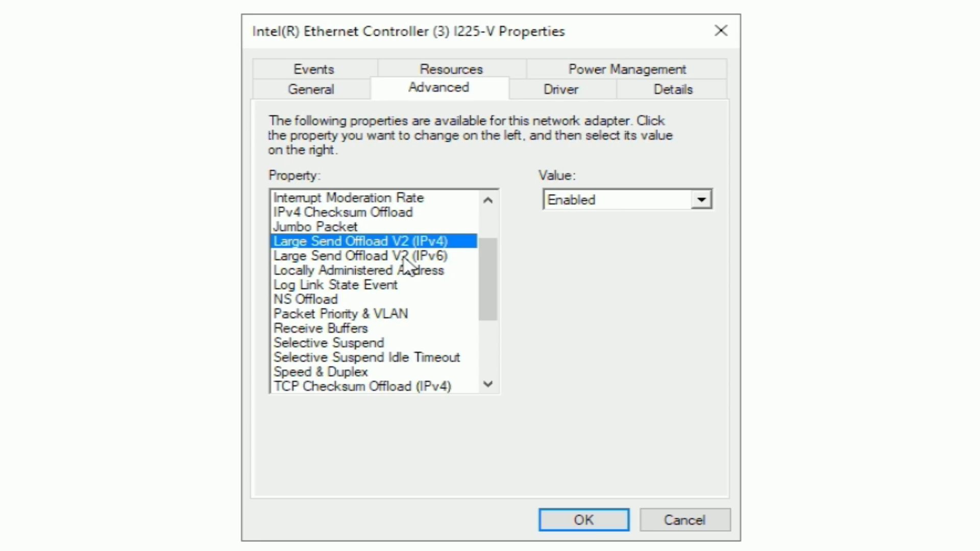
left_click(359, 255)
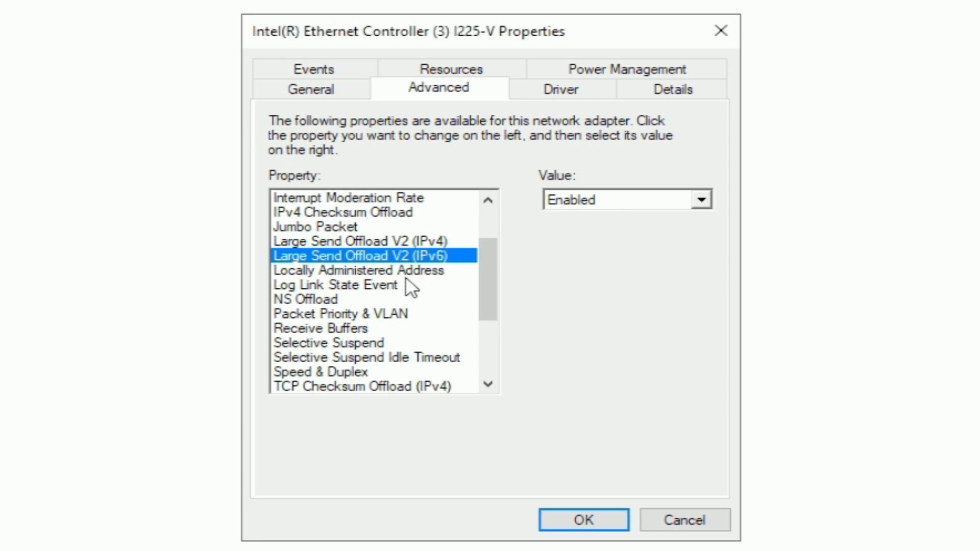
left_click(359, 269)
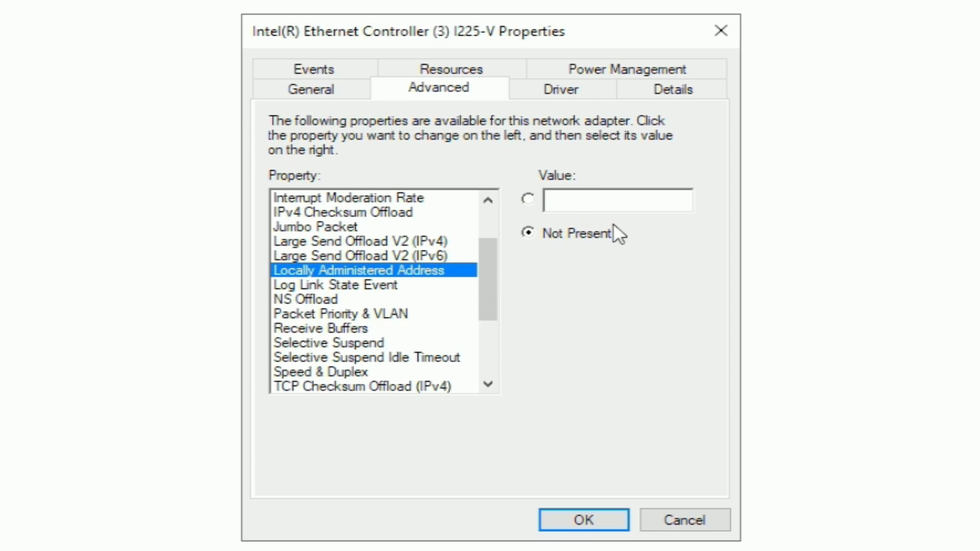
left_click(336, 285)
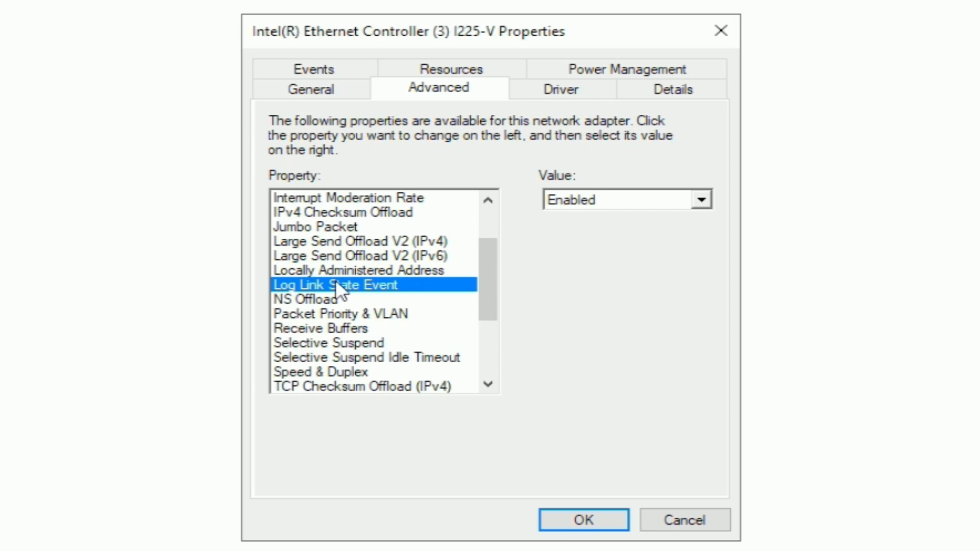
left_click(306, 299)
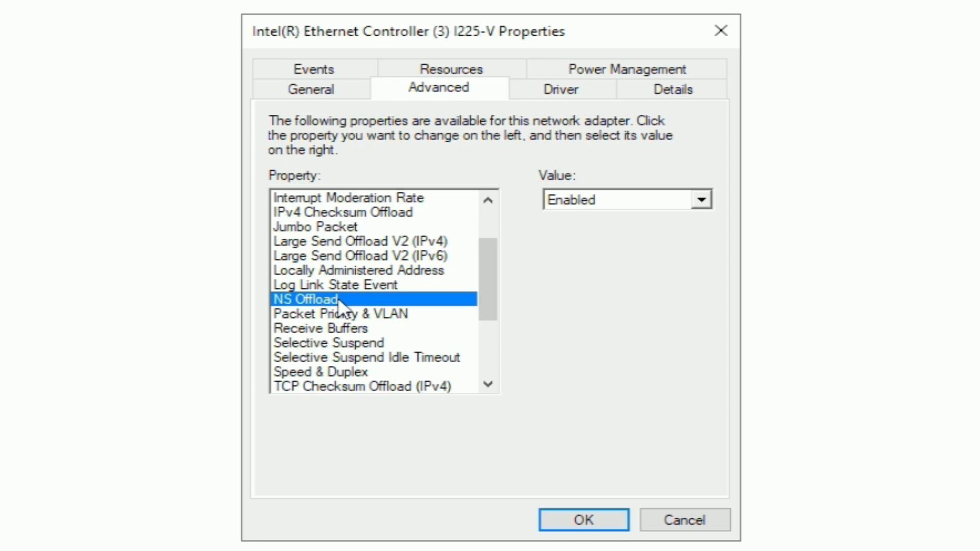
left_click(341, 314)
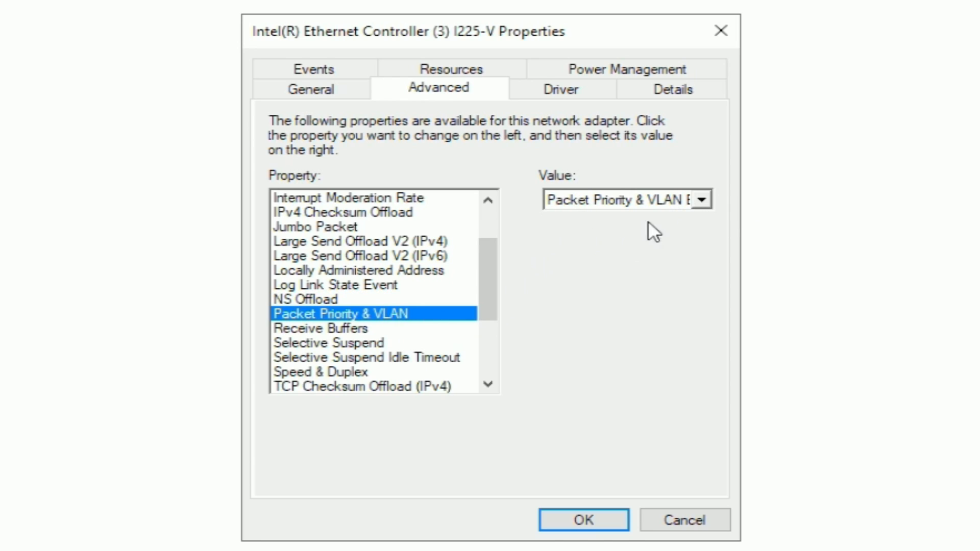
left_click(322, 327)
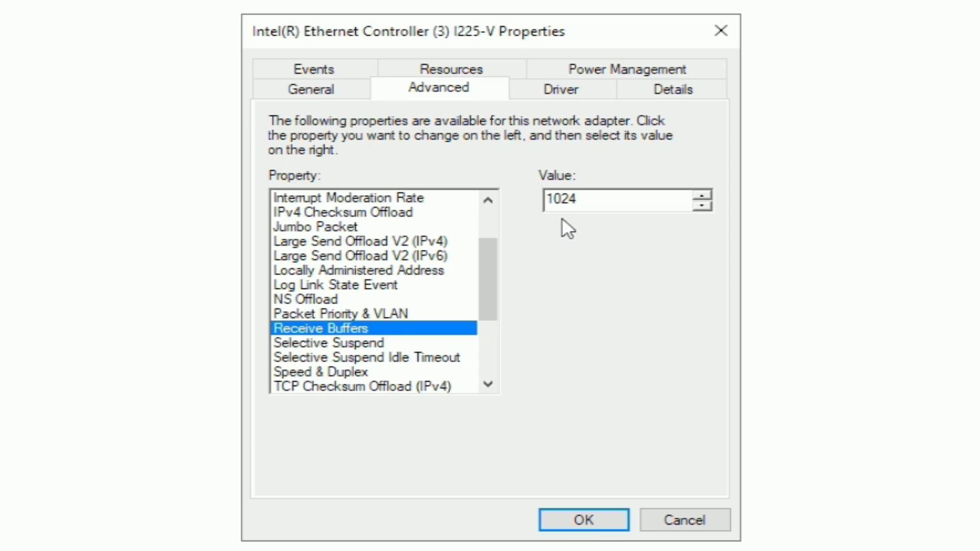
mouse_move(497, 294)
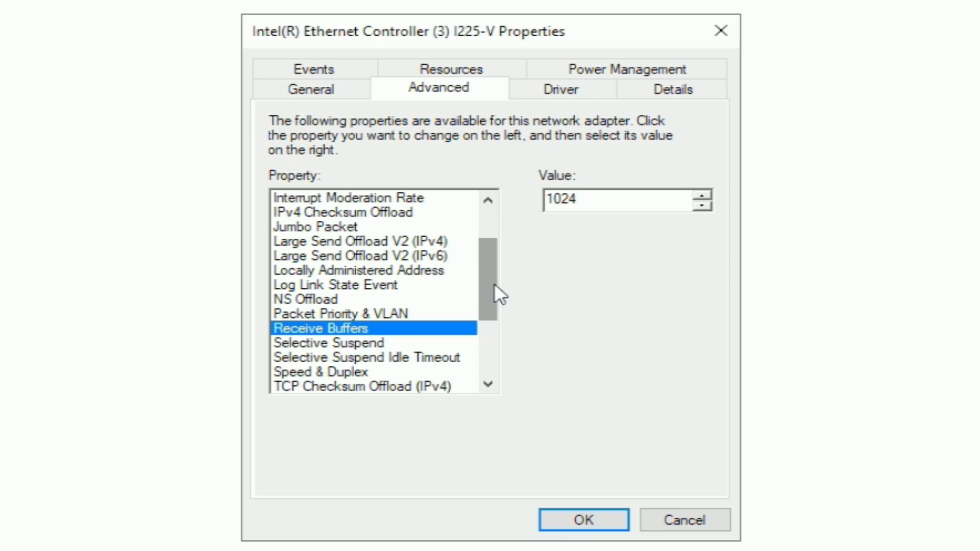
Step: Review Selective Suspend, Speed & Duplex, TCP Checksum Offload and Transmit Buffers values
scroll("down", 3)
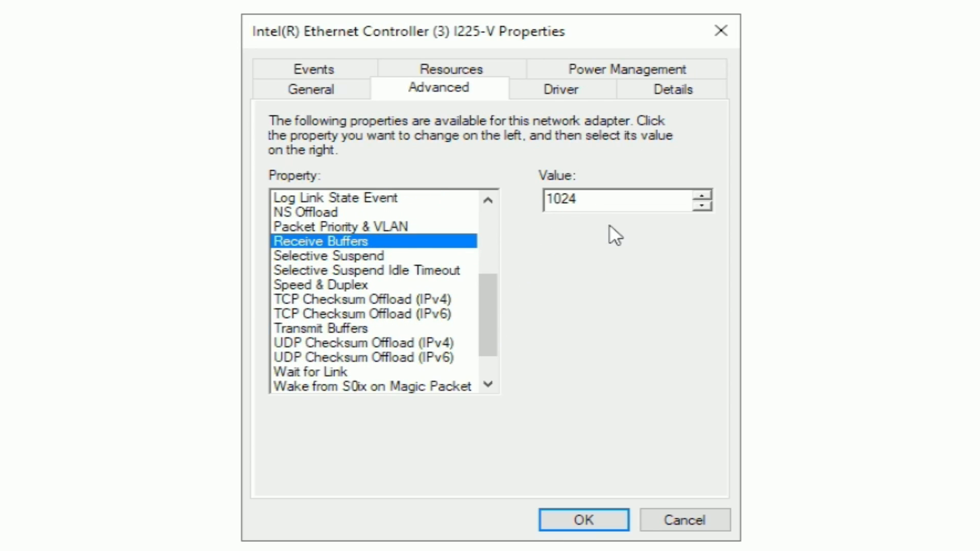
left_click(328, 255)
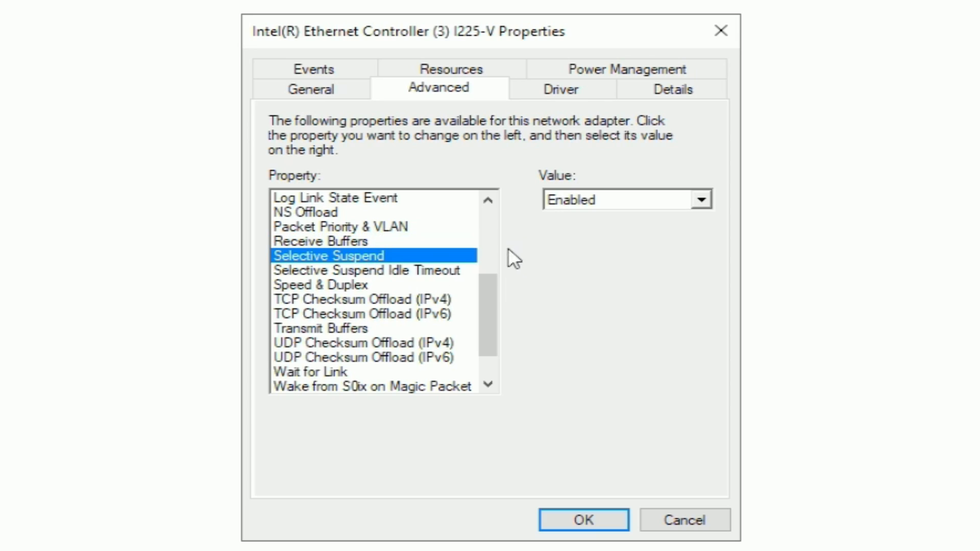
left_click(367, 269)
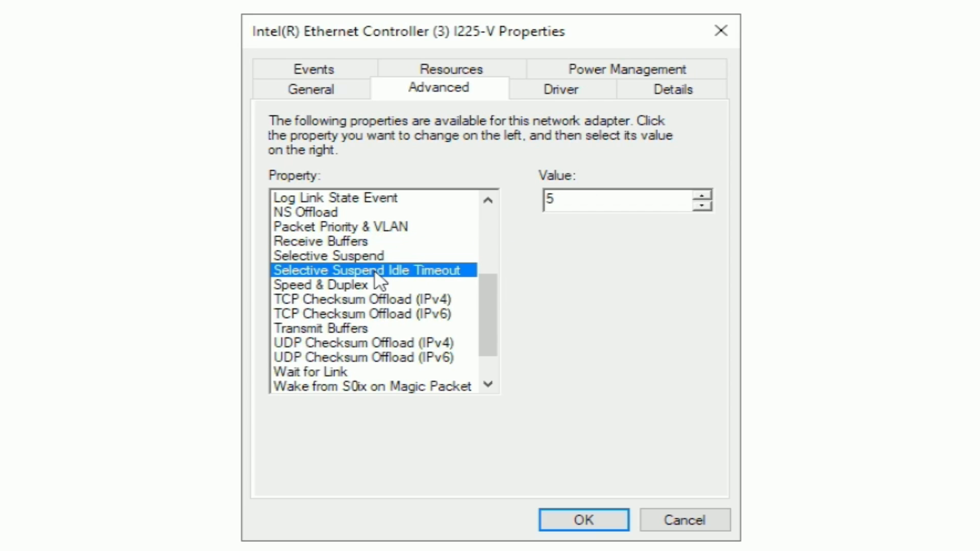
mouse_move(376, 285)
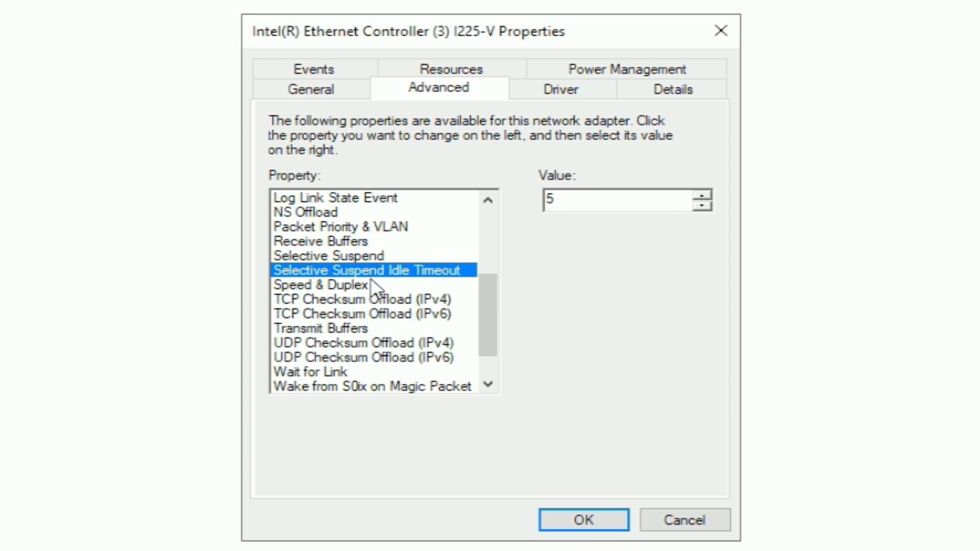
left_click(321, 284)
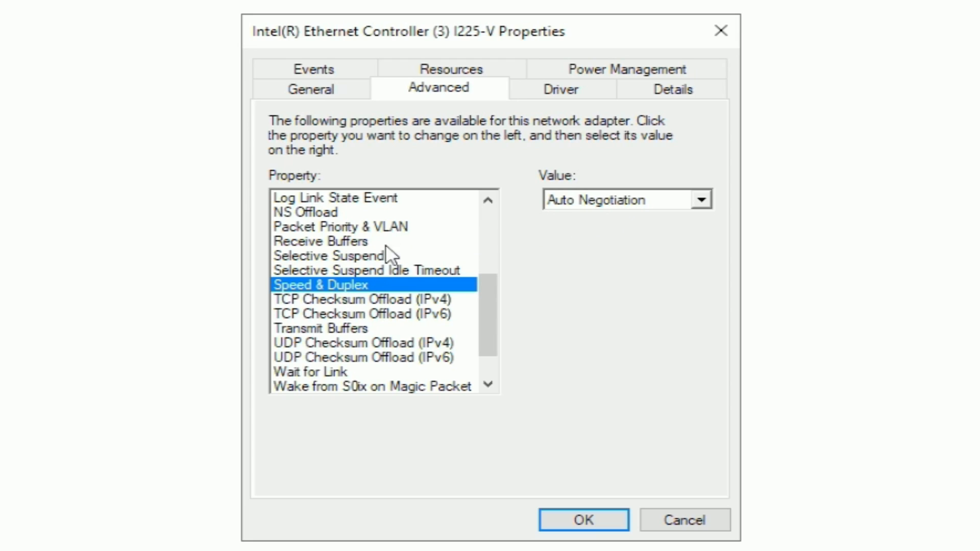
left_click(363, 299)
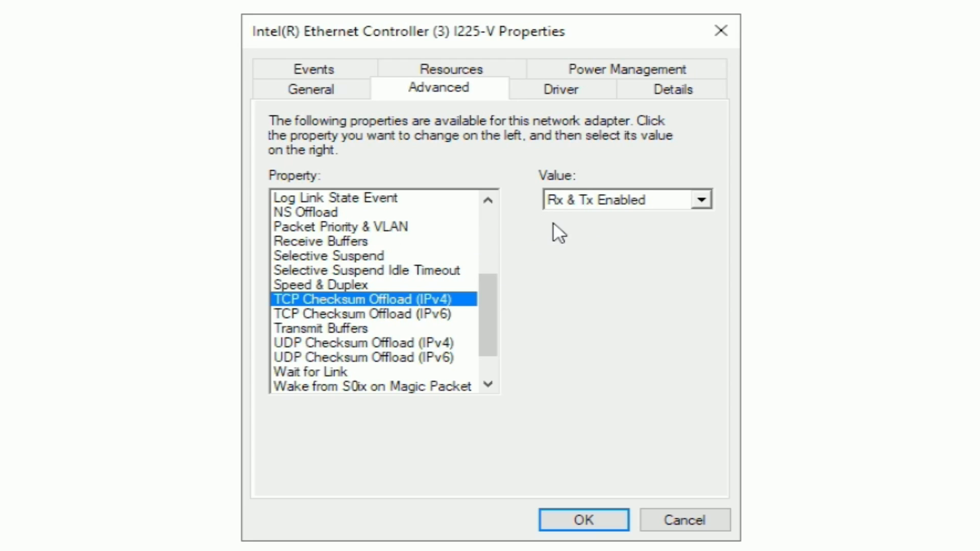
left_click(372, 313)
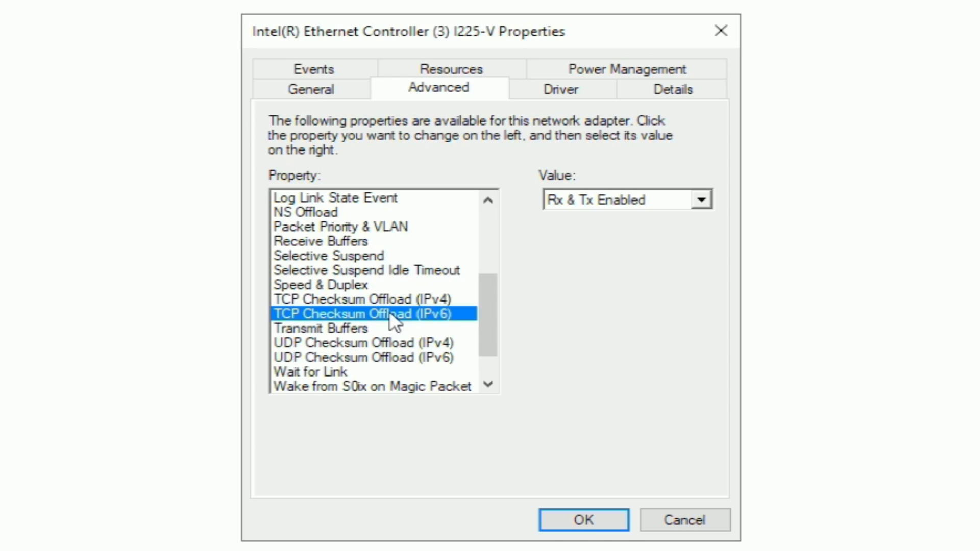
mouse_move(381, 327)
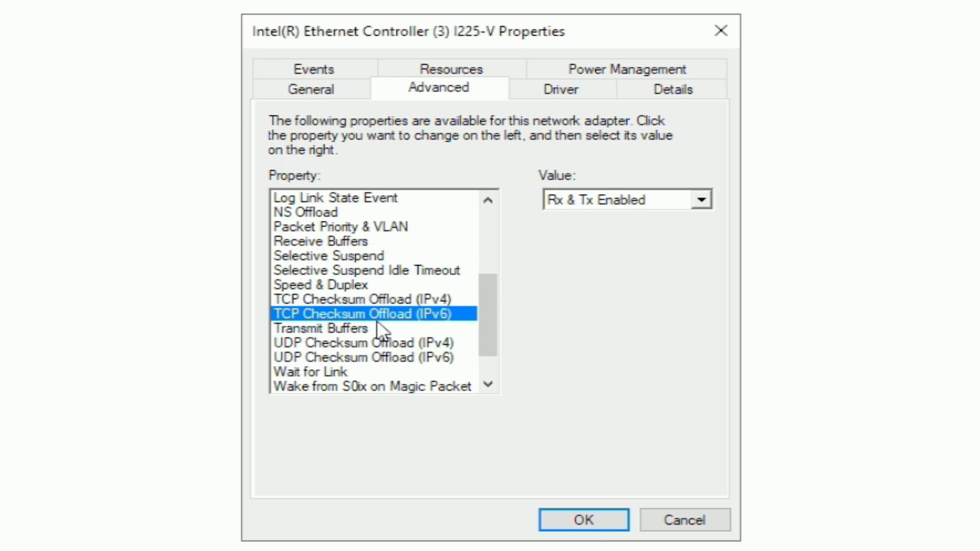
left_click(321, 328)
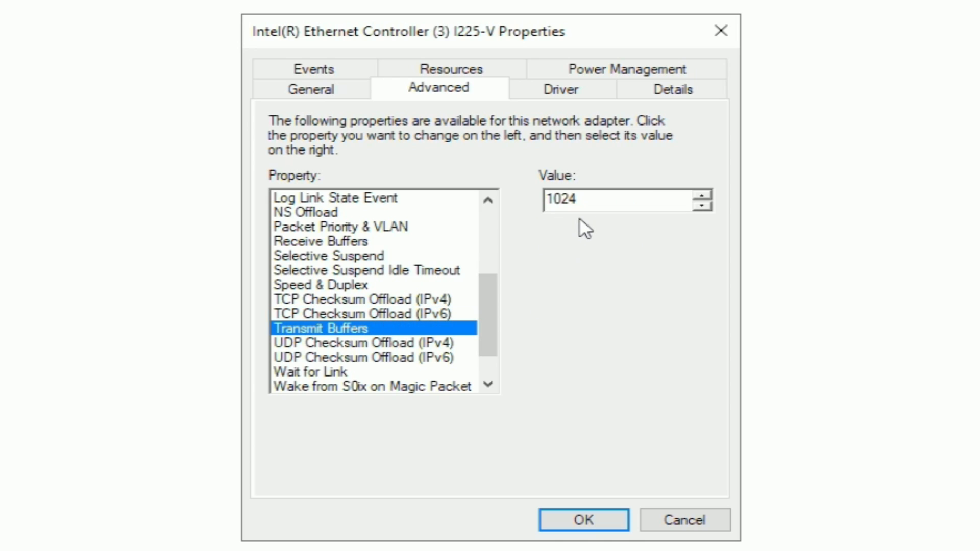
Step: Review UDP Checksum Offload, Wait for Link and the Wake on Magic Packet/Link/Pattern Match values
scroll("down", 3)
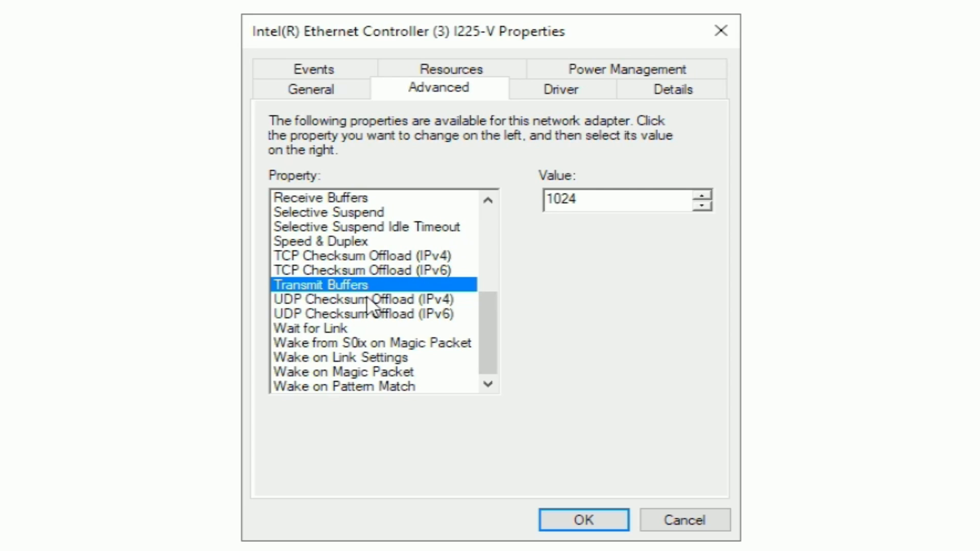
left_click(365, 299)
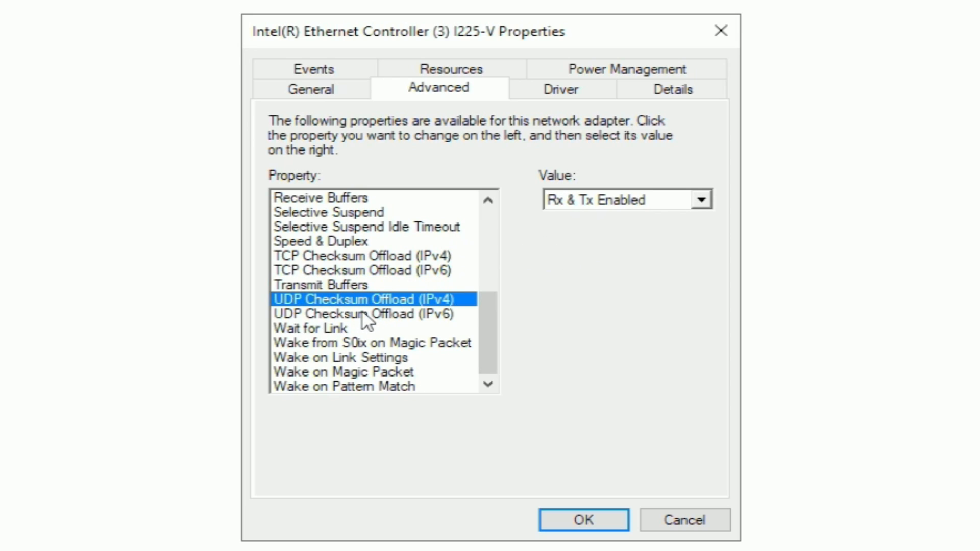
left_click(367, 314)
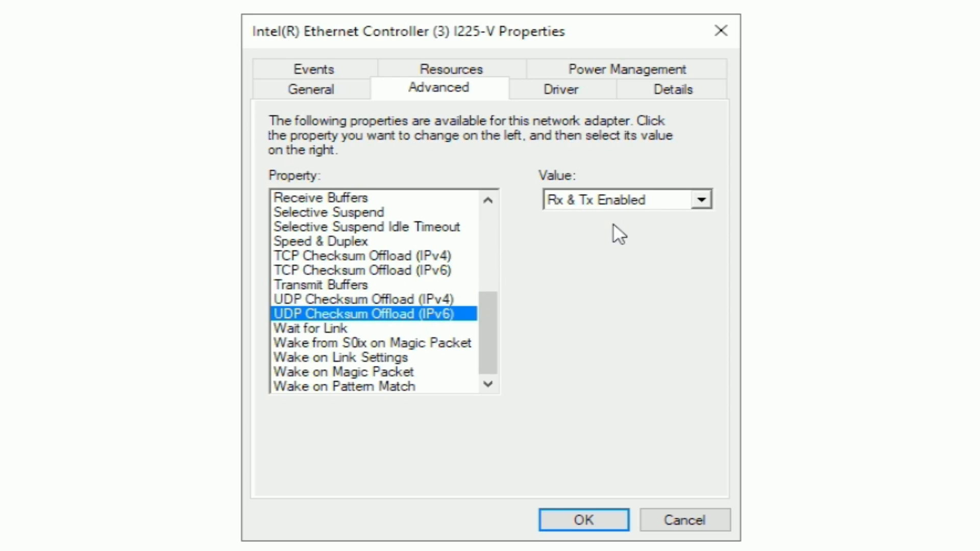
left_click(310, 327)
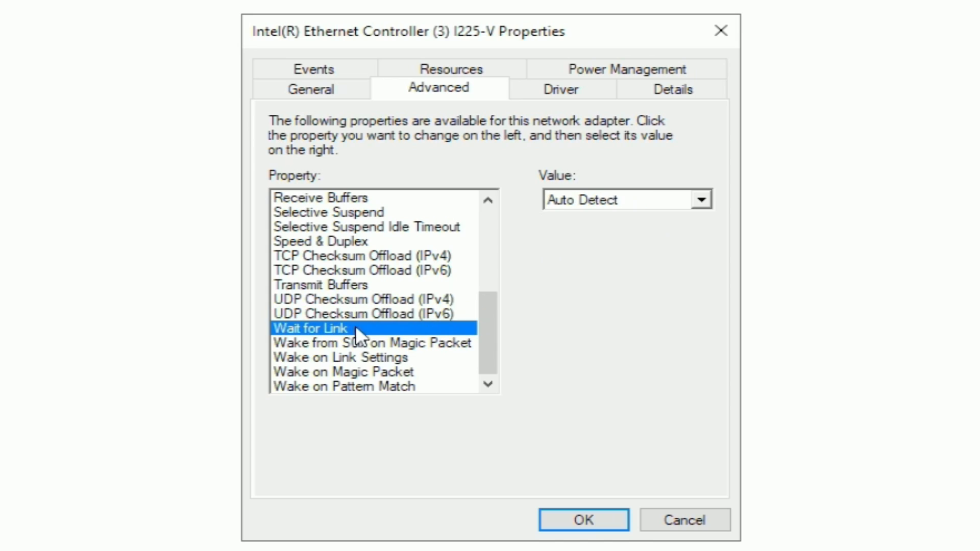
mouse_move(388, 362)
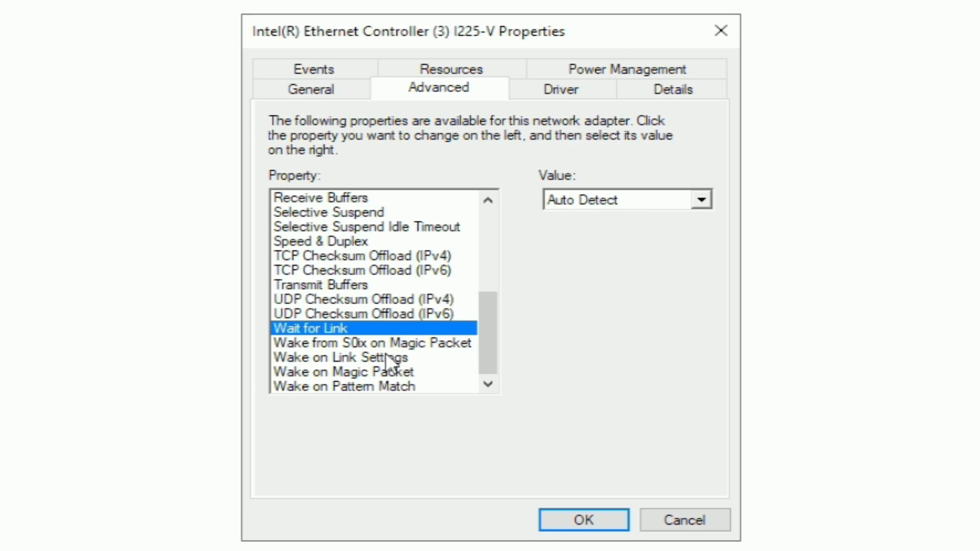
mouse_move(411, 351)
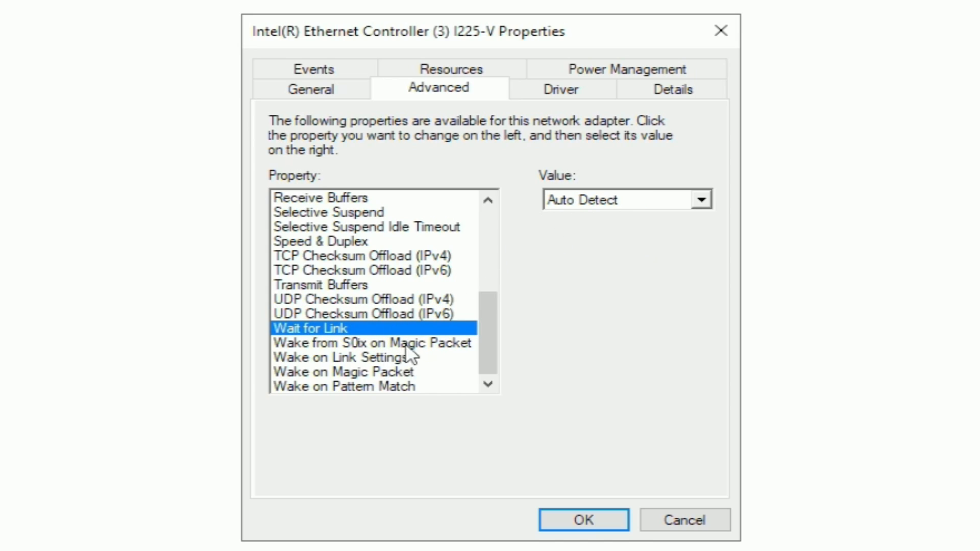
mouse_move(409, 343)
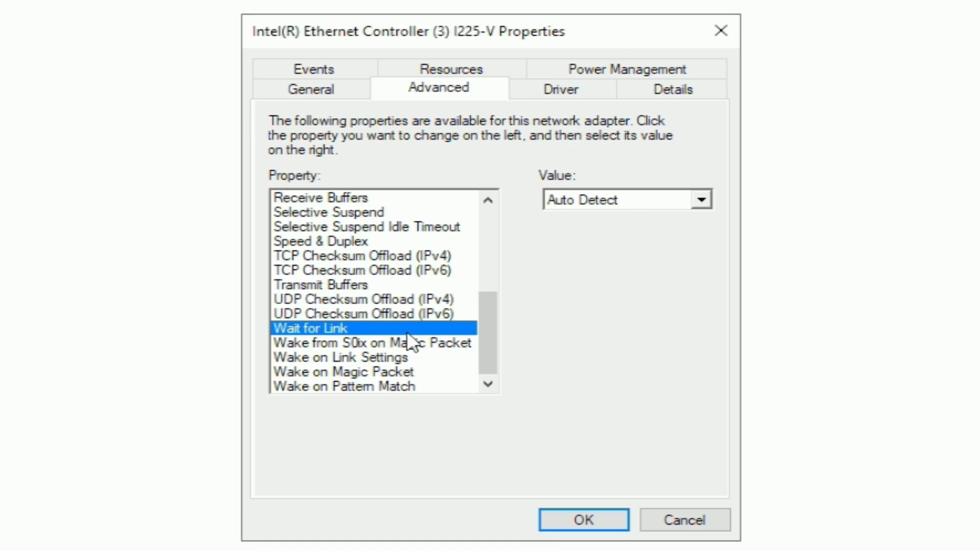
left_click(372, 343)
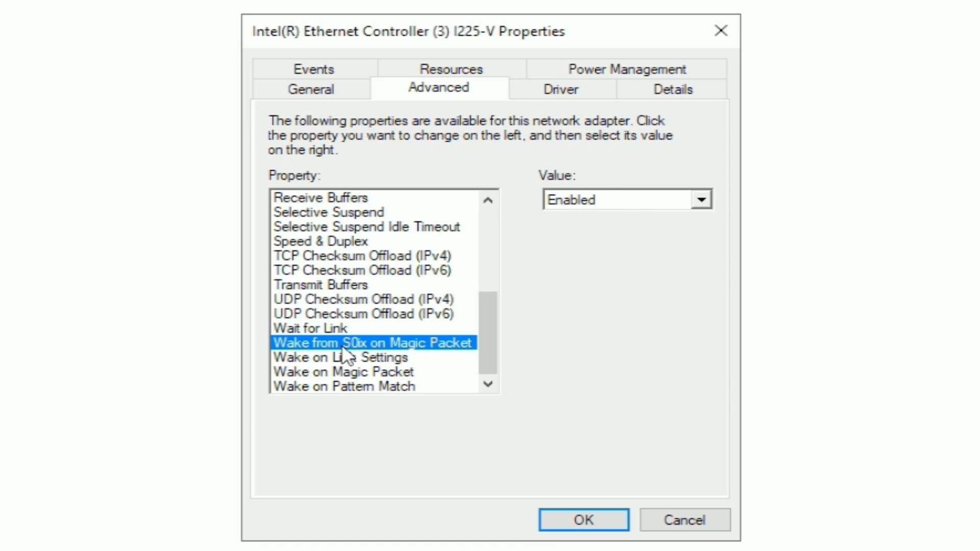
mouse_move(430, 356)
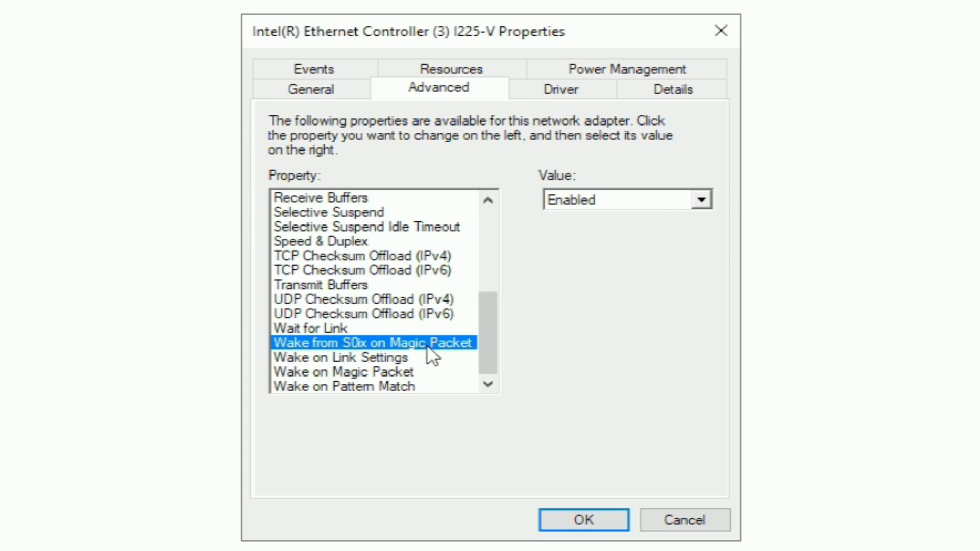
left_click(341, 357)
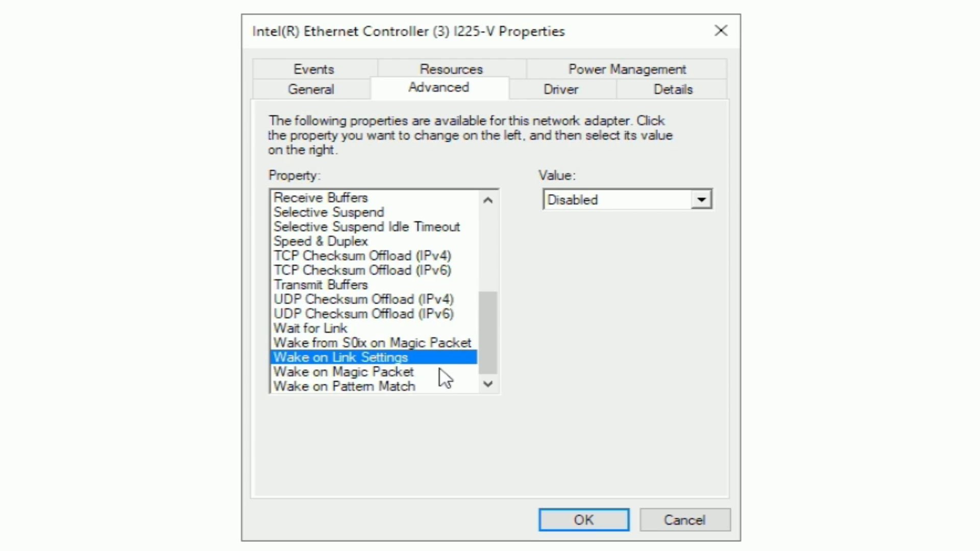
mouse_move(405, 382)
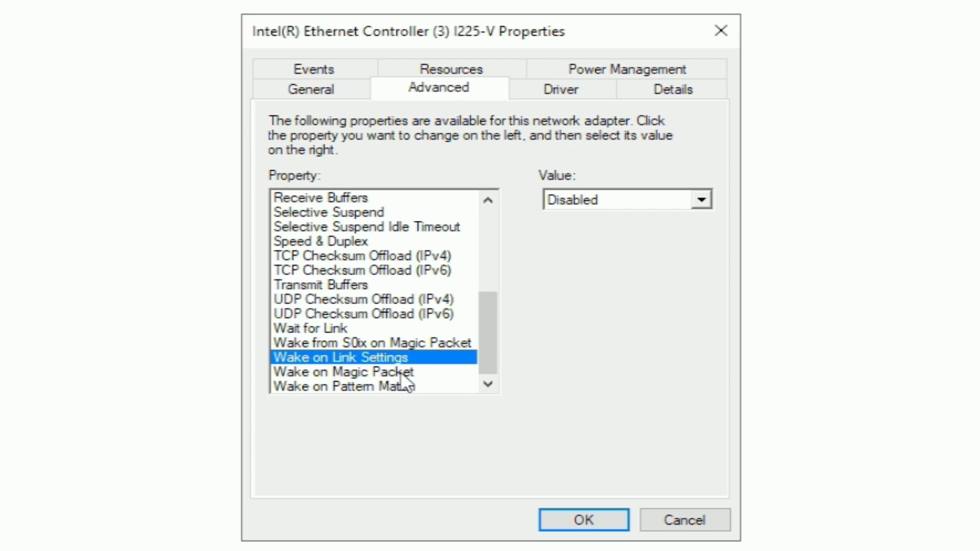
left_click(343, 386)
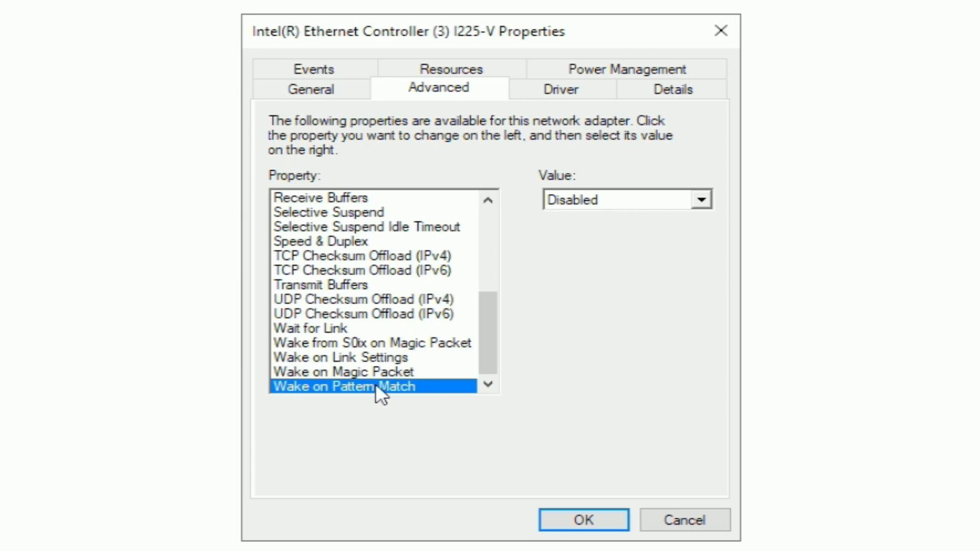
mouse_move(335, 379)
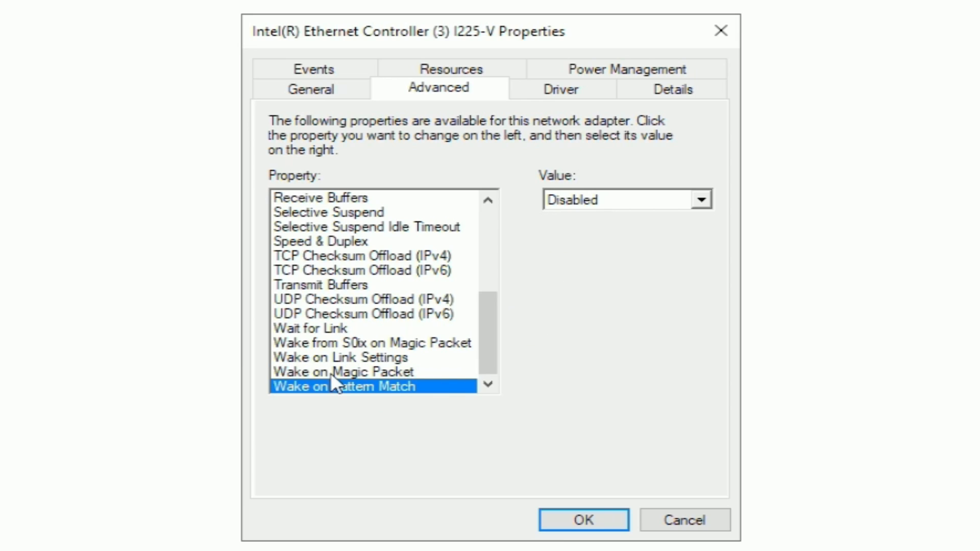
mouse_move(350, 368)
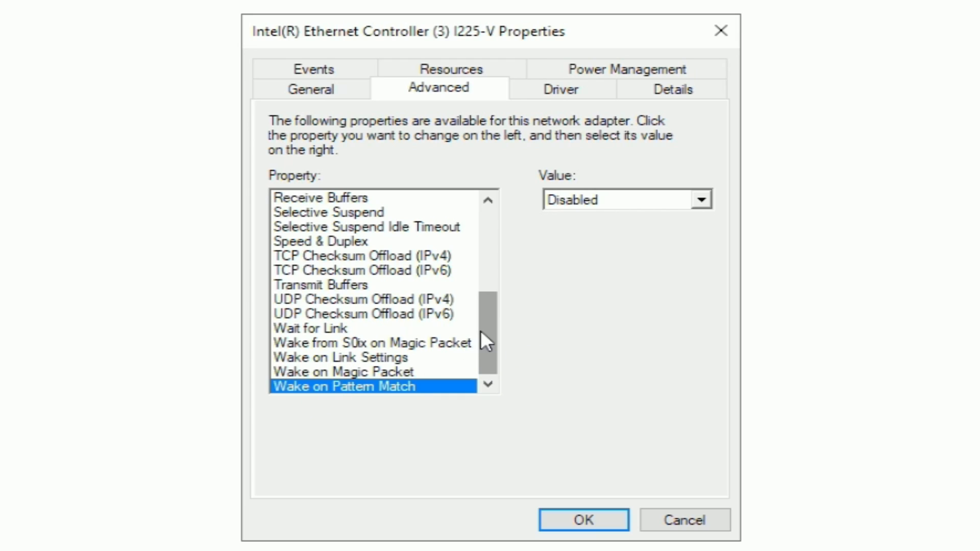
mouse_move(492, 372)
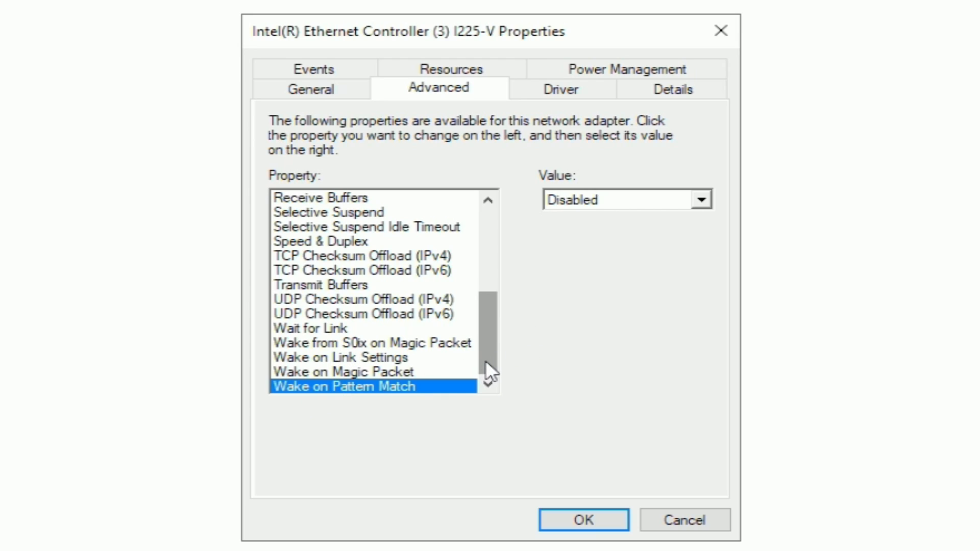
Step: Set Wake on Link Settings to Disabled and confirm the adapter property changes with OK
left_click(343, 357)
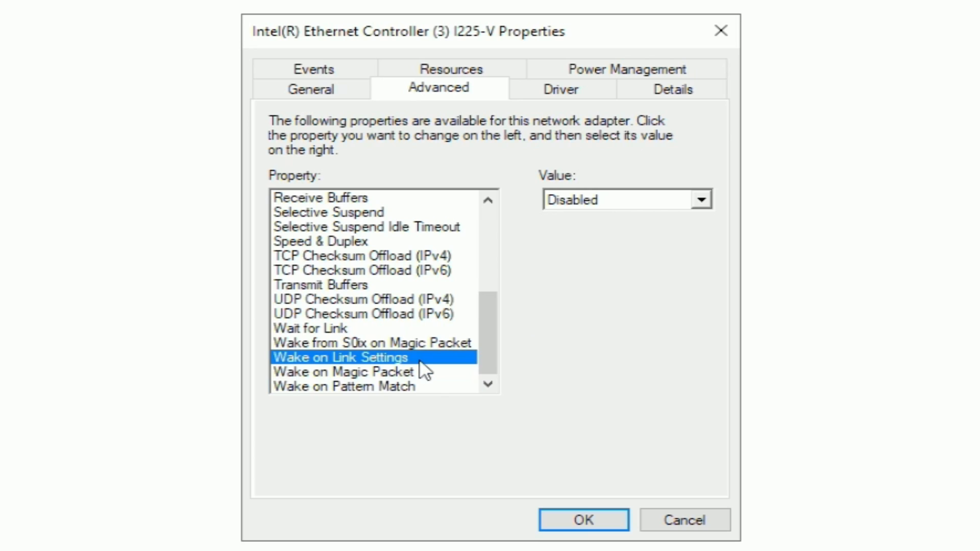
left_click(343, 386)
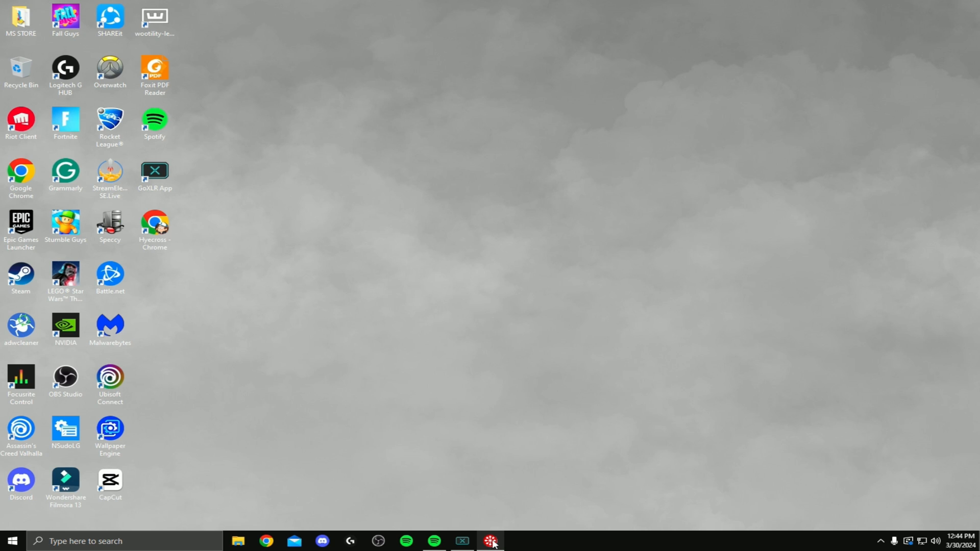
left_click(491, 541)
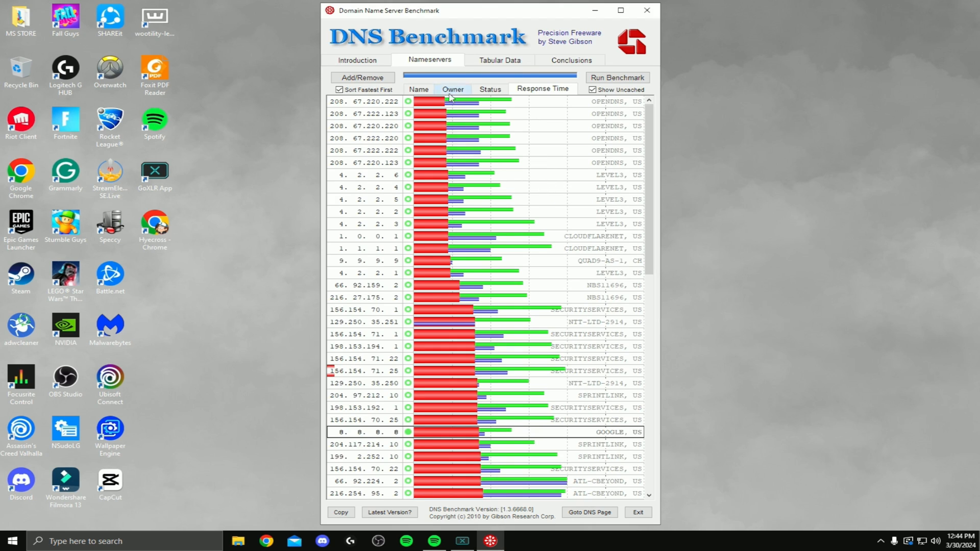
mouse_move(562, 40)
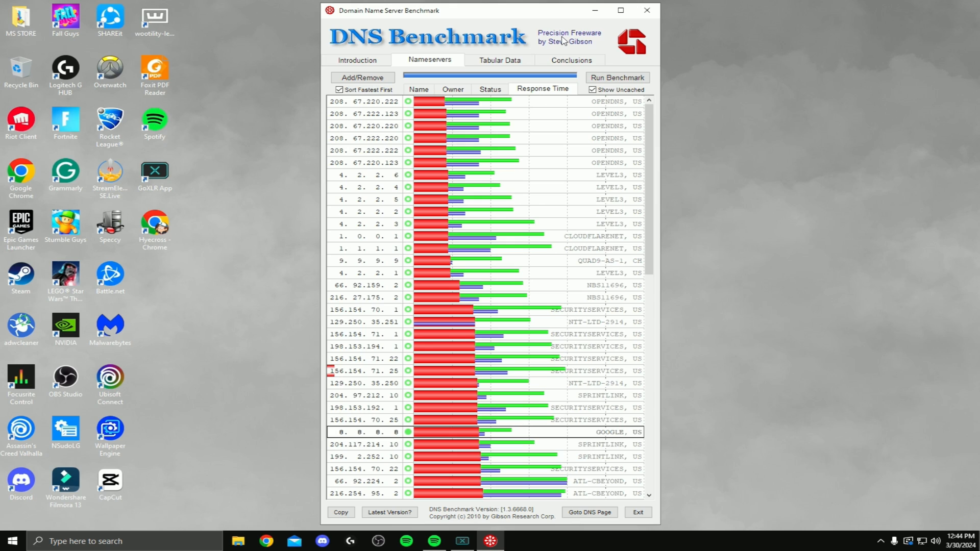
mouse_move(541, 235)
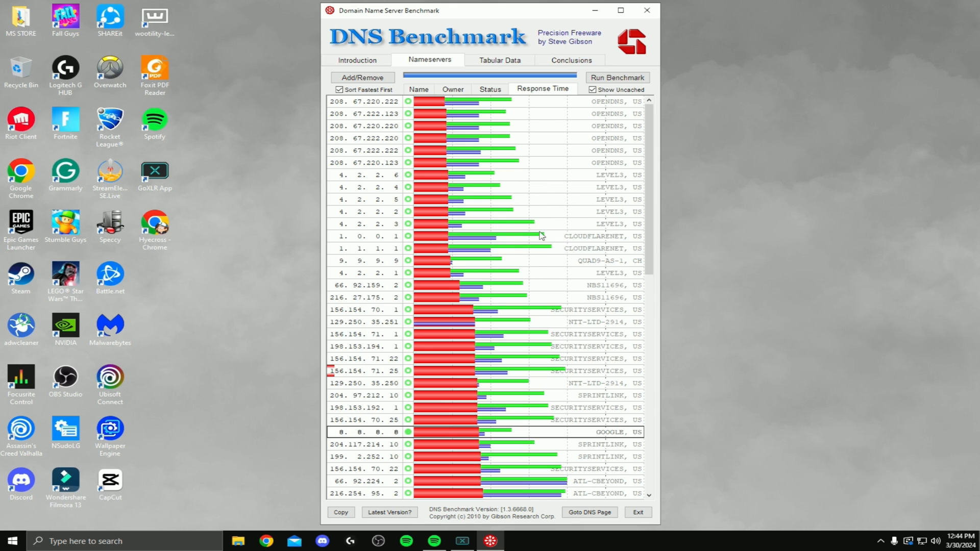
mouse_move(544, 208)
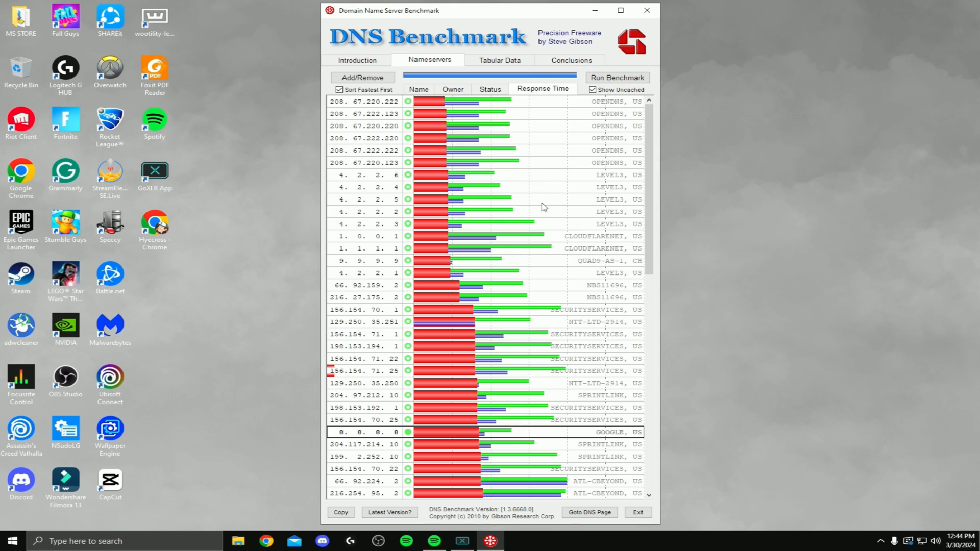
mouse_move(420, 149)
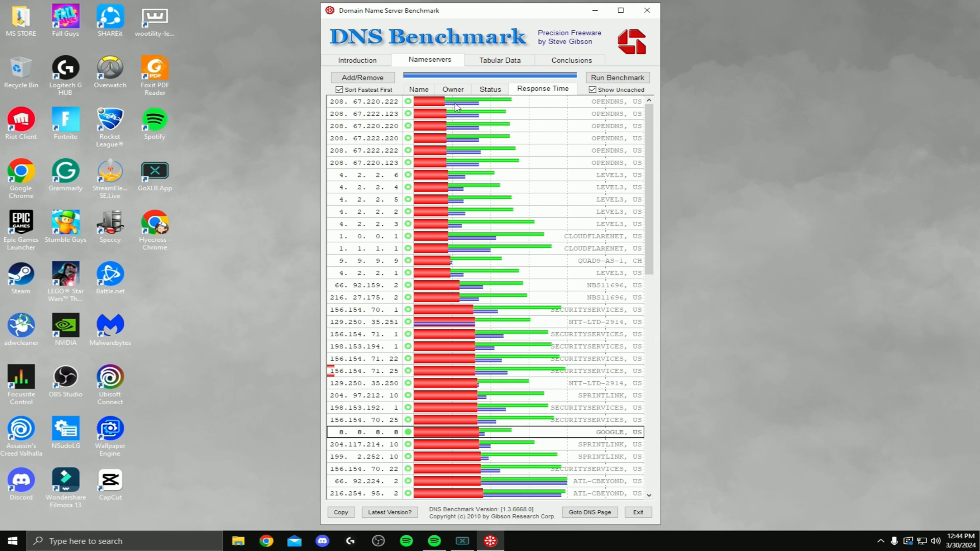
mouse_move(410, 438)
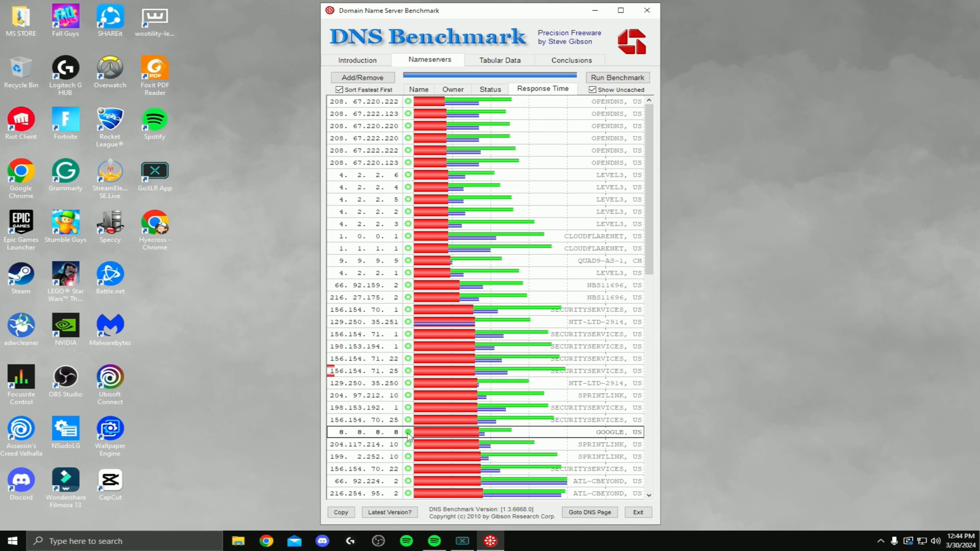
scroll("down", 3)
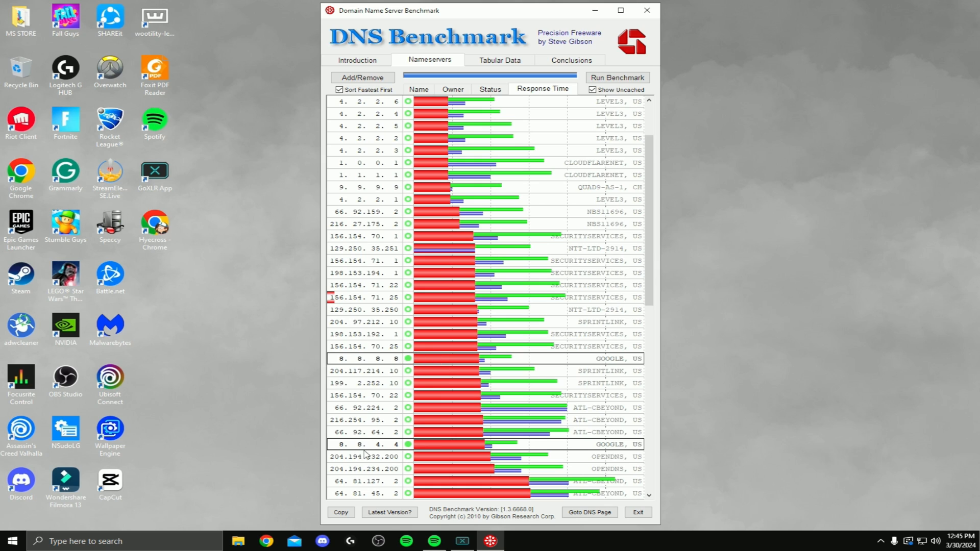
mouse_move(379, 369)
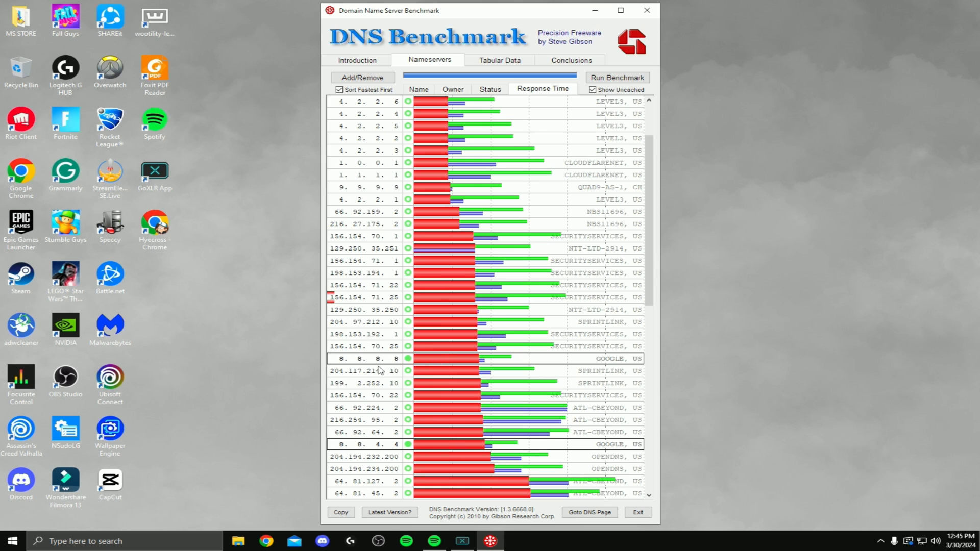
scroll("up", 3)
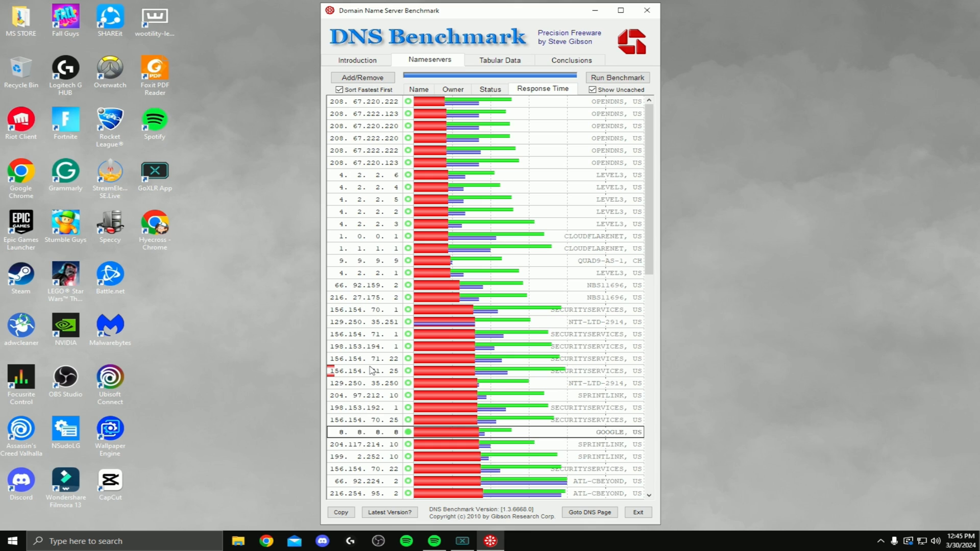
mouse_move(334, 105)
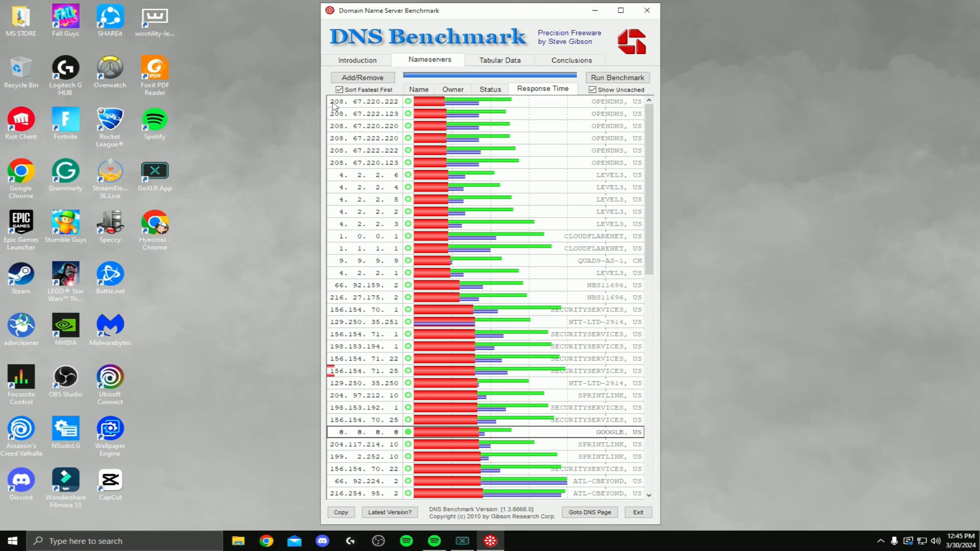
mouse_move(360, 107)
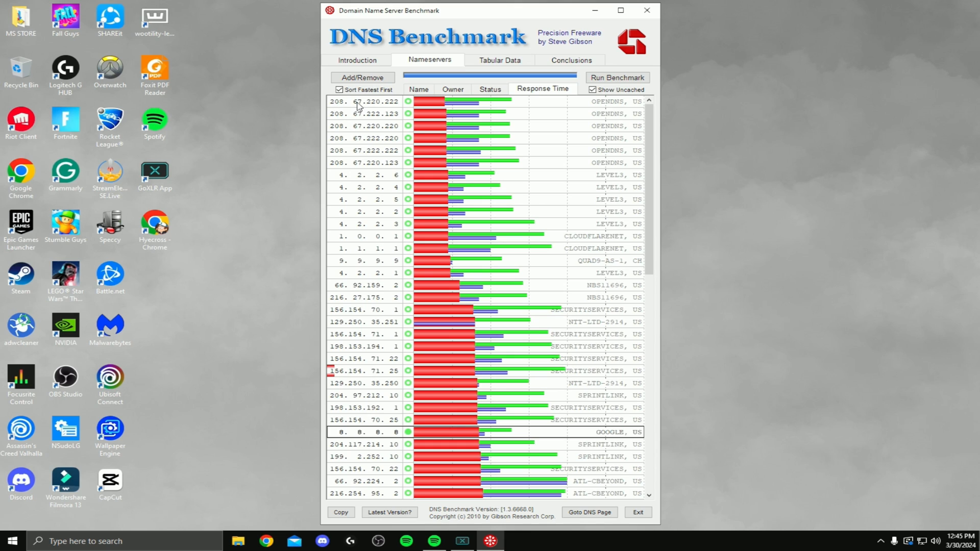
mouse_move(397, 105)
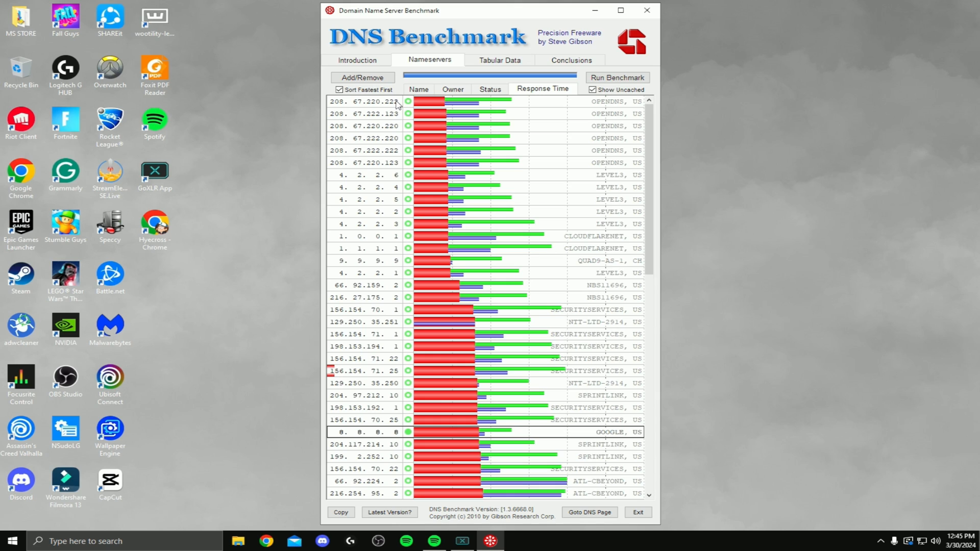
mouse_move(342, 106)
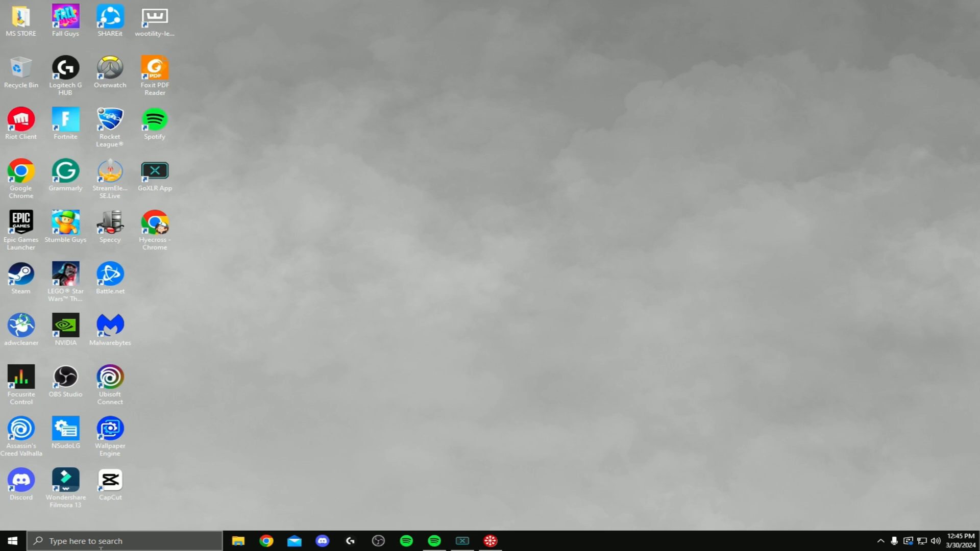
Step: Search 'settings', go to Network & Internet connections and bring up the Ethernet connection's status
type("settings")
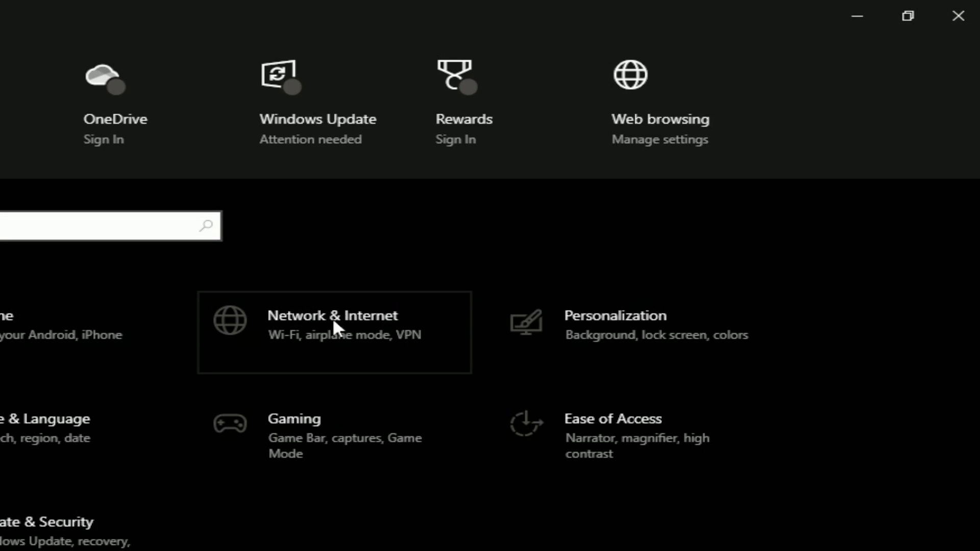
left_click(333, 330)
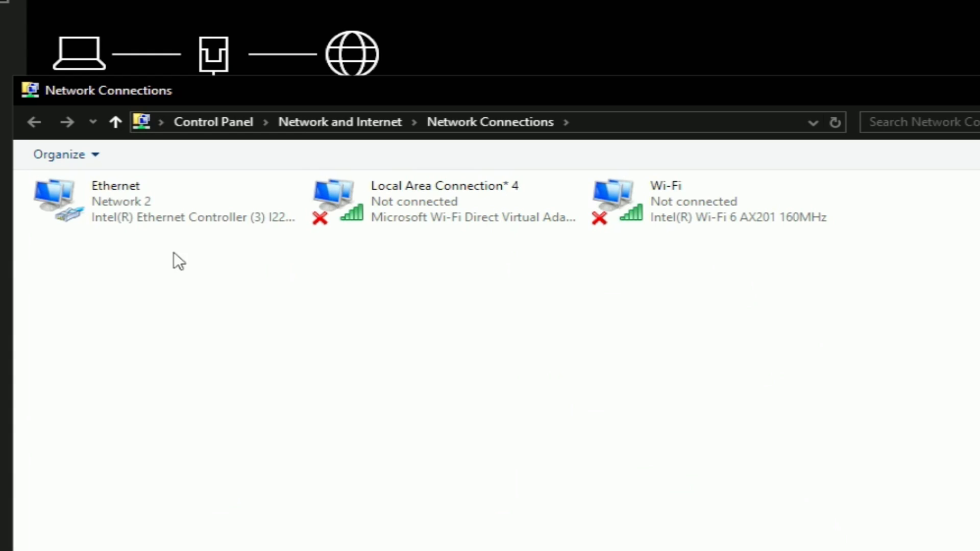
double_click(156, 201)
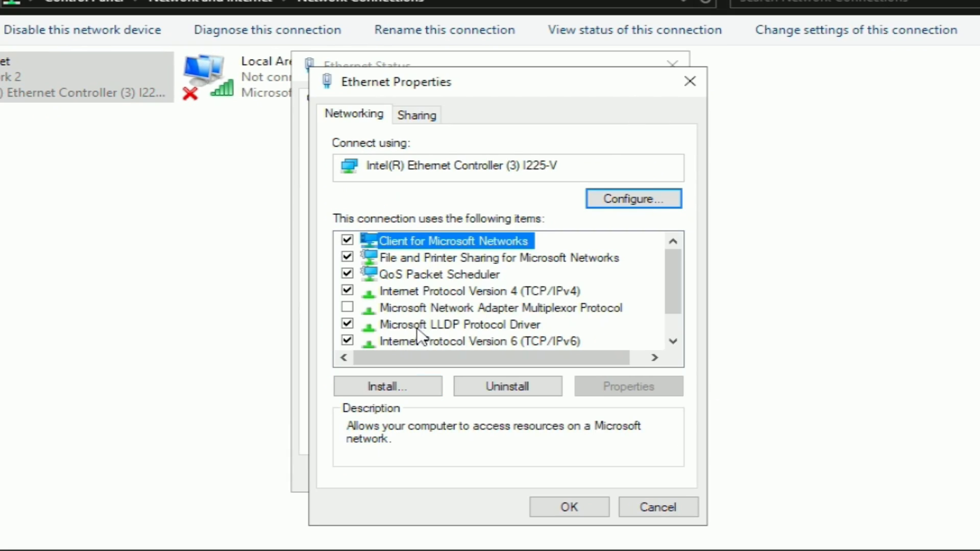
mouse_move(406, 300)
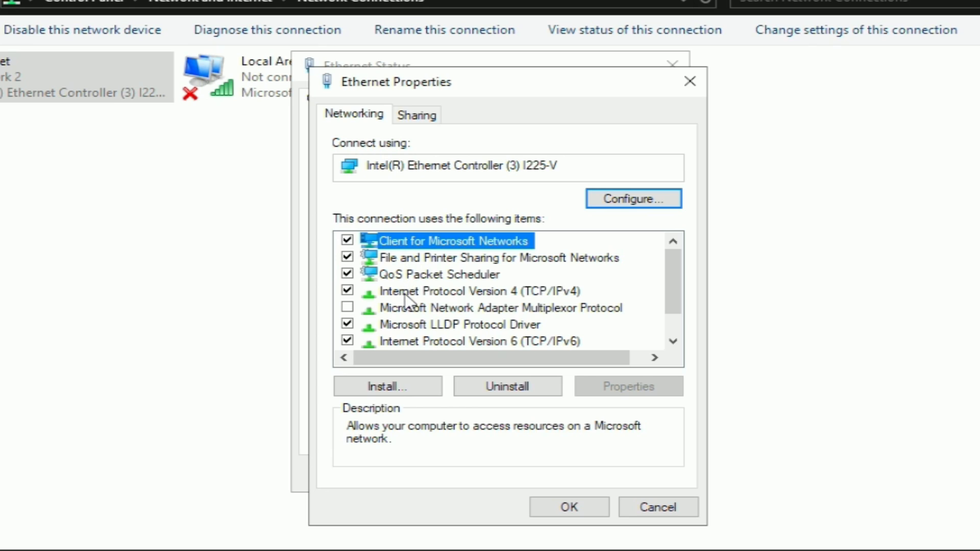
mouse_move(536, 300)
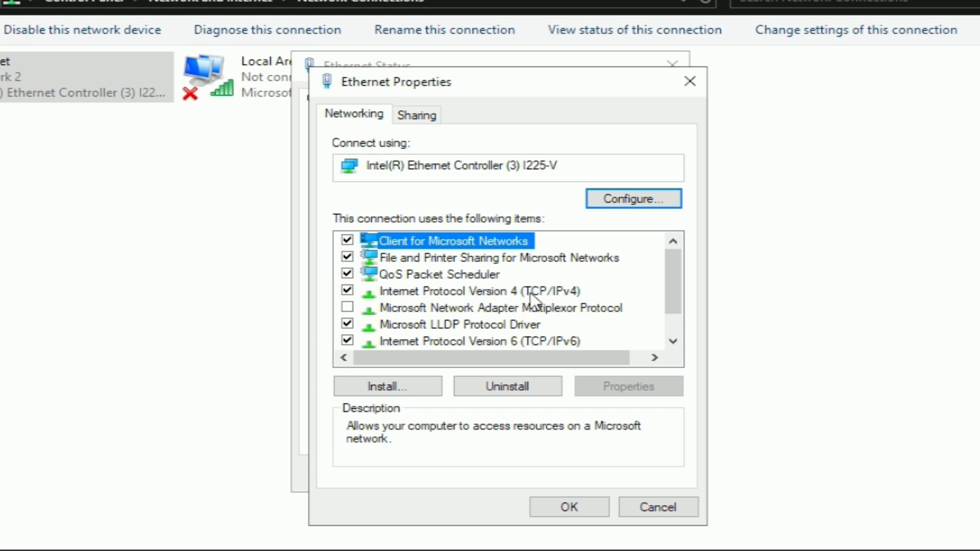
mouse_move(442, 302)
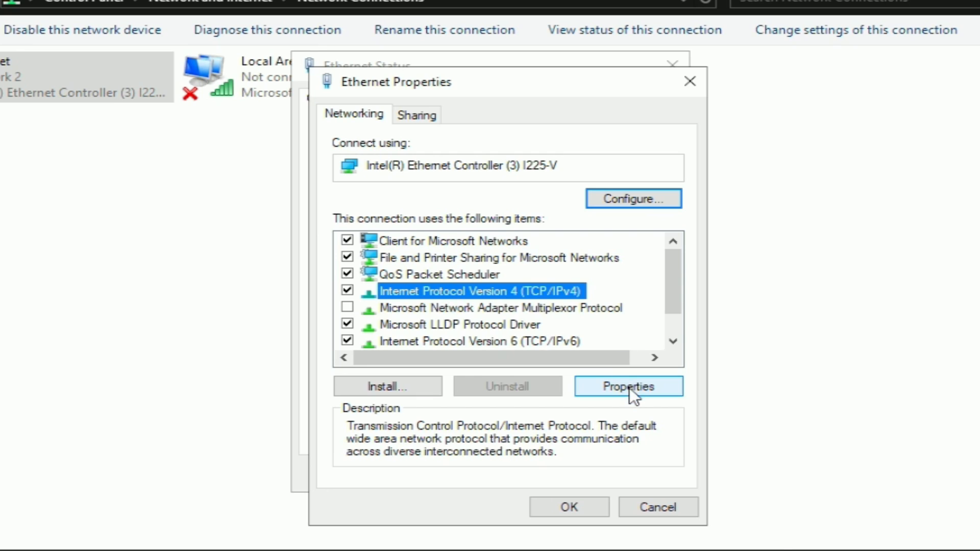
Step: Set IPv4 DNS servers to 208.67.220.222 and 8.8.8.8 and confirm the connection properties
left_click(628, 386)
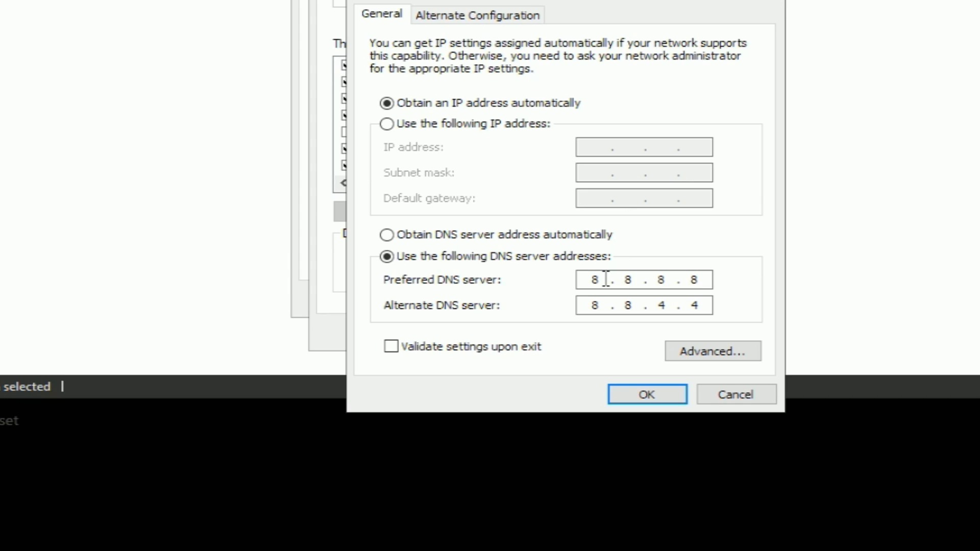
mouse_move(705, 279)
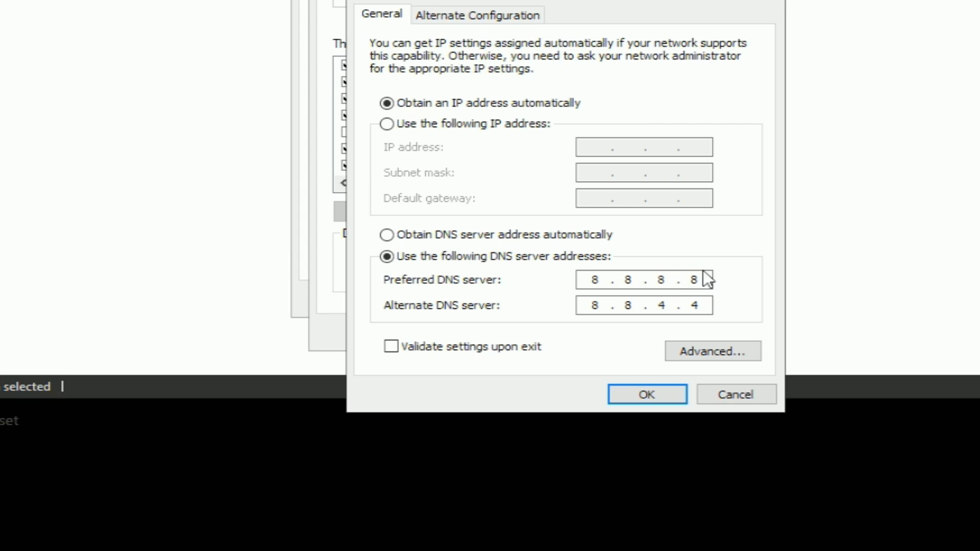
mouse_move(752, 285)
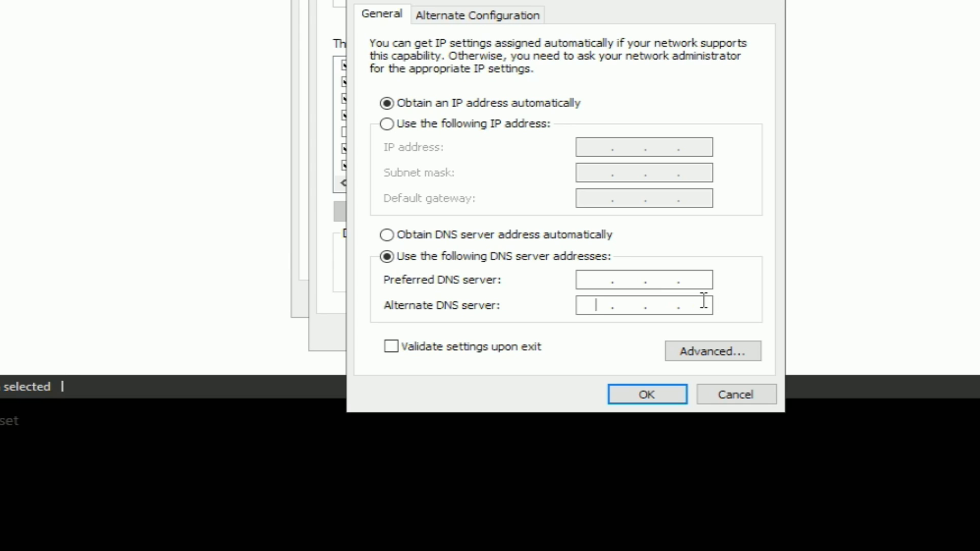
type("8. . .")
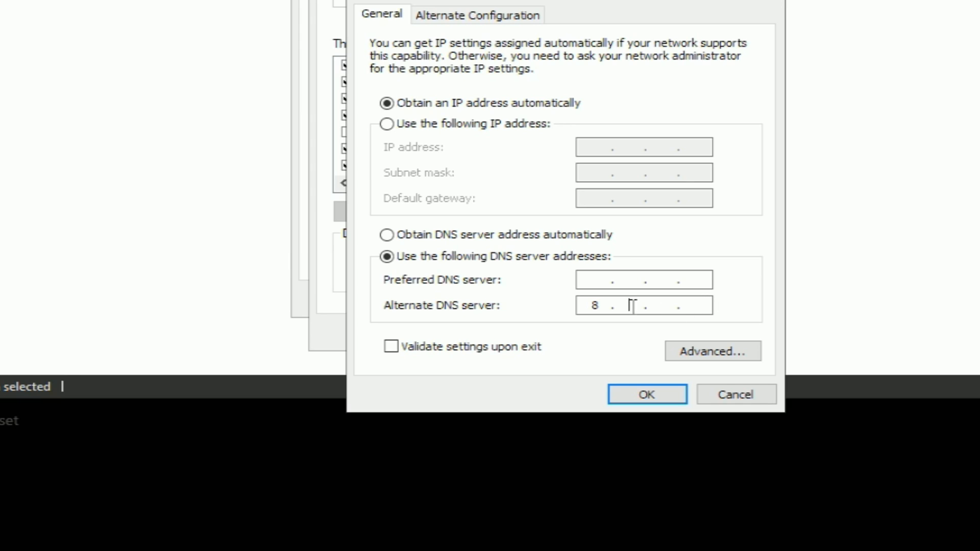
type("8.8.8")
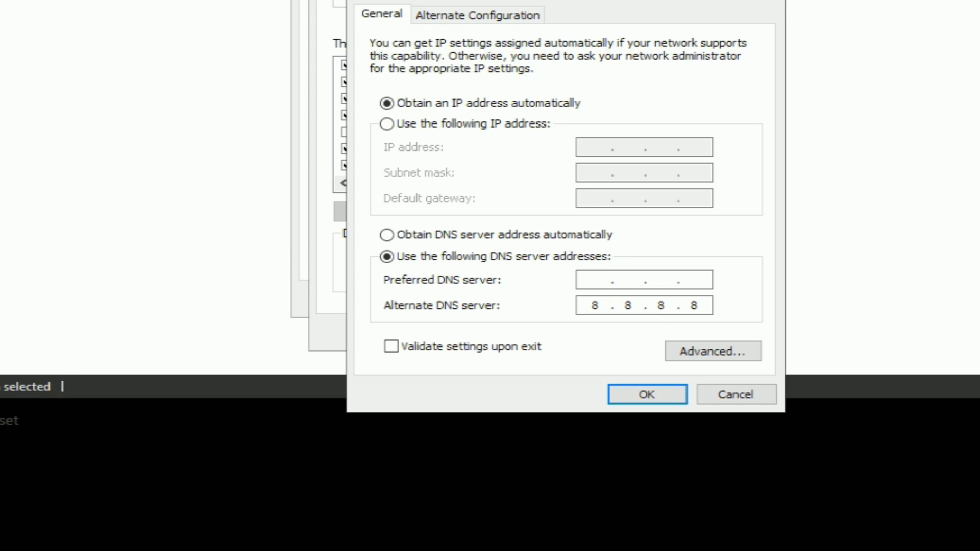
left_click(645, 394)
type("208 ")
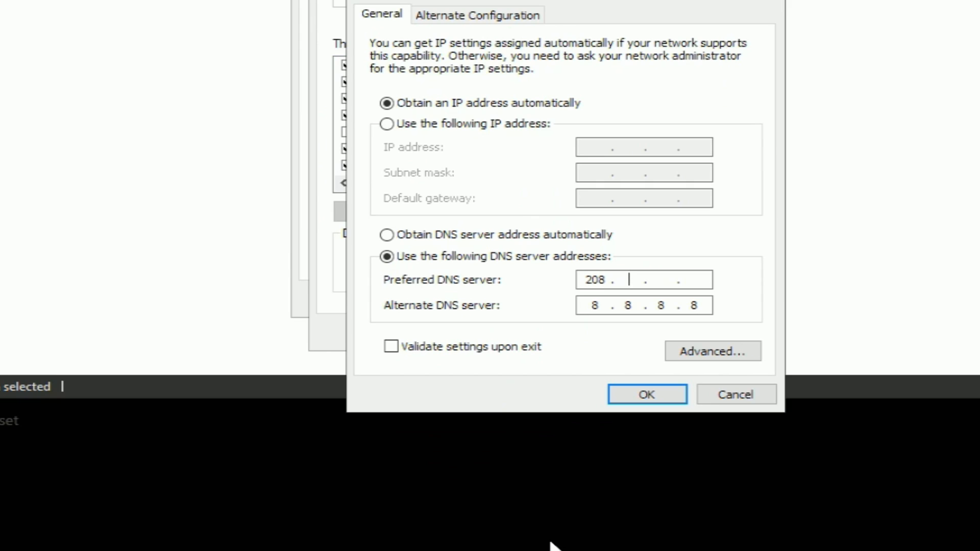
type("67")
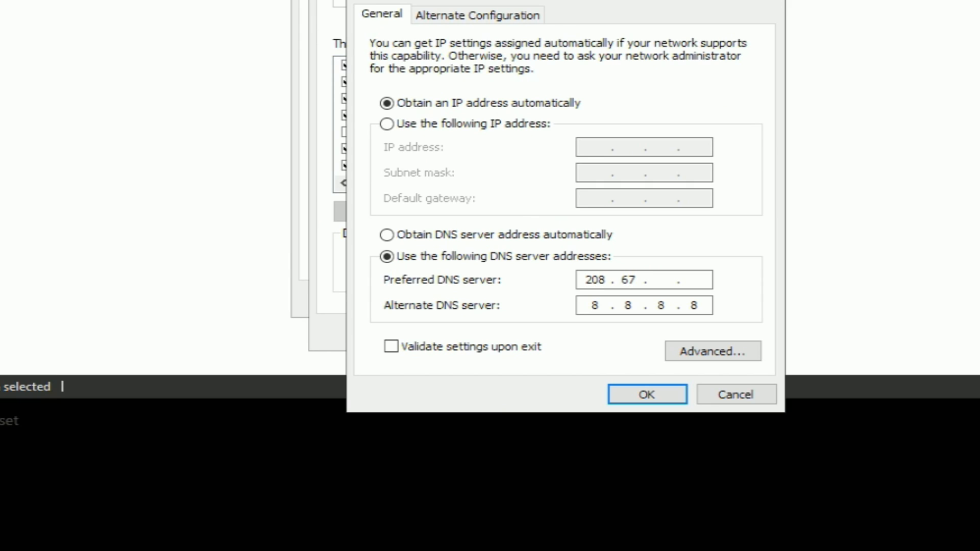
left_click(645, 394)
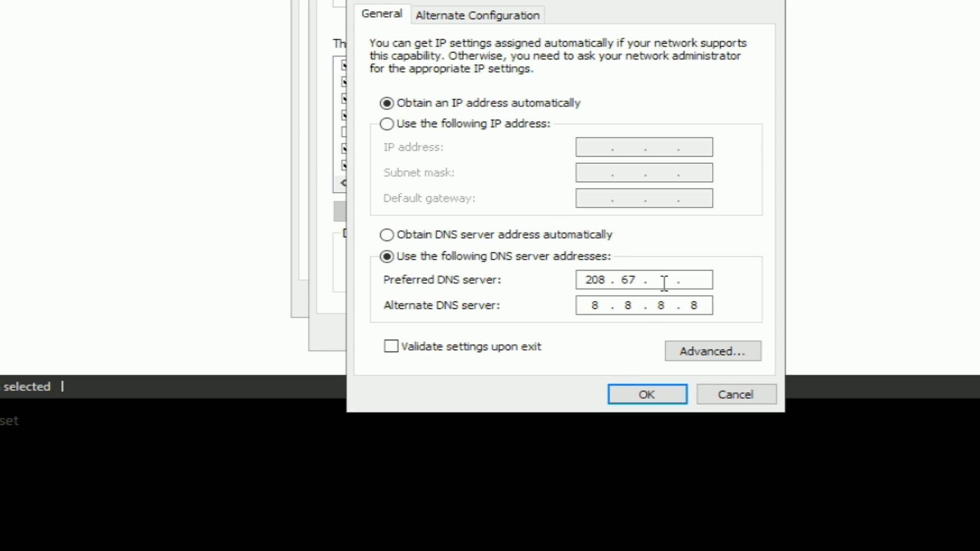
type("220.222")
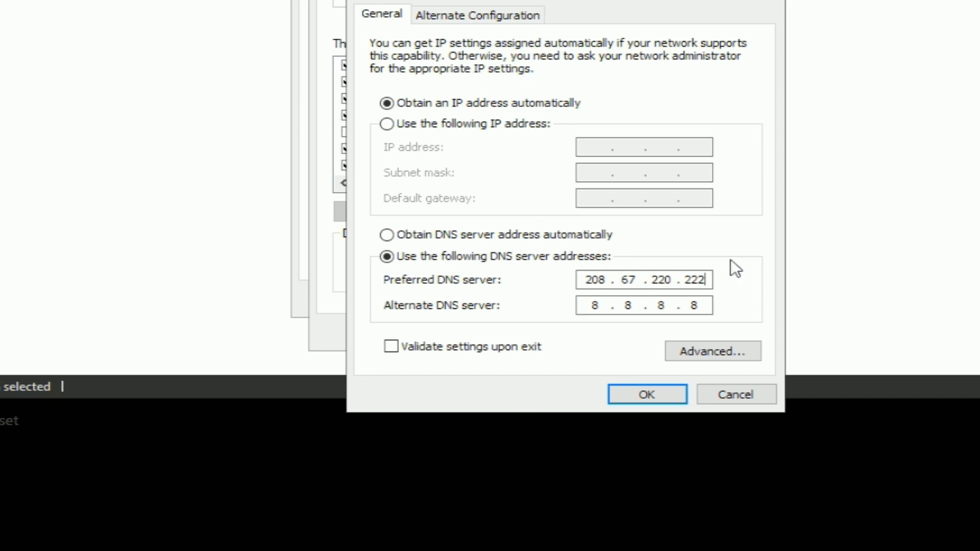
mouse_move(770, 253)
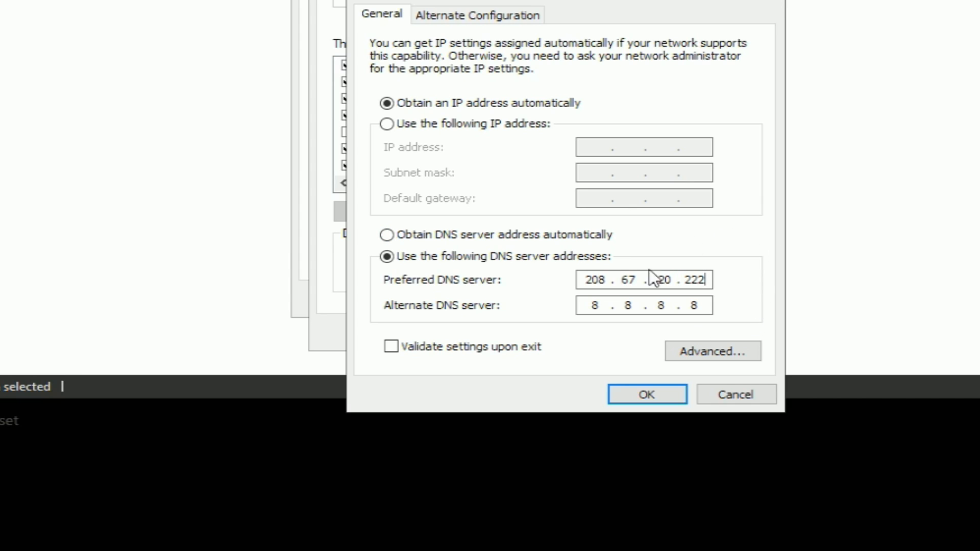
left_click(645, 394)
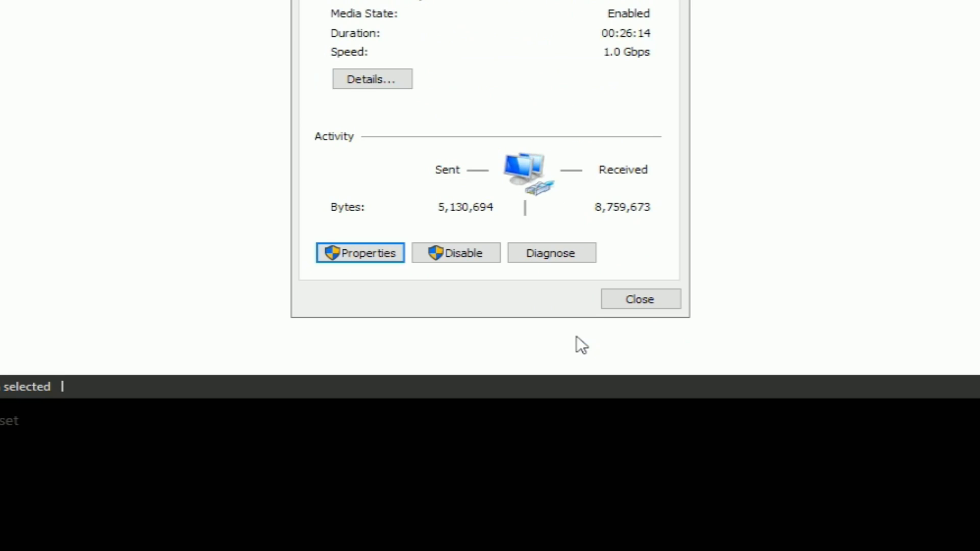
Step: Close the status window and launch 'command prompt' from search as administrator
left_click(639, 299)
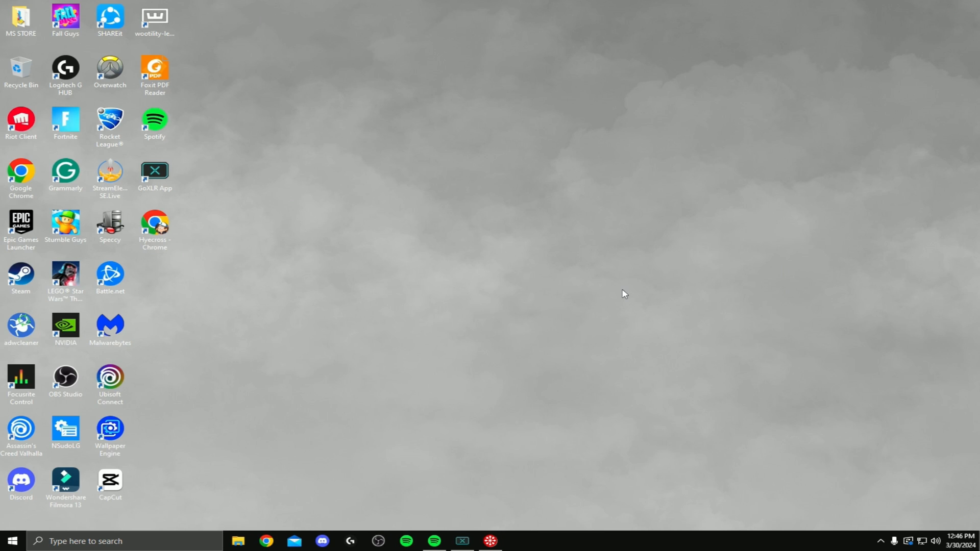
mouse_move(559, 327)
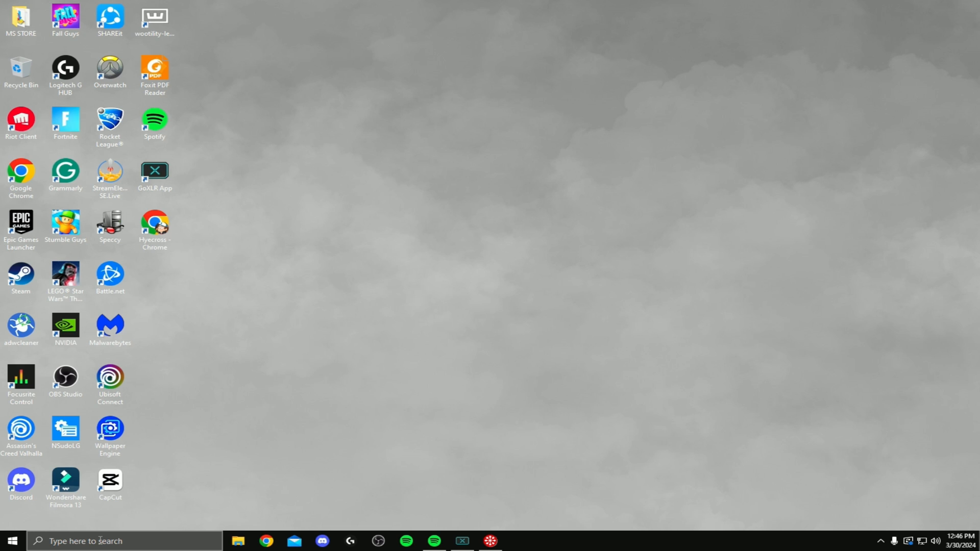
type("command prompt")
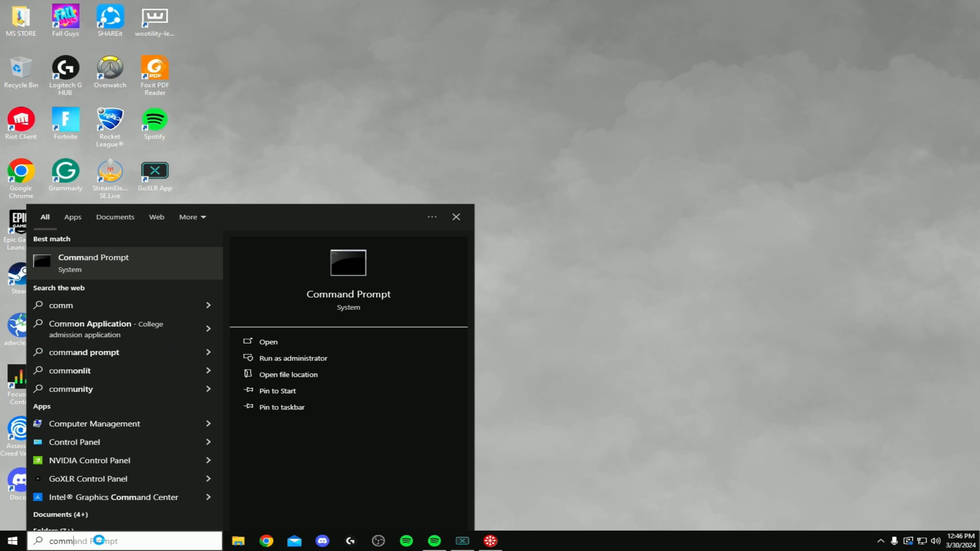
left_click(293, 358)
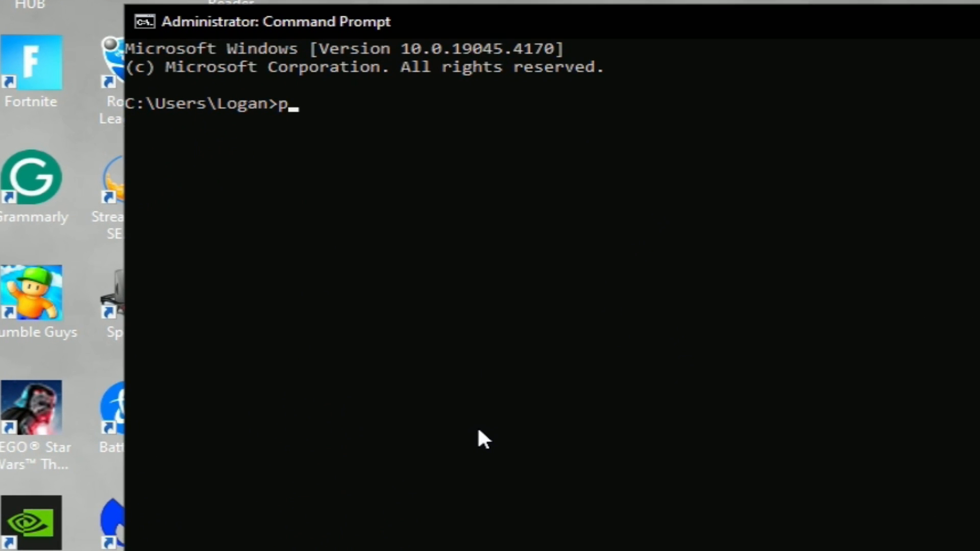
Step: Ping 208.67.220.222, getting four replies averaging 17 ms
type("ing")
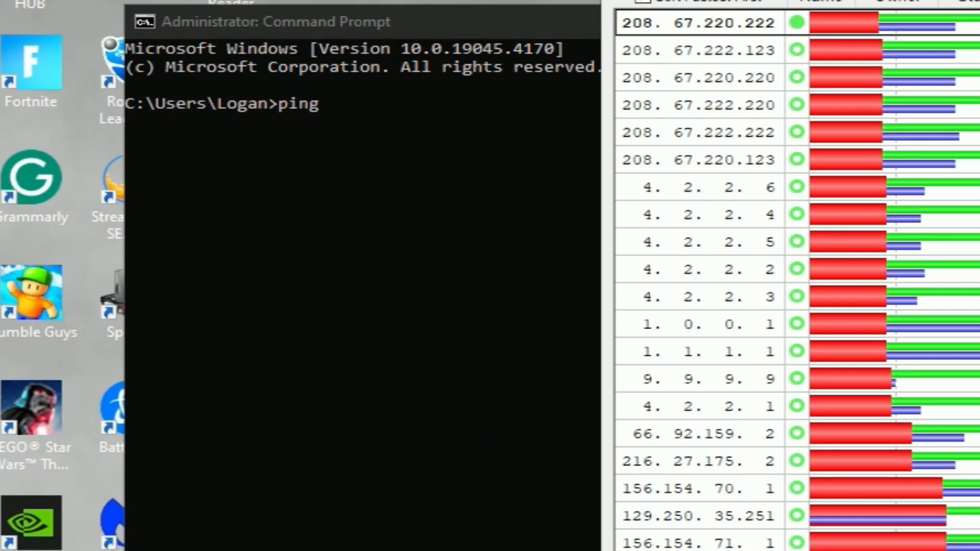
type("208.6")
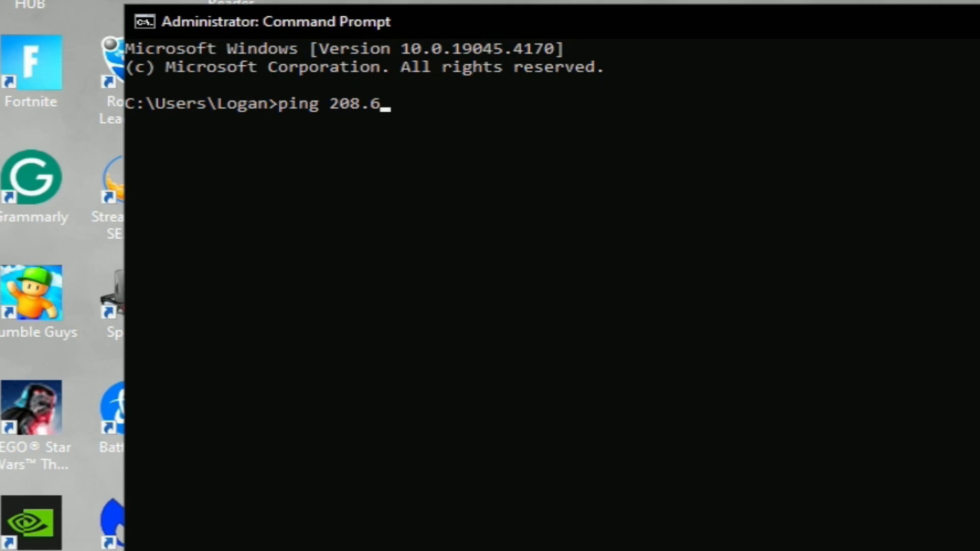
type("7.")
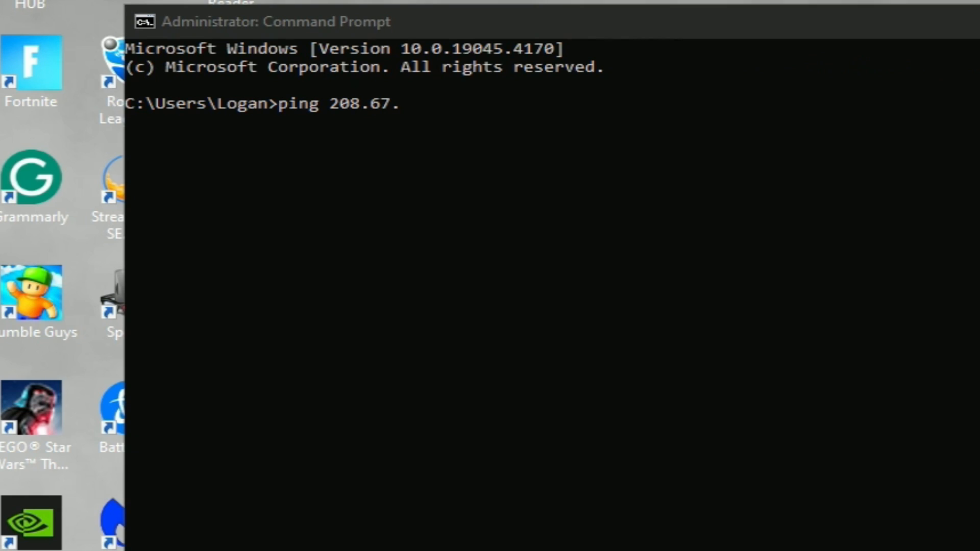
type("220.222")
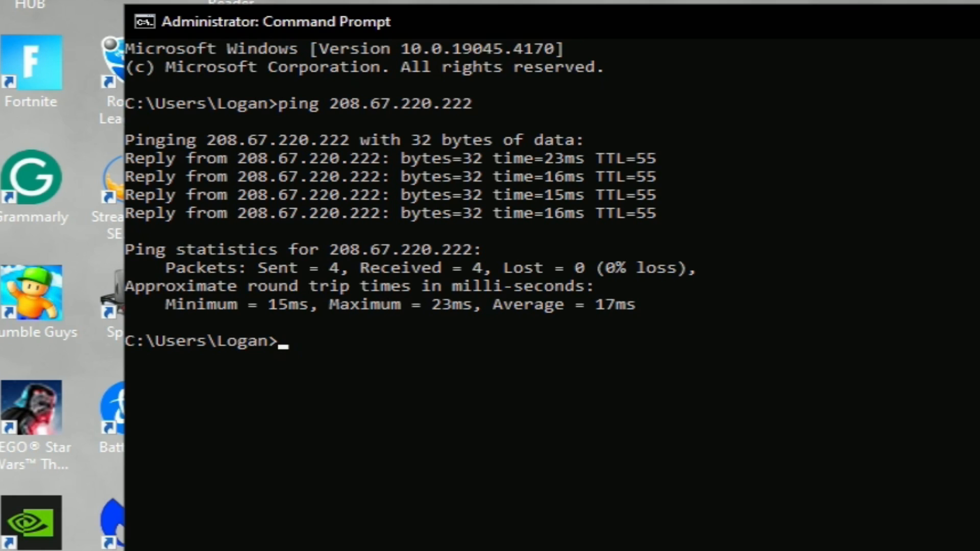
Step: Ping 8.8.8.8 for comparison, averaging 35 ms across four replies
type("ping")
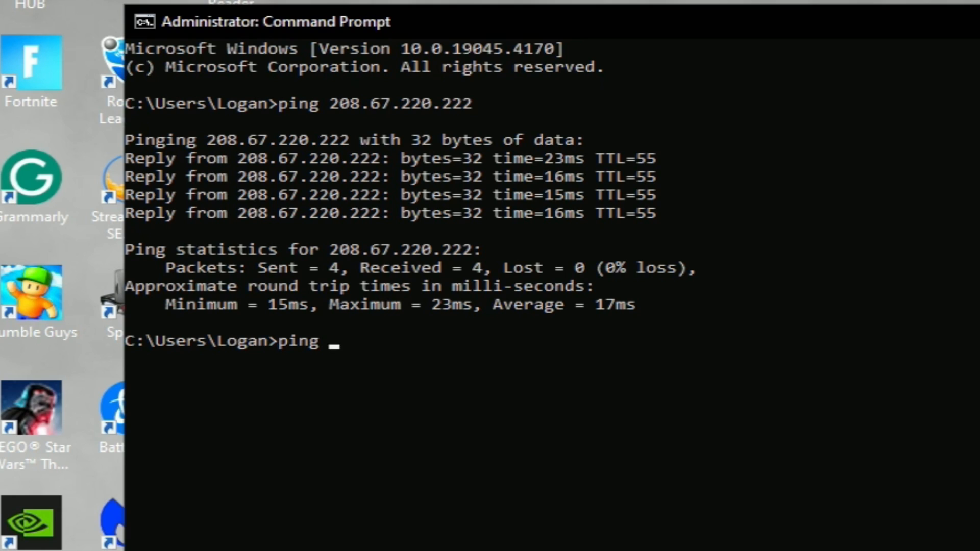
type("8.8.8.8")
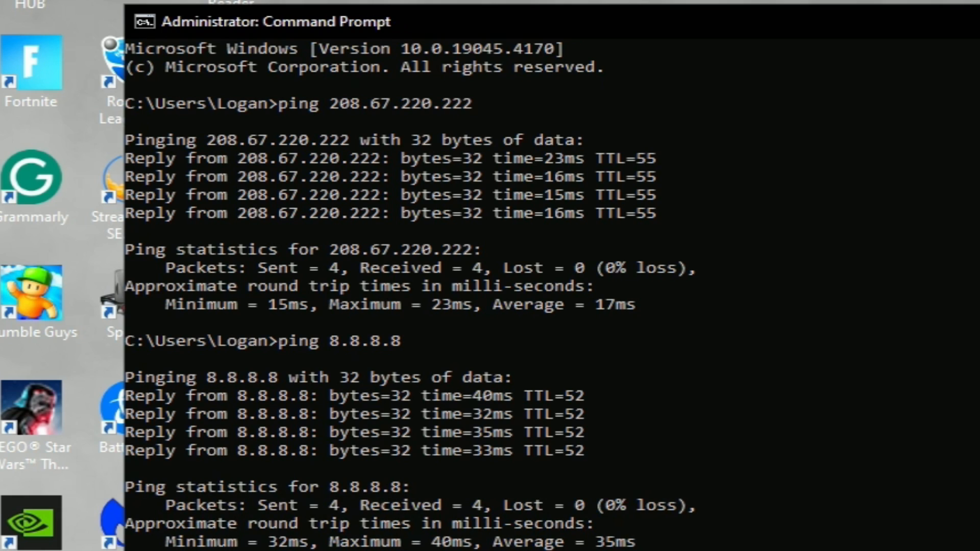
scroll("down", 3)
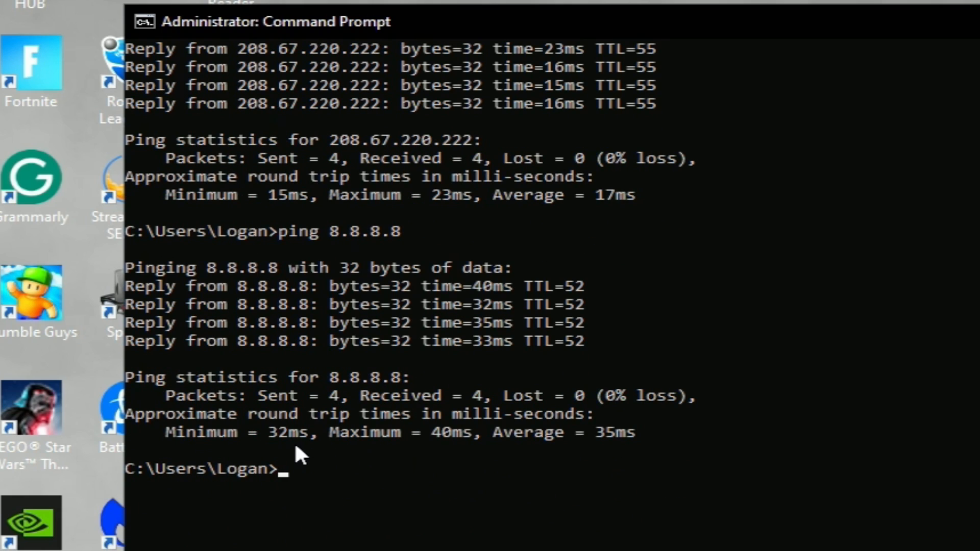
mouse_move(594, 447)
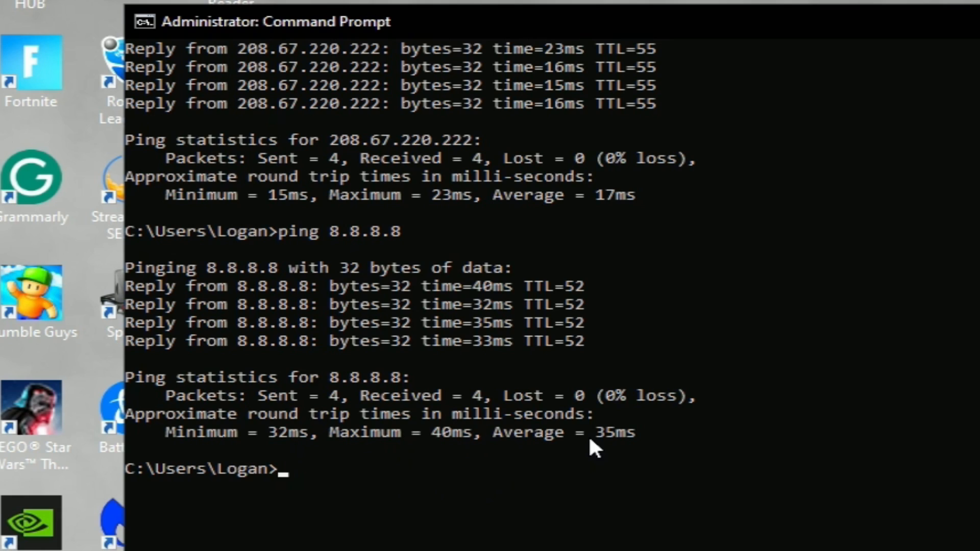
mouse_move(641, 481)
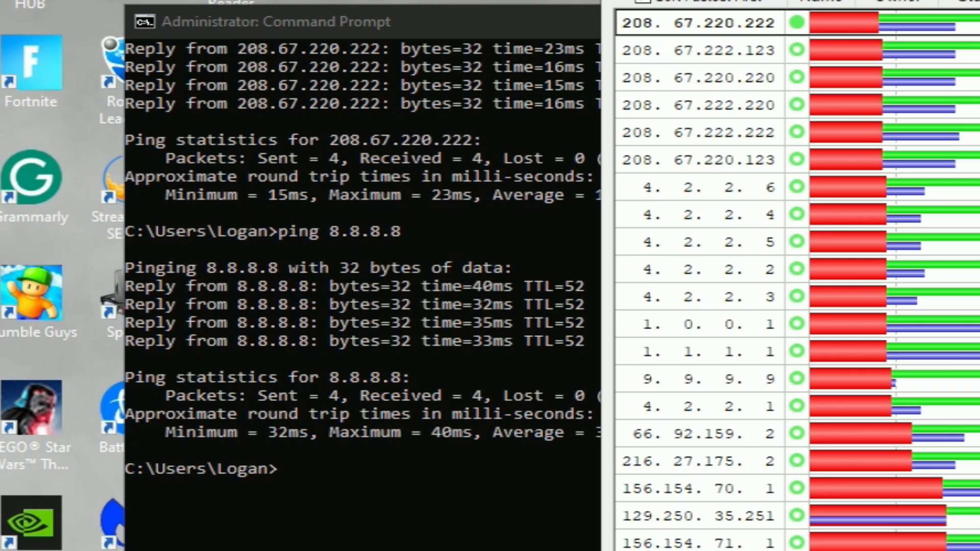
mouse_move(730, 25)
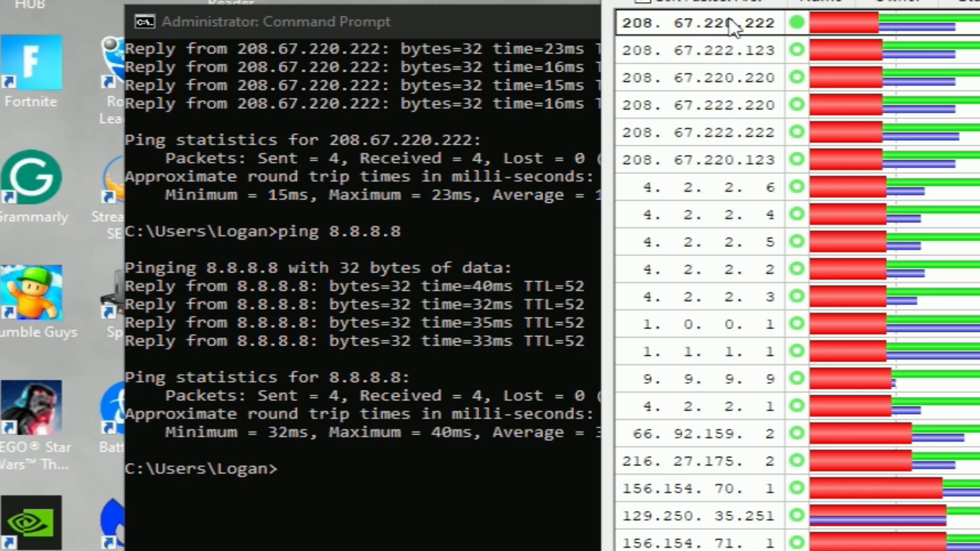
mouse_move(731, 29)
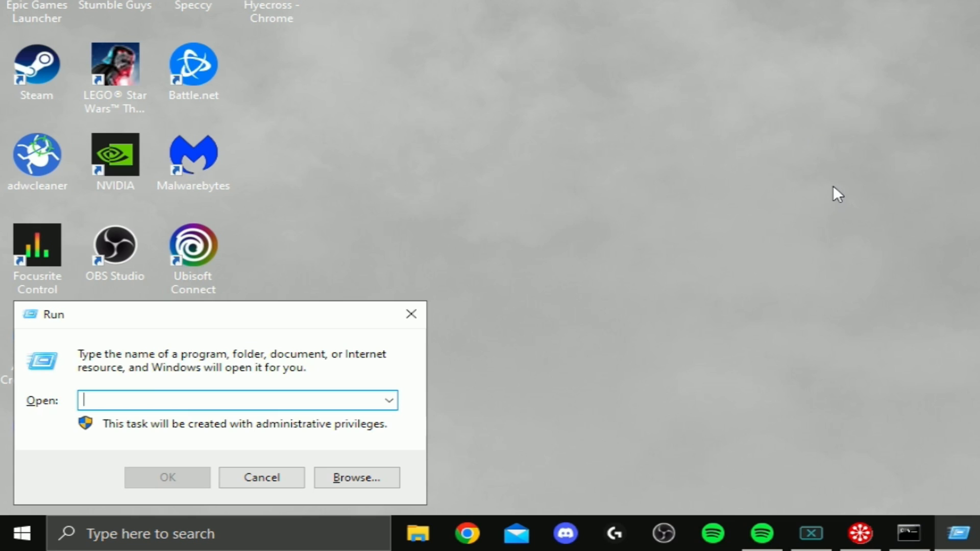
mouse_move(200, 361)
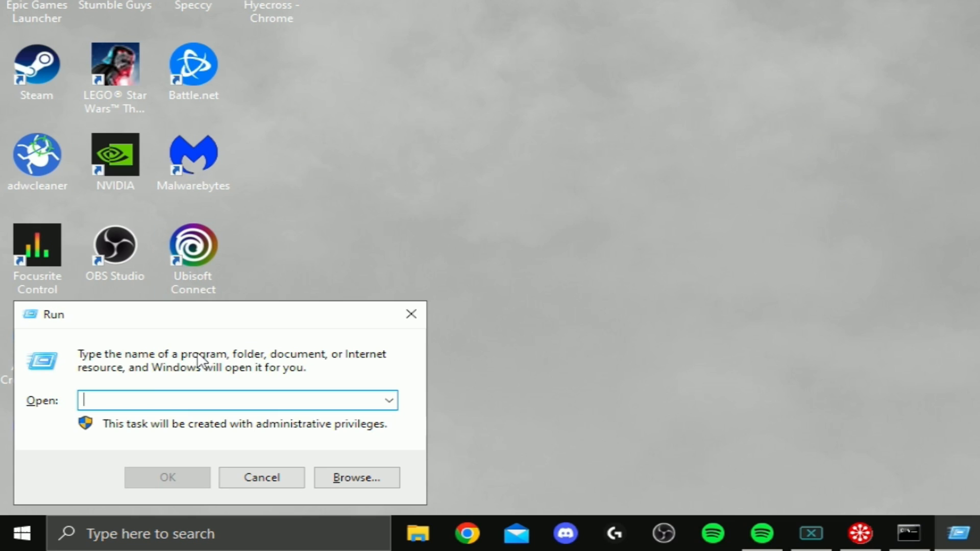
Step: Run %localappdata% to show the AppData Local folder in File Explorer
type("%")
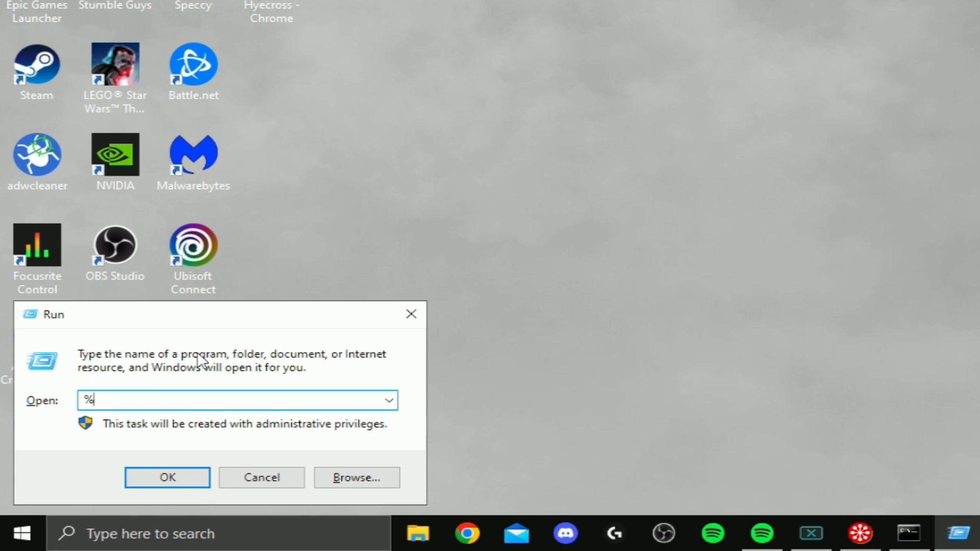
type("localapp")
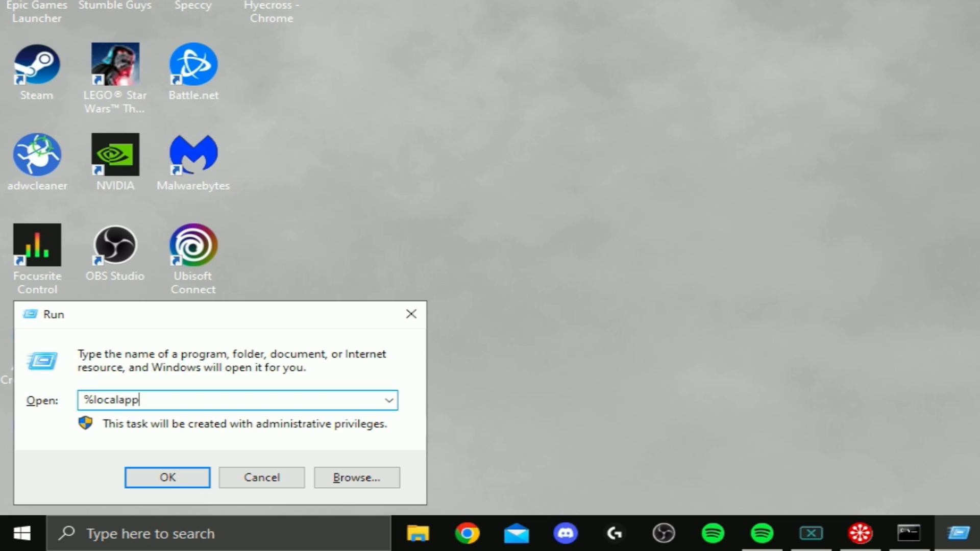
type("data%")
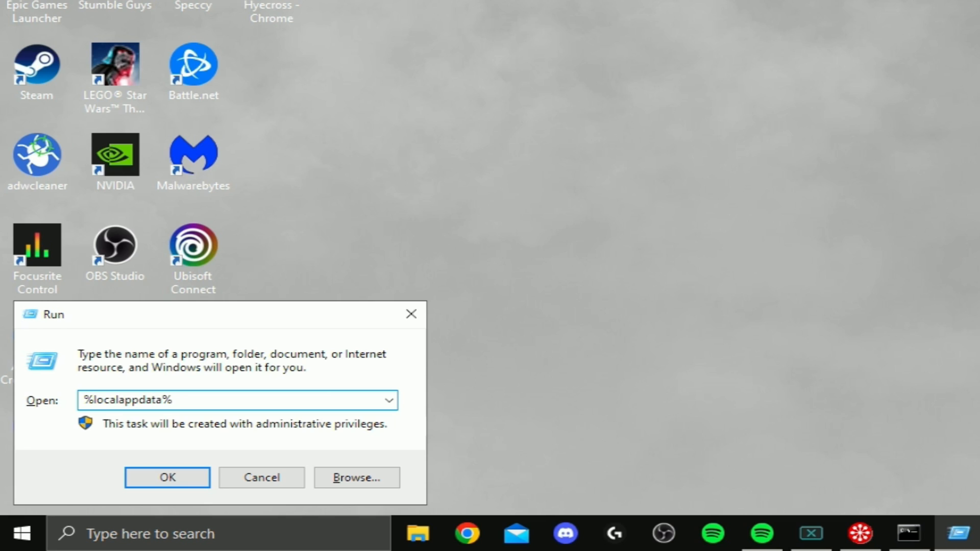
left_click(167, 476)
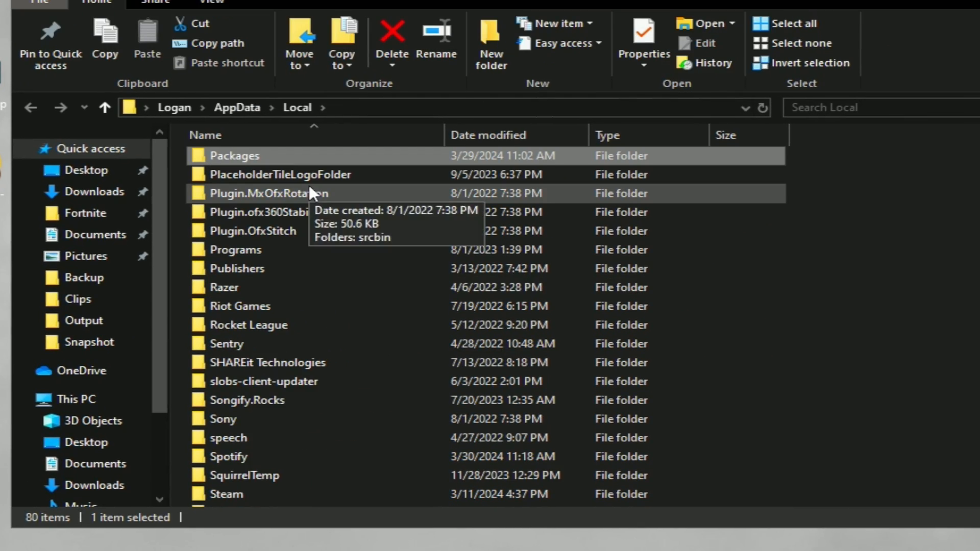
Step: Navigate EpicGamesLauncher > Saved > Config > Windows and open Engine.ini in Notepad
scroll("up", 3)
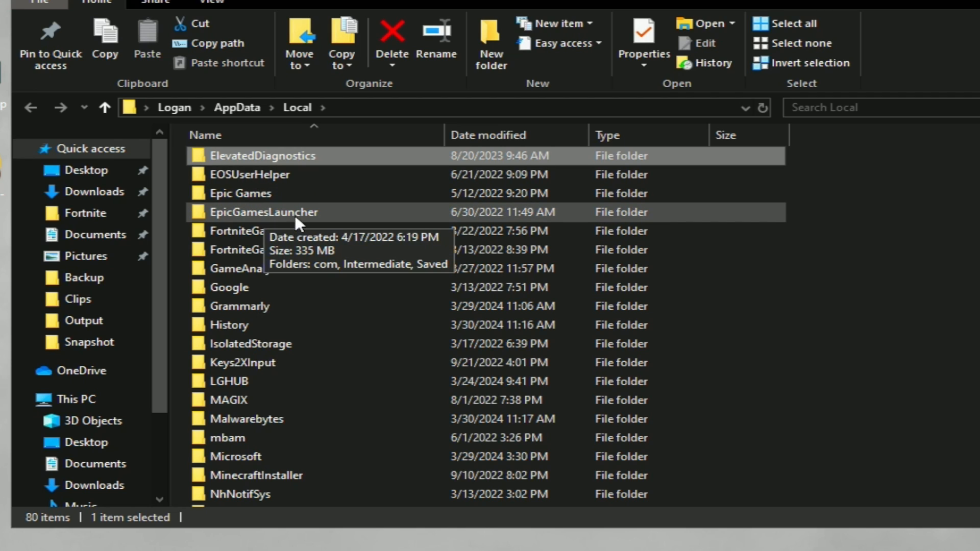
double_click(263, 213)
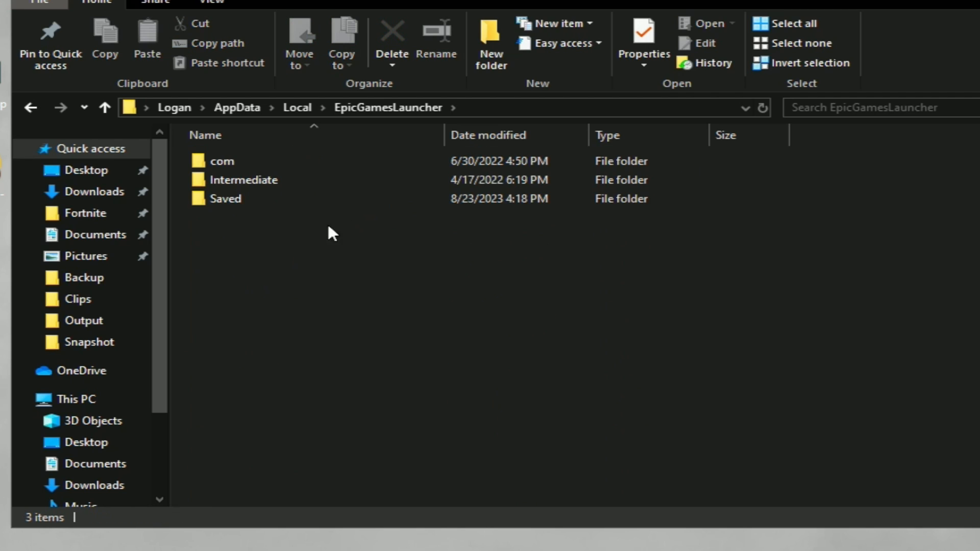
double_click(225, 198)
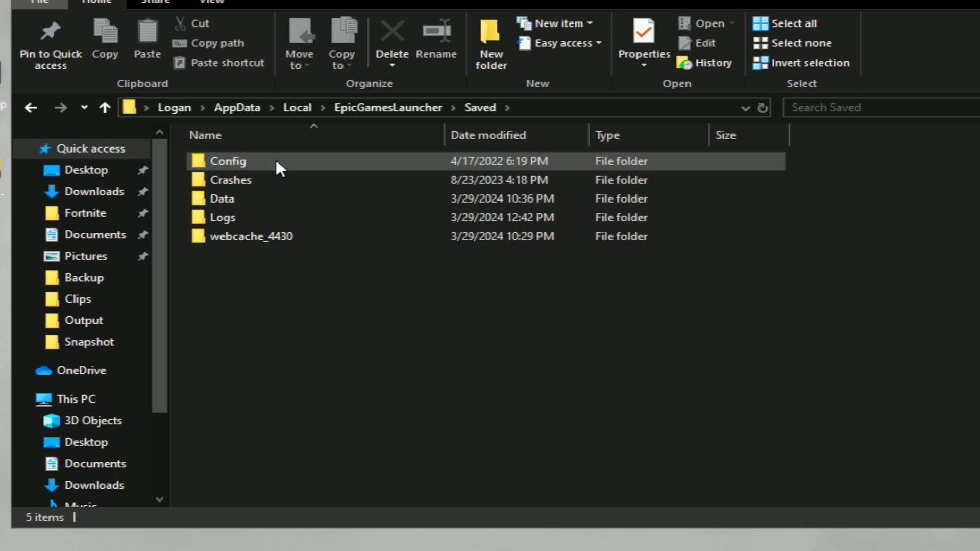
double_click(229, 160)
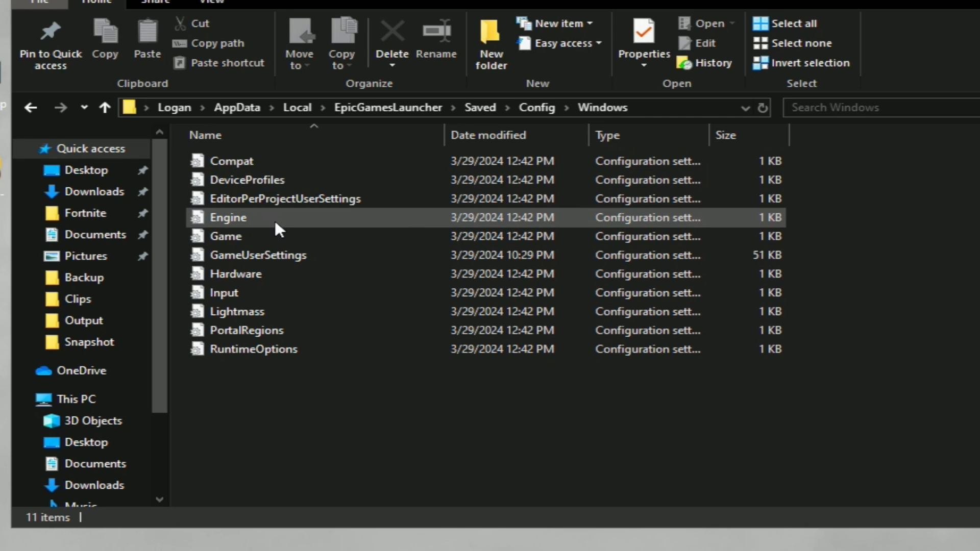
mouse_move(260, 224)
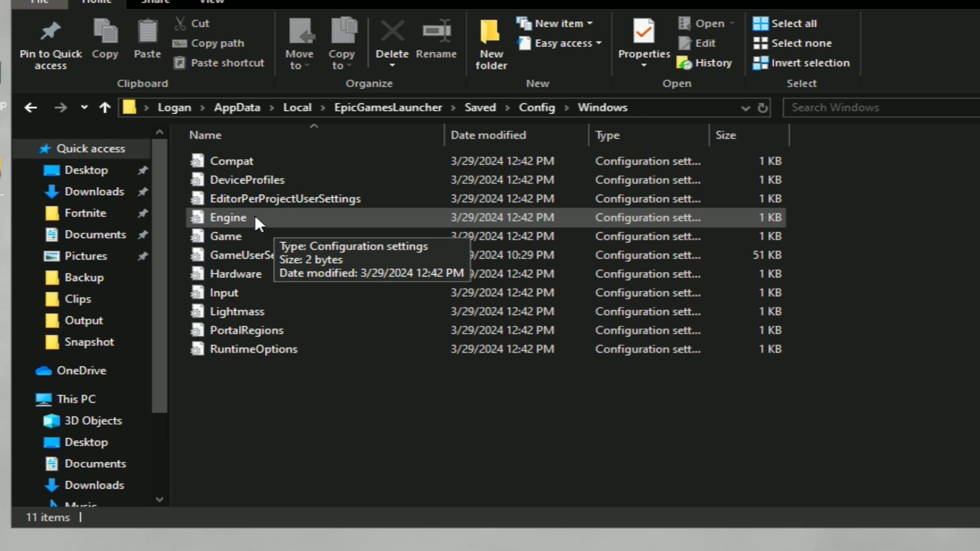
double_click(228, 218)
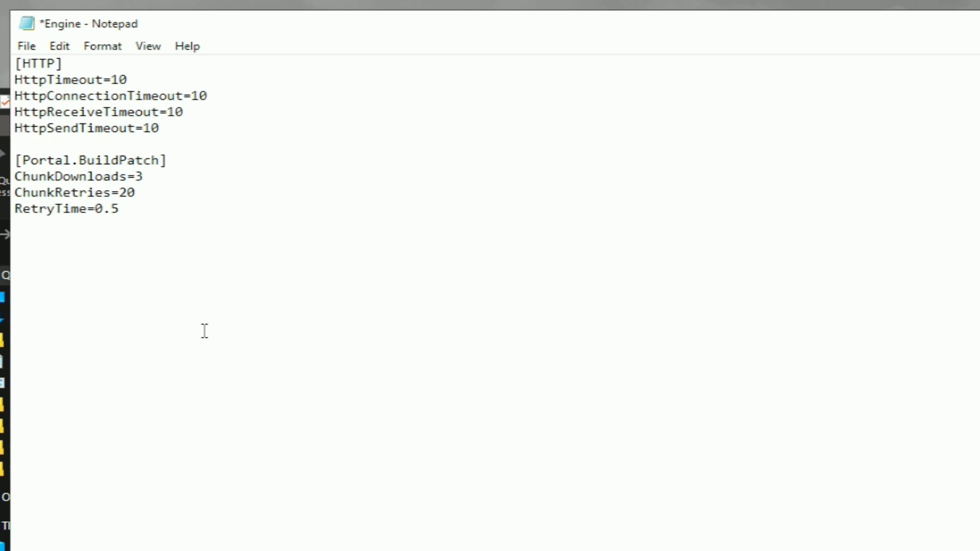
Step: Paste the [HTTP] timeout and [Portal.BuildPatch] settings into Engine.ini and save it
left_click(118, 209)
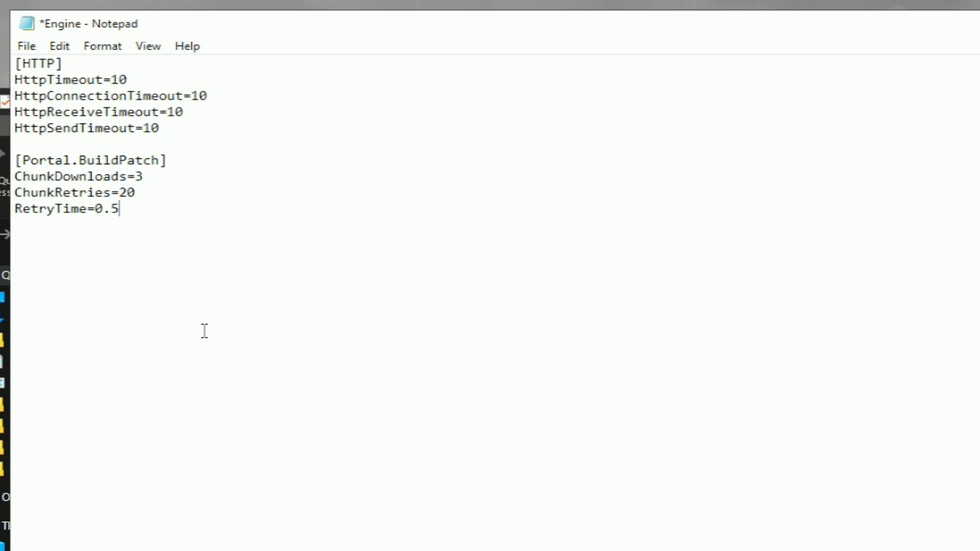
mouse_move(123, 90)
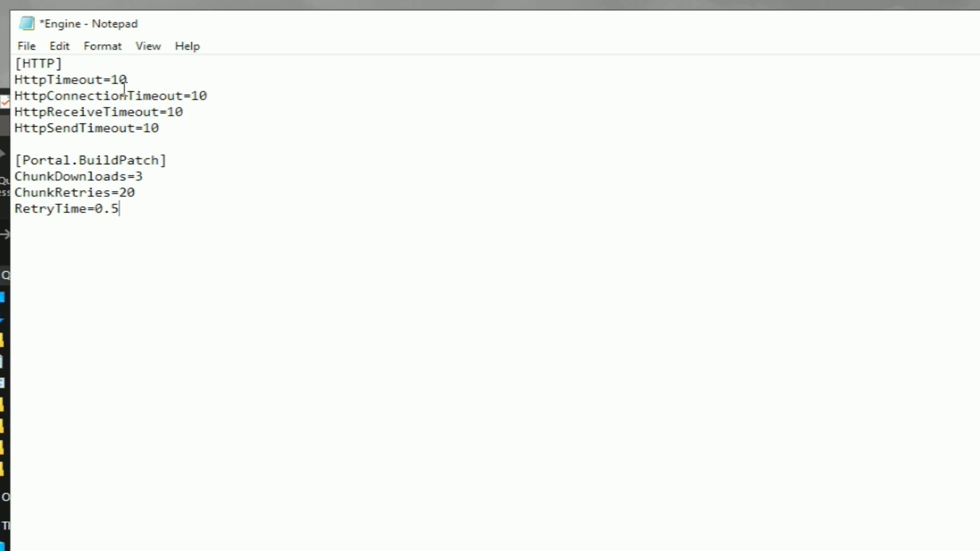
left_click(26, 46)
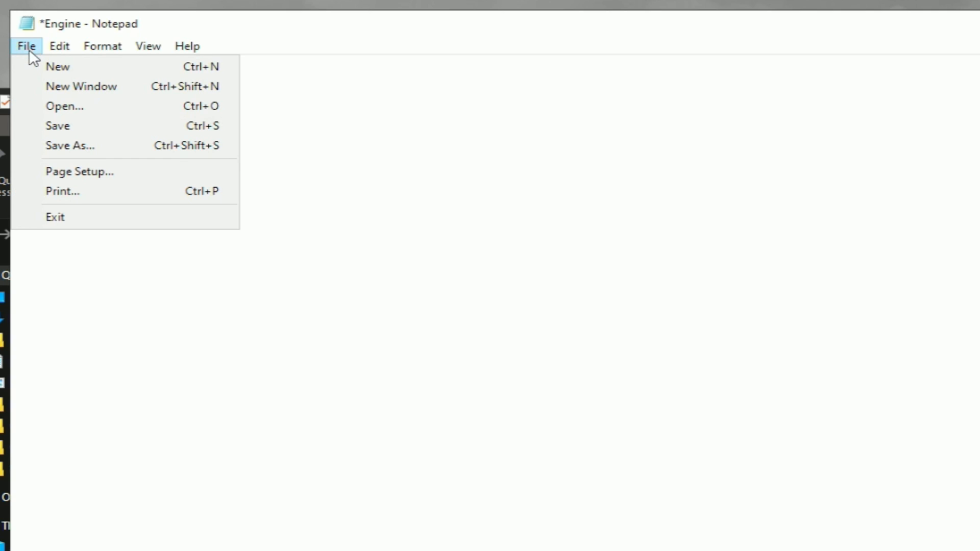
left_click(57, 126)
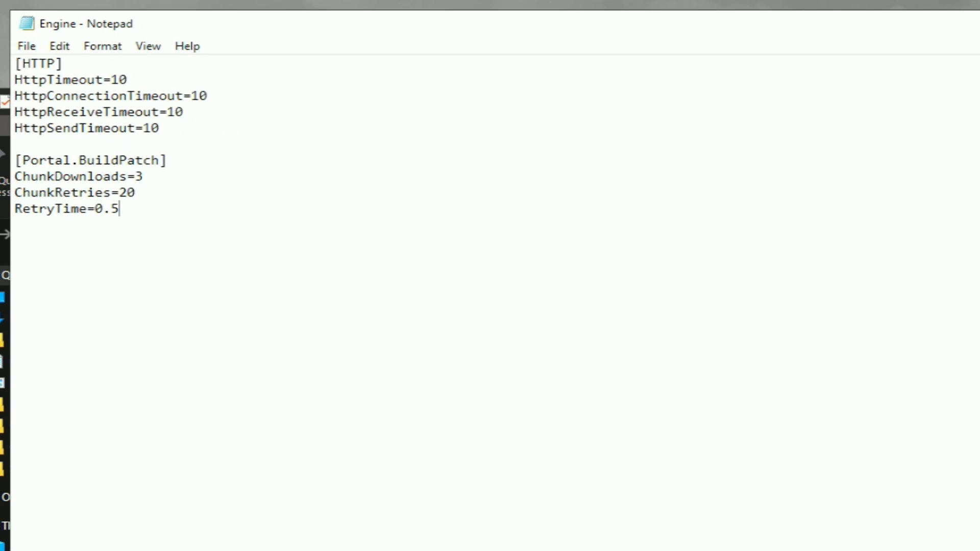